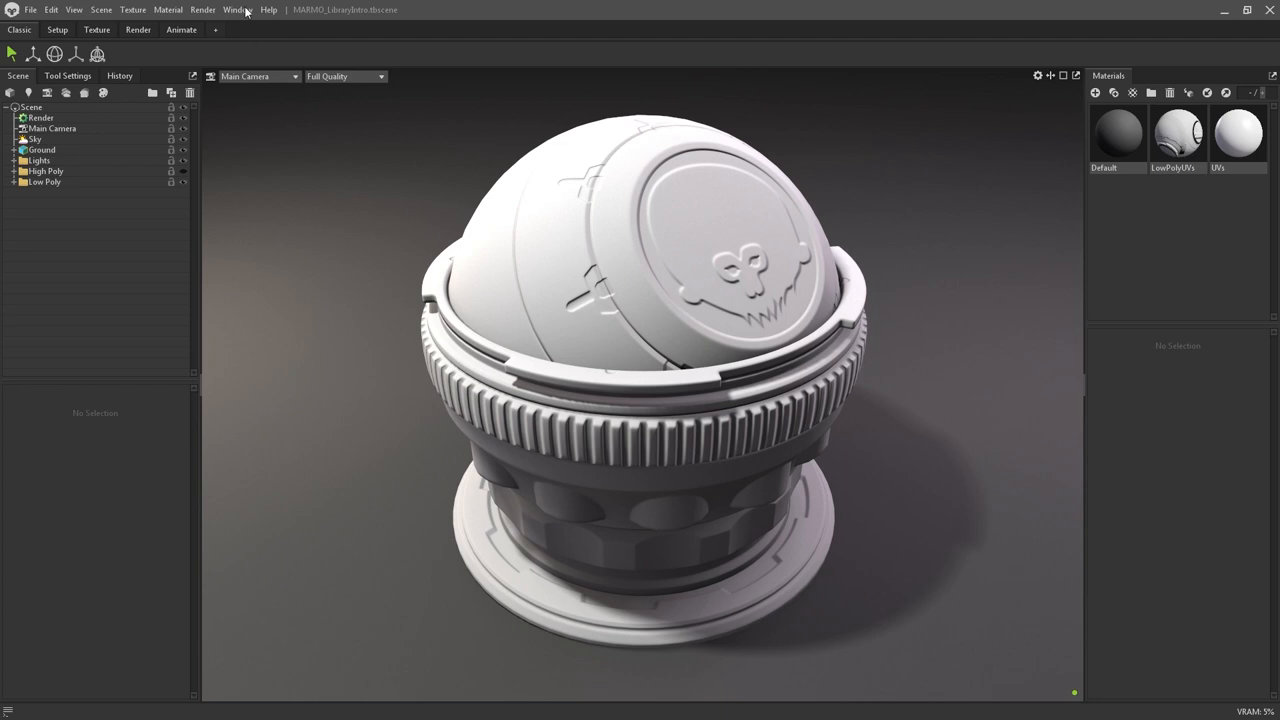
Step: Show the Library panel from the Window menu, docked beneath the viewport
{"action": "left_click", "coordinate": [238, 8]}
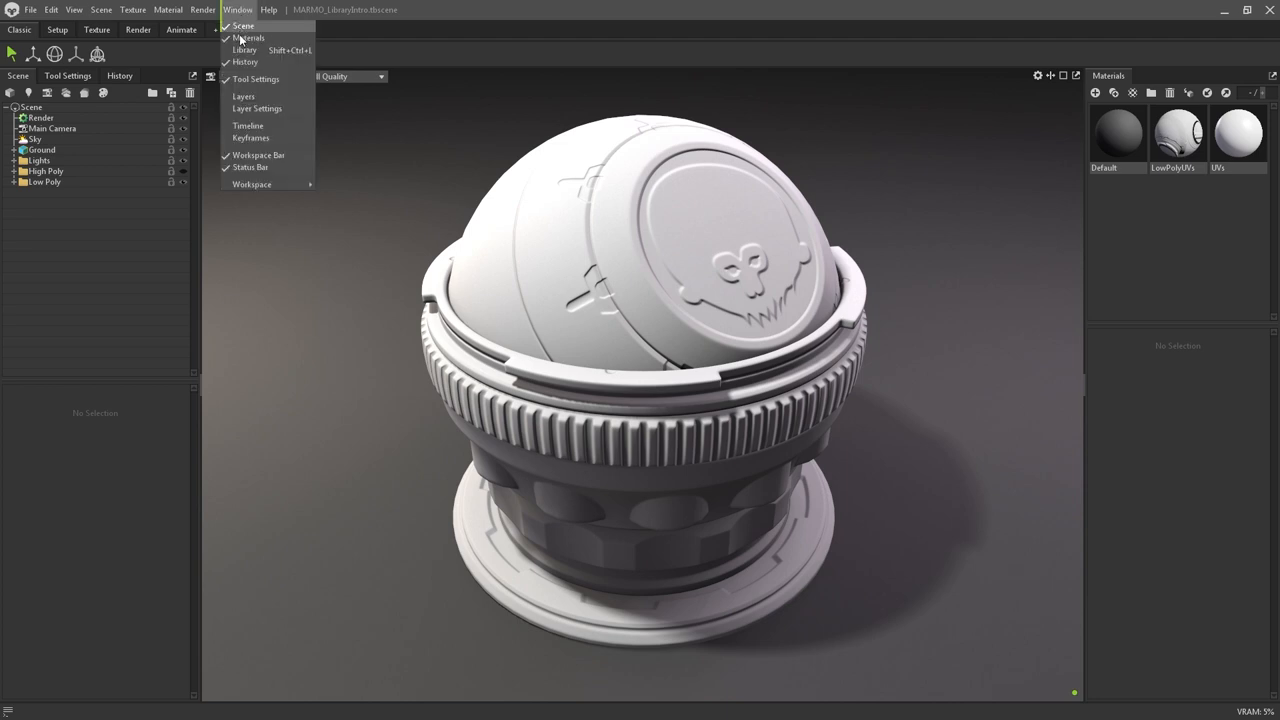
{"action": "mouse_move", "coordinate": [244, 50]}
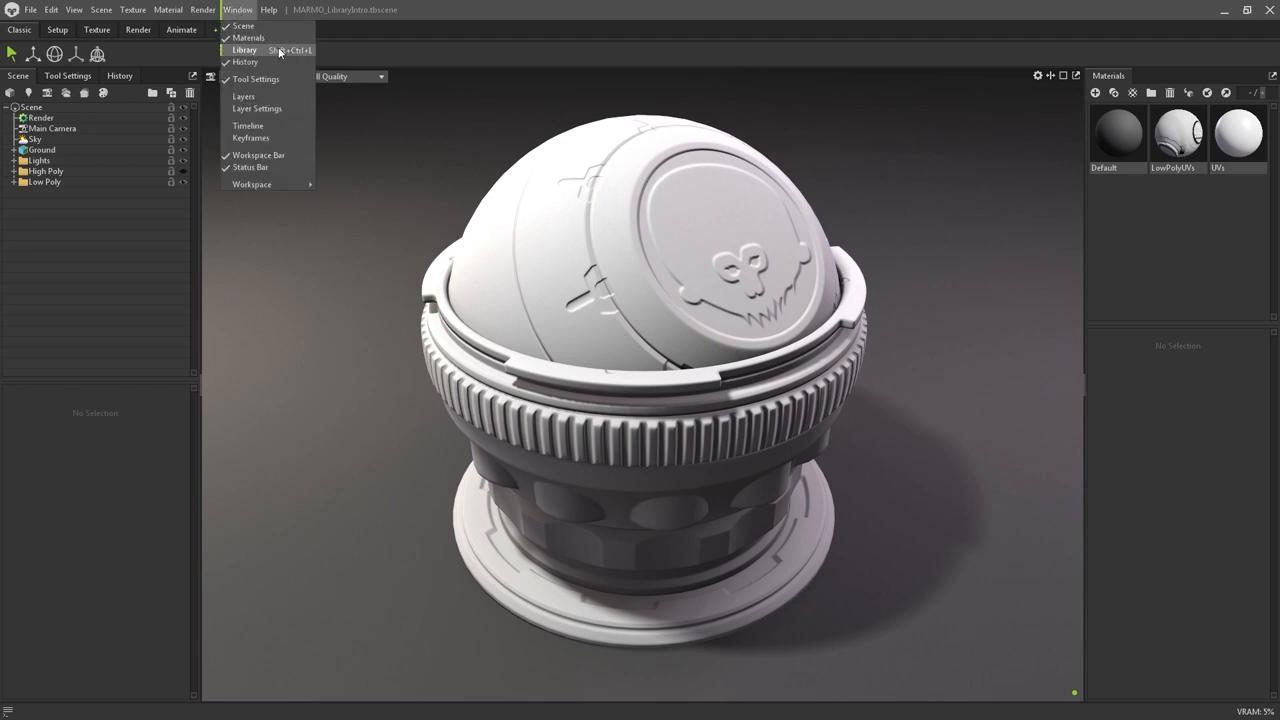
{"action": "left_click", "coordinate": [244, 50]}
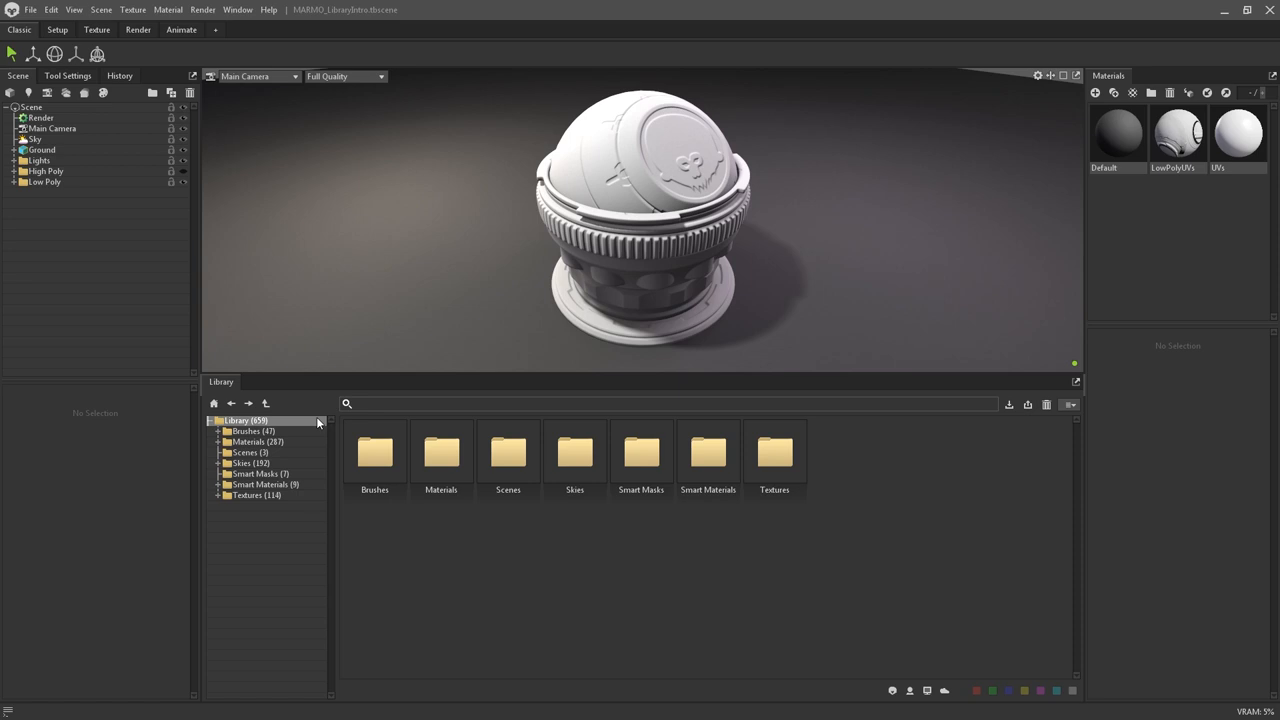
{"action": "mouse_move", "coordinate": [312, 430]}
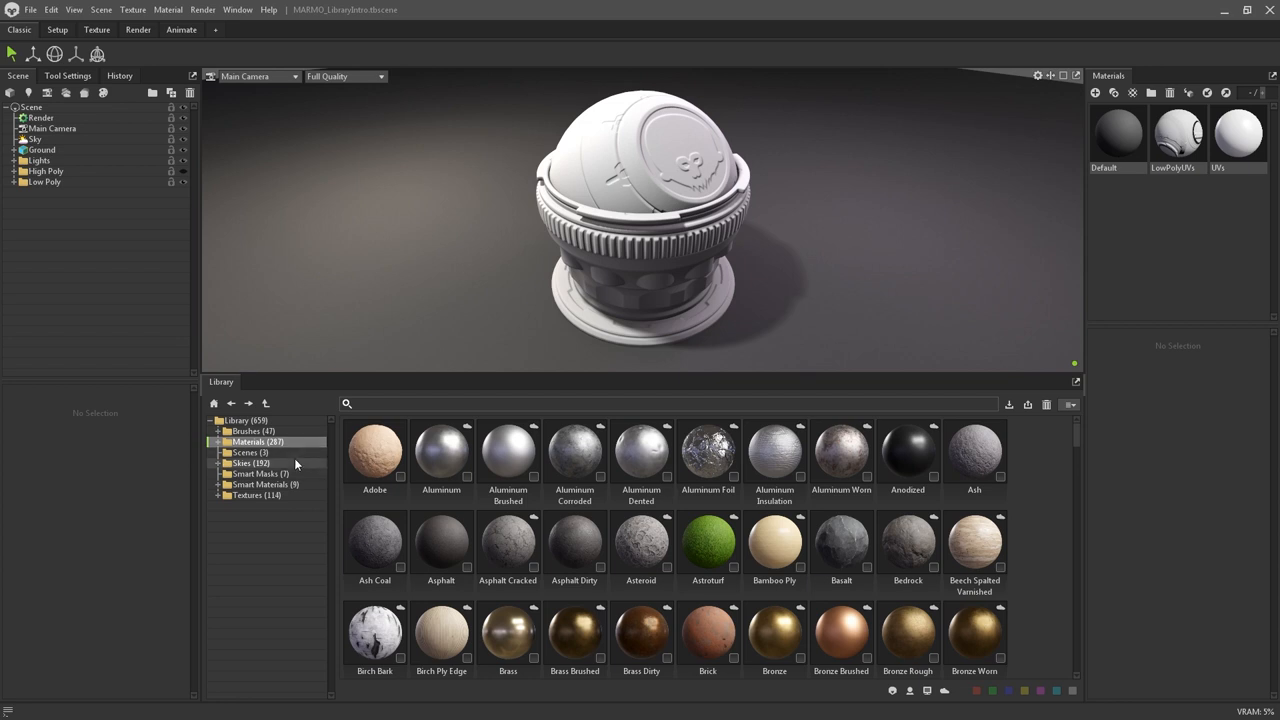
Step: Browse the Skies, Smart Materials, Smart Masks and Brushes folders, then collapse Brushes
{"action": "left_click", "coordinate": [248, 462]}
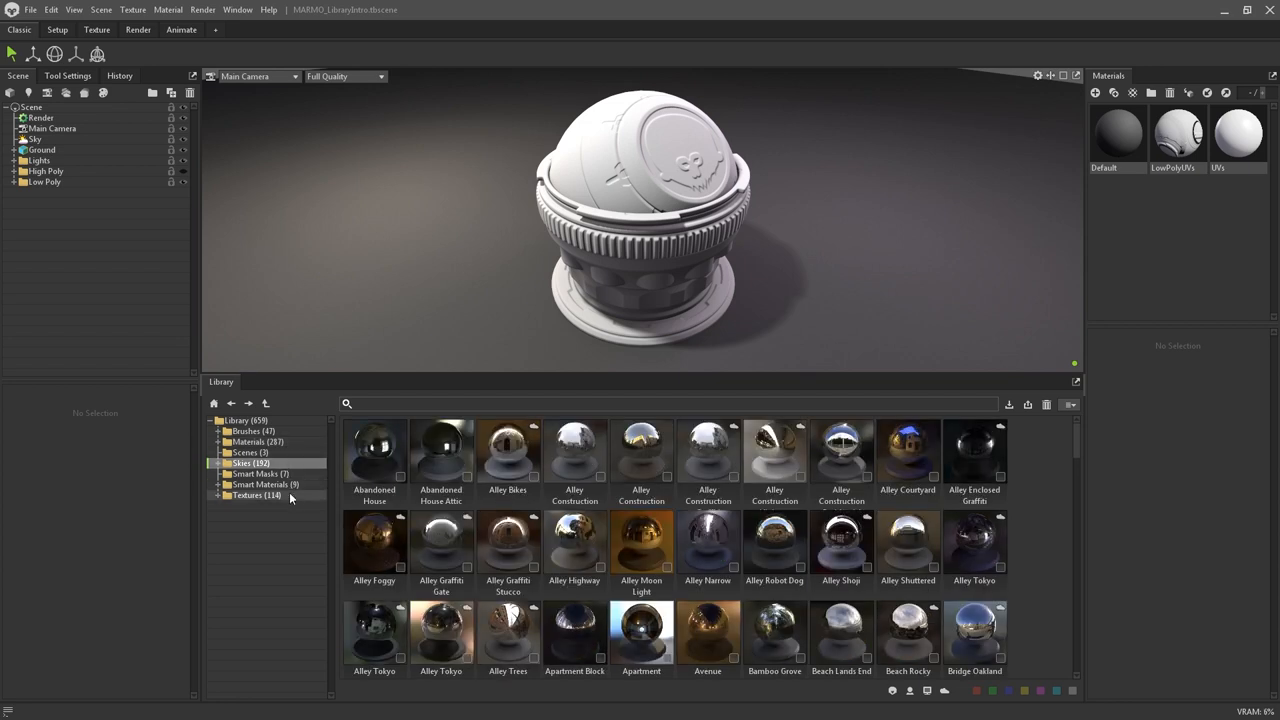
{"action": "left_click", "coordinate": [262, 484]}
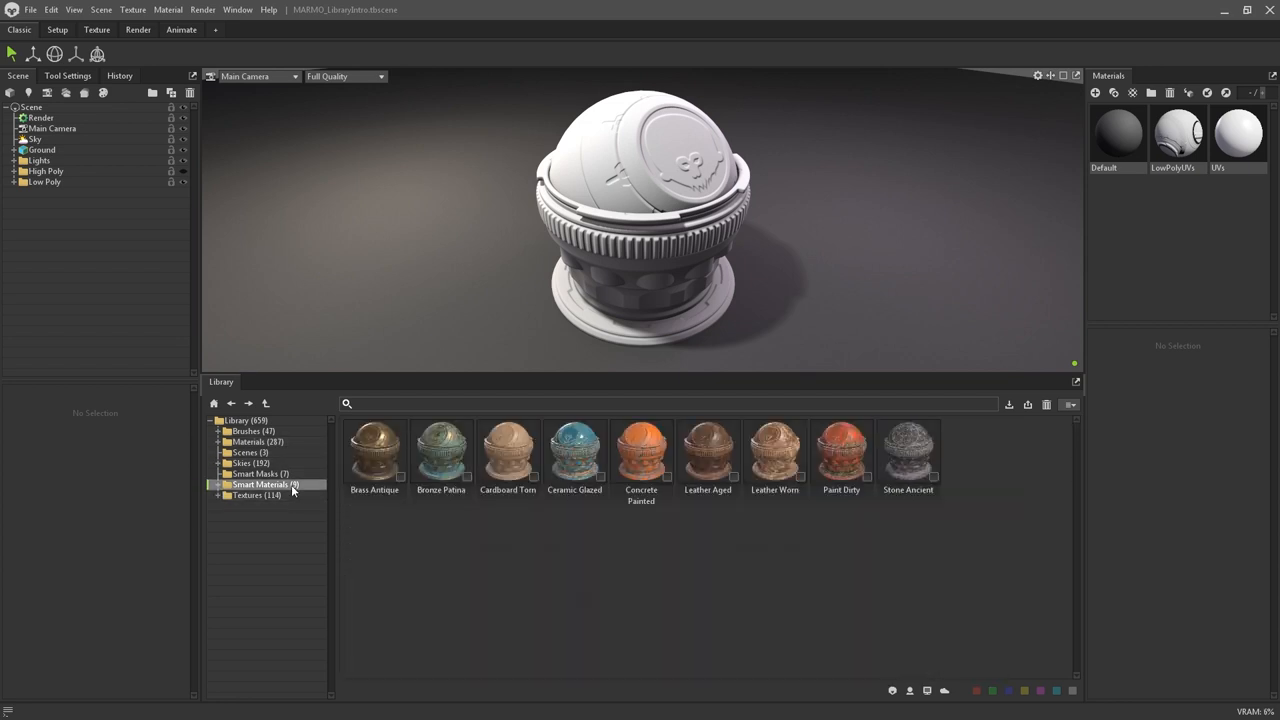
{"action": "left_click", "coordinate": [260, 472]}
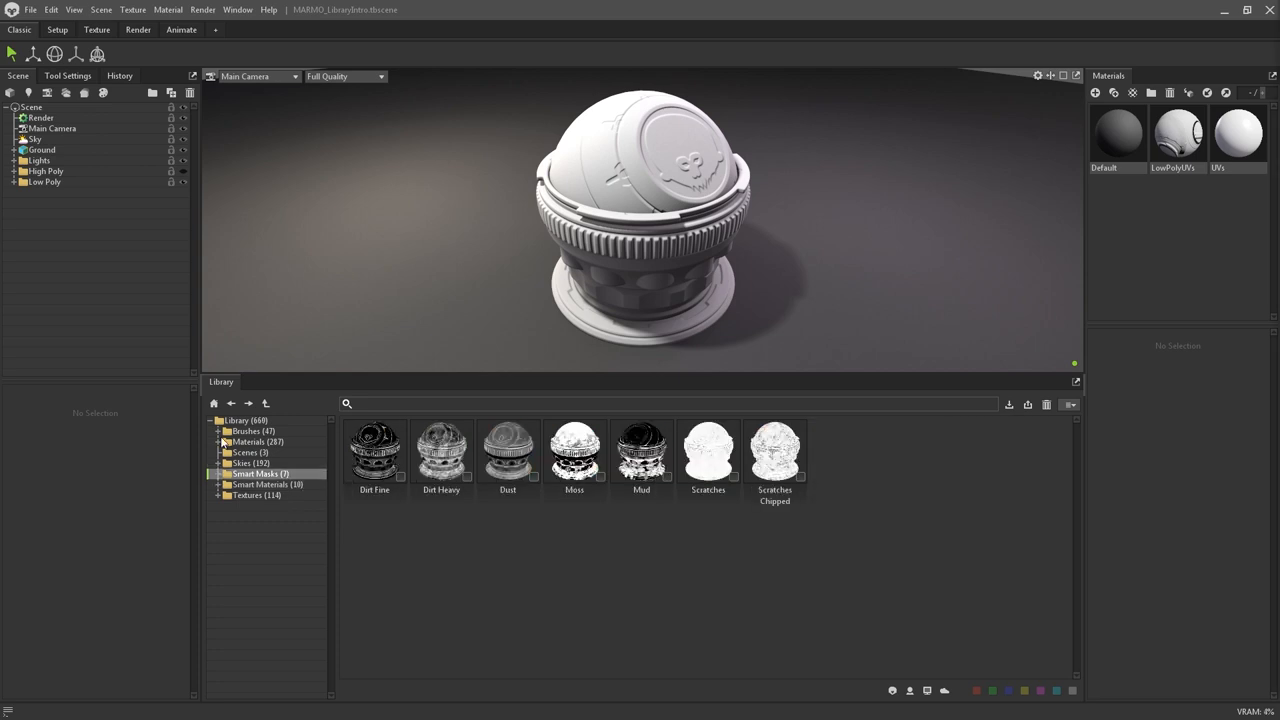
{"action": "left_click", "coordinate": [258, 452]}
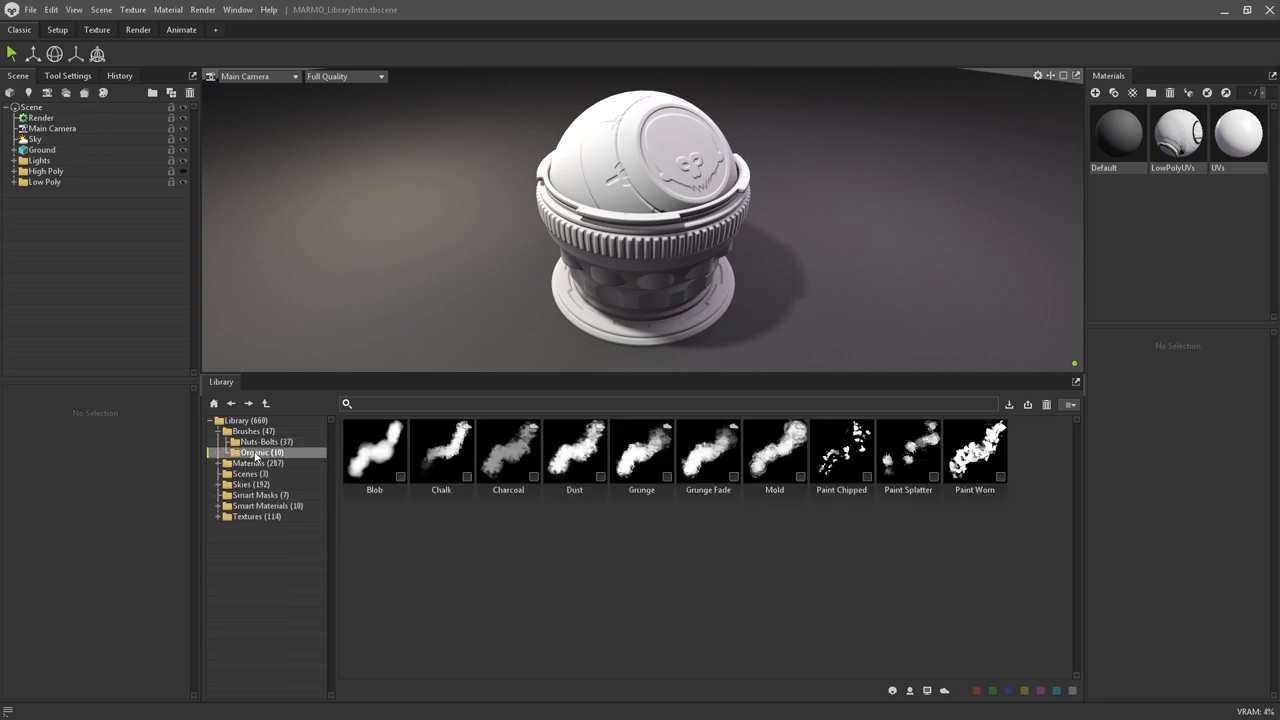
{"action": "left_click", "coordinate": [258, 442]}
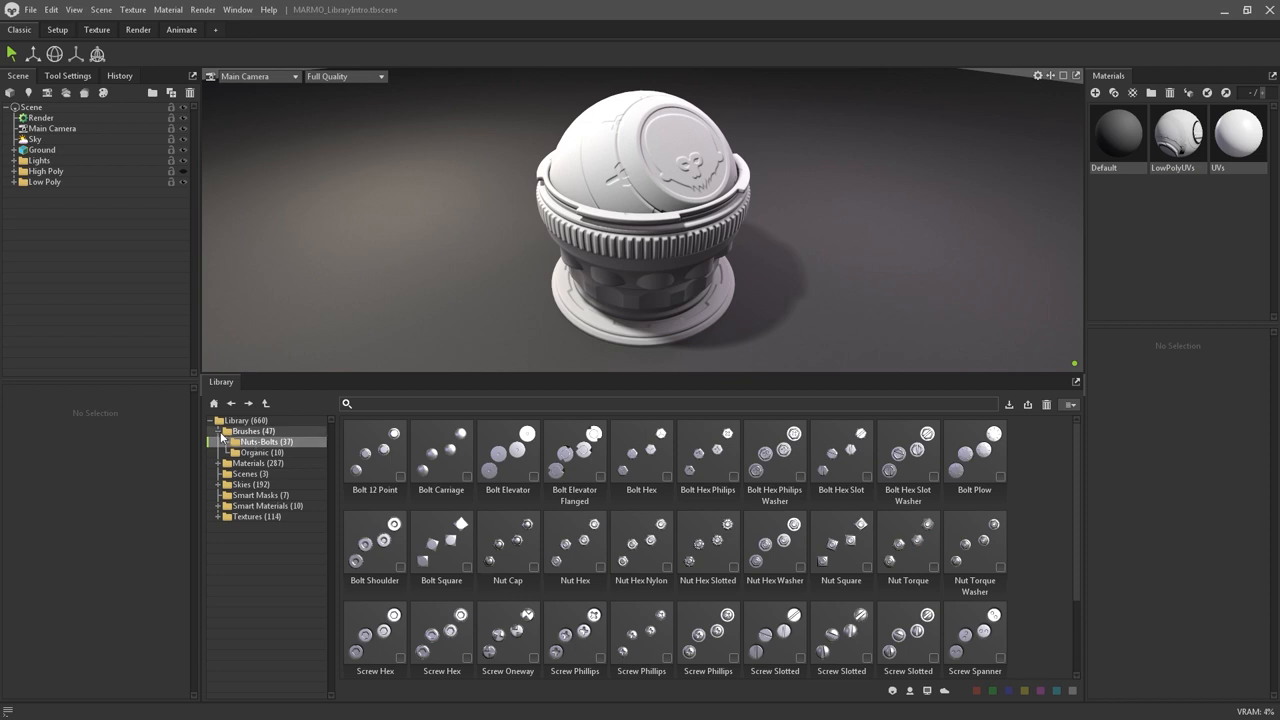
{"action": "left_click", "coordinate": [218, 432]}
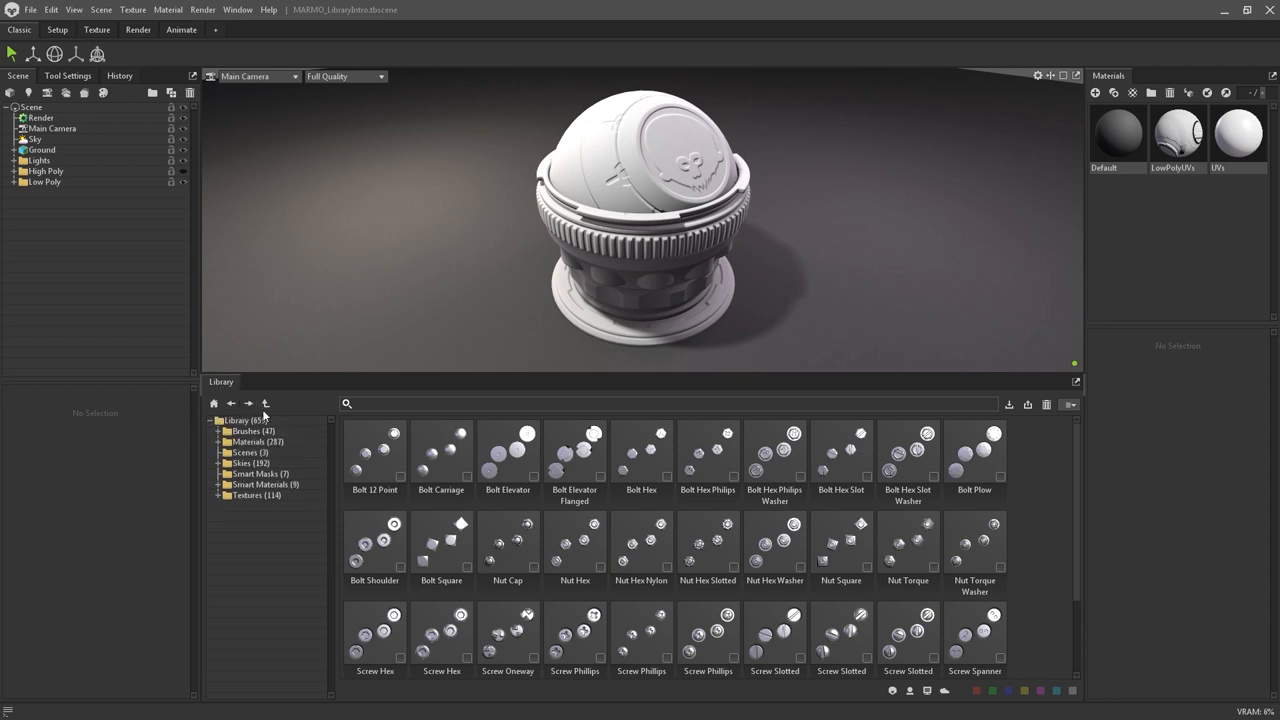
Step: Expand Materials into its subcategories and show only the Metal materials
{"action": "left_click", "coordinate": [218, 442]}
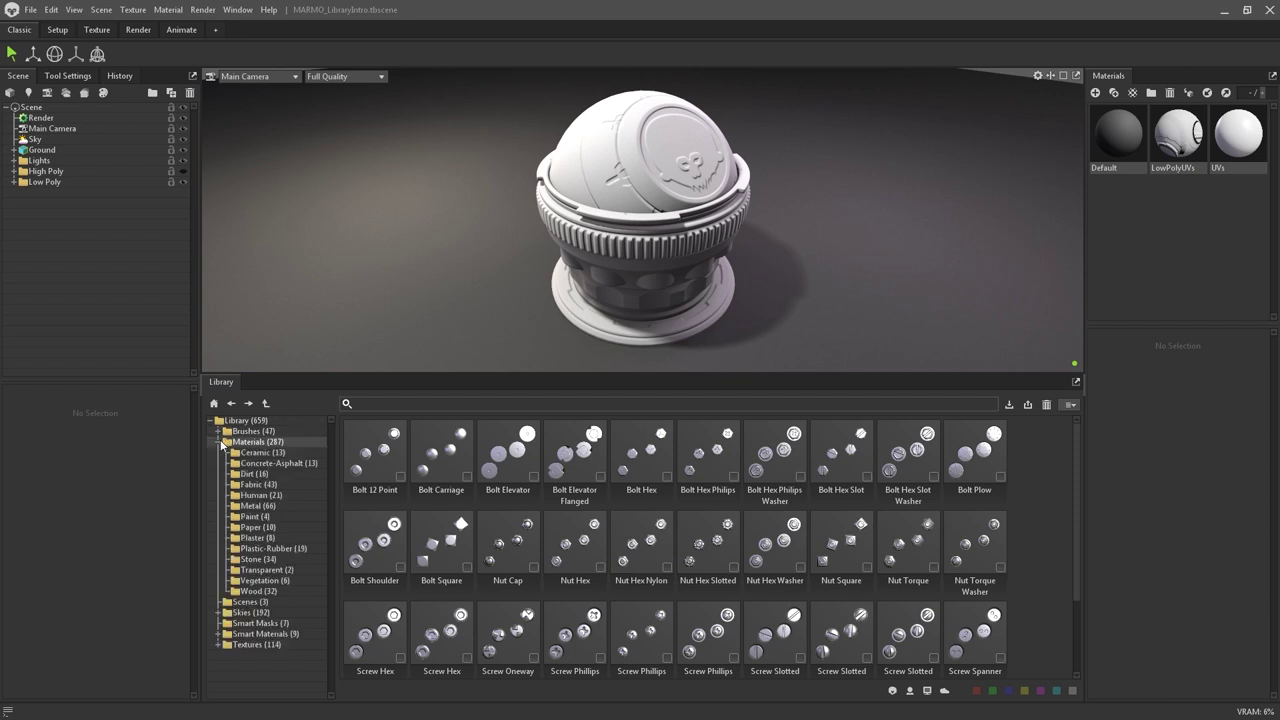
{"action": "left_click", "coordinate": [250, 504]}
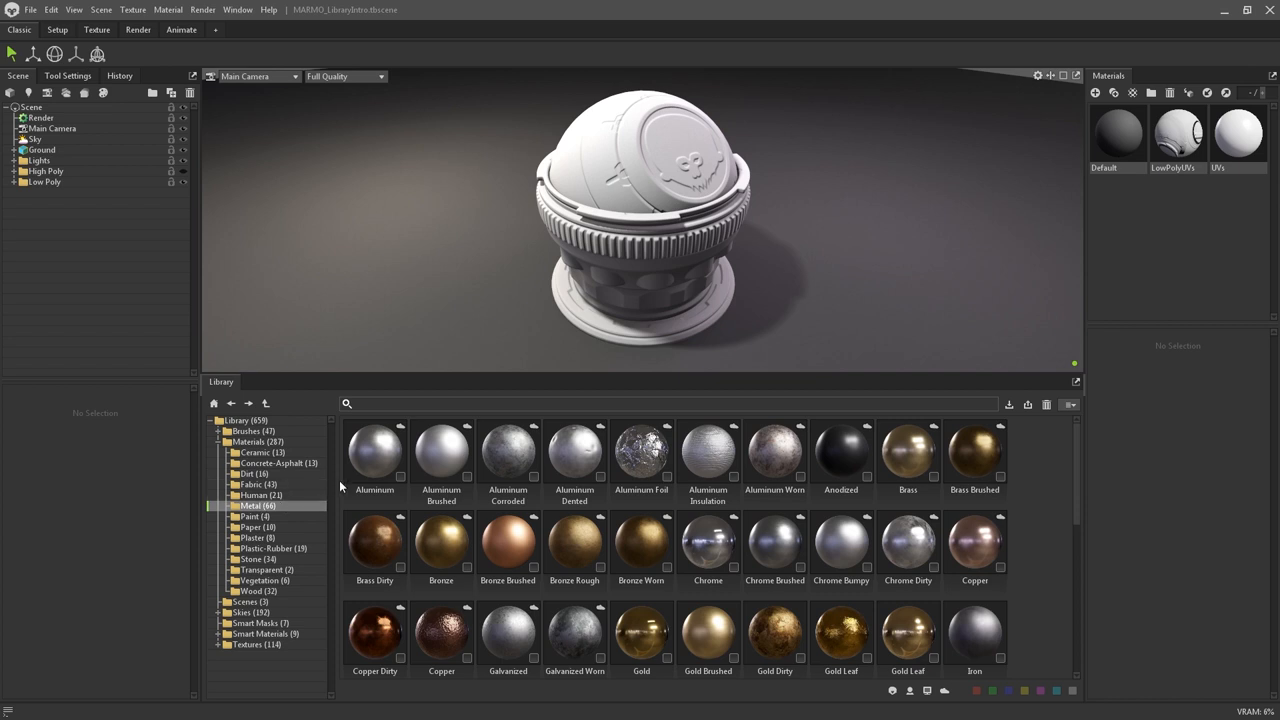
{"action": "mouse_move", "coordinate": [370, 452]}
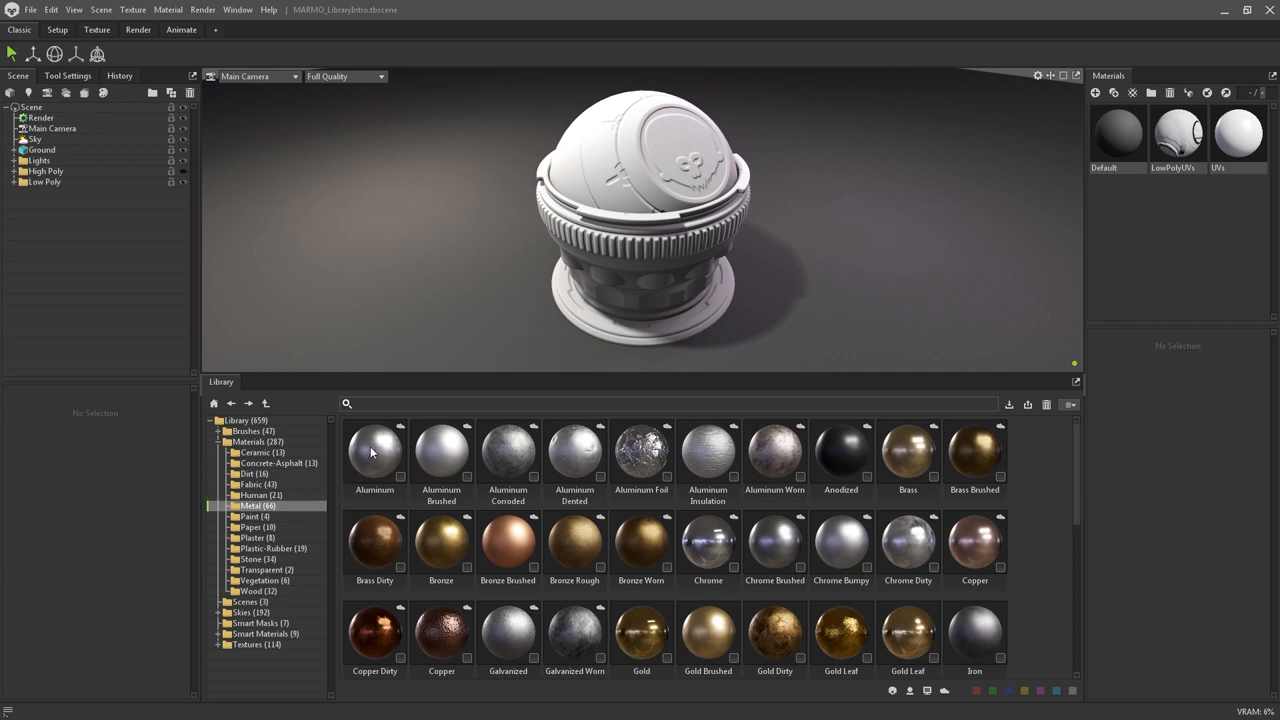
{"action": "mouse_move", "coordinate": [422, 436]}
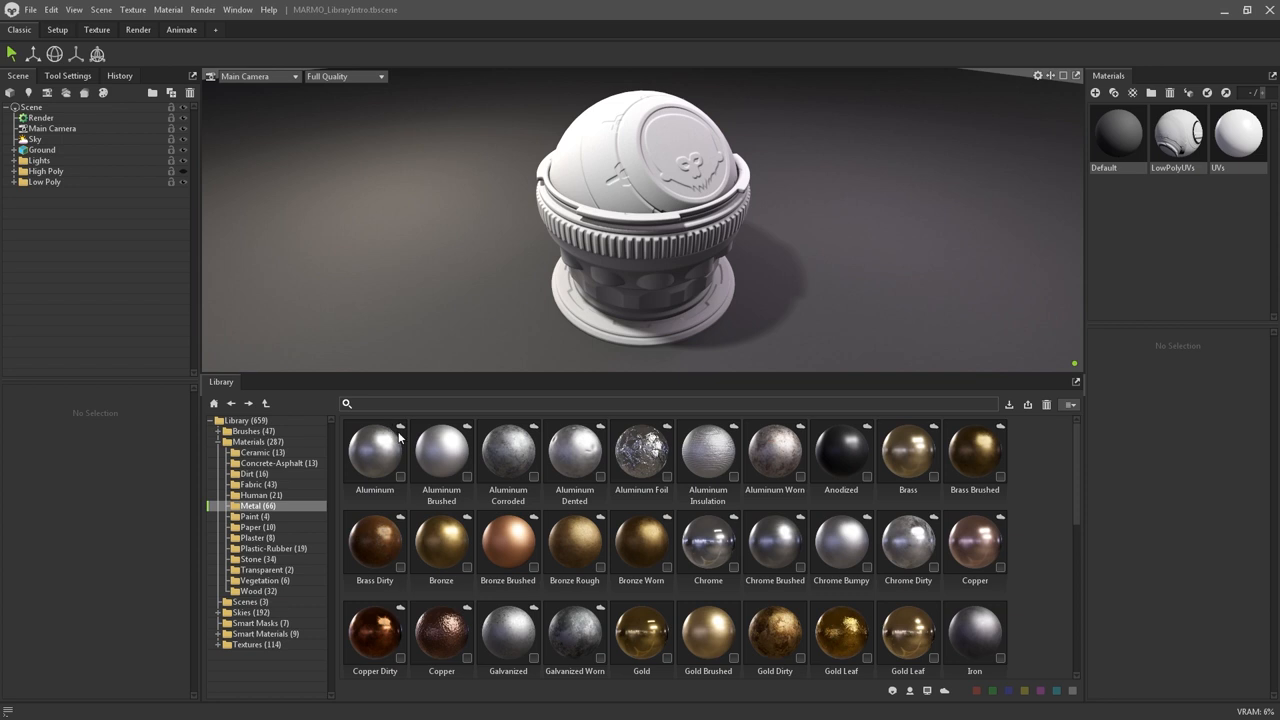
{"action": "mouse_move", "coordinate": [386, 450]}
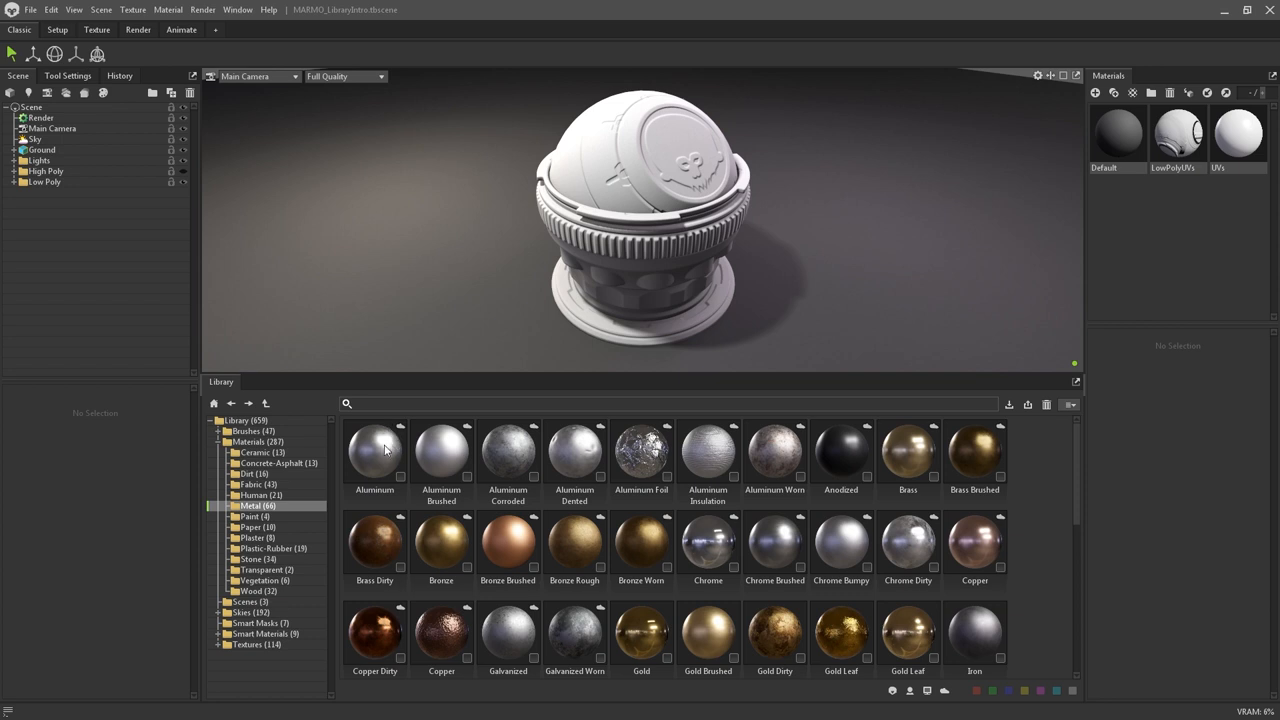
Step: Select and open a Metal material preset from the thumbnail grid
{"action": "left_click", "coordinate": [374, 448]}
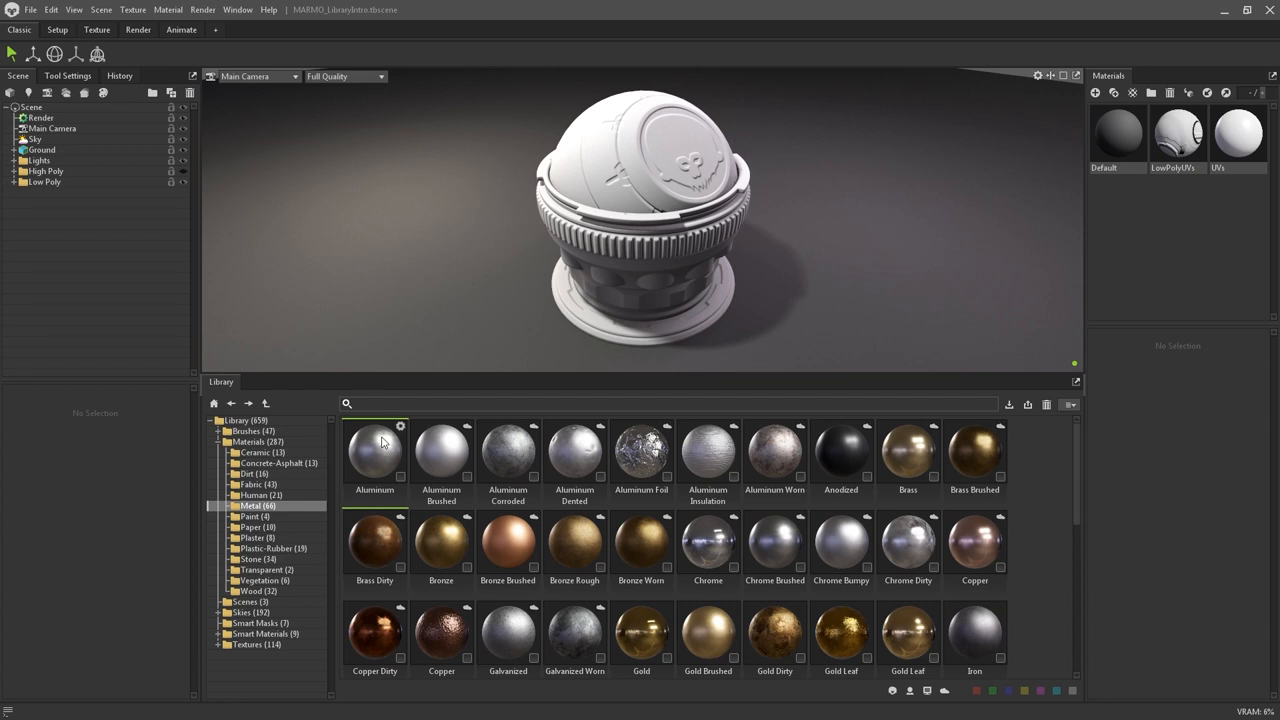
{"action": "mouse_move", "coordinate": [400, 442]}
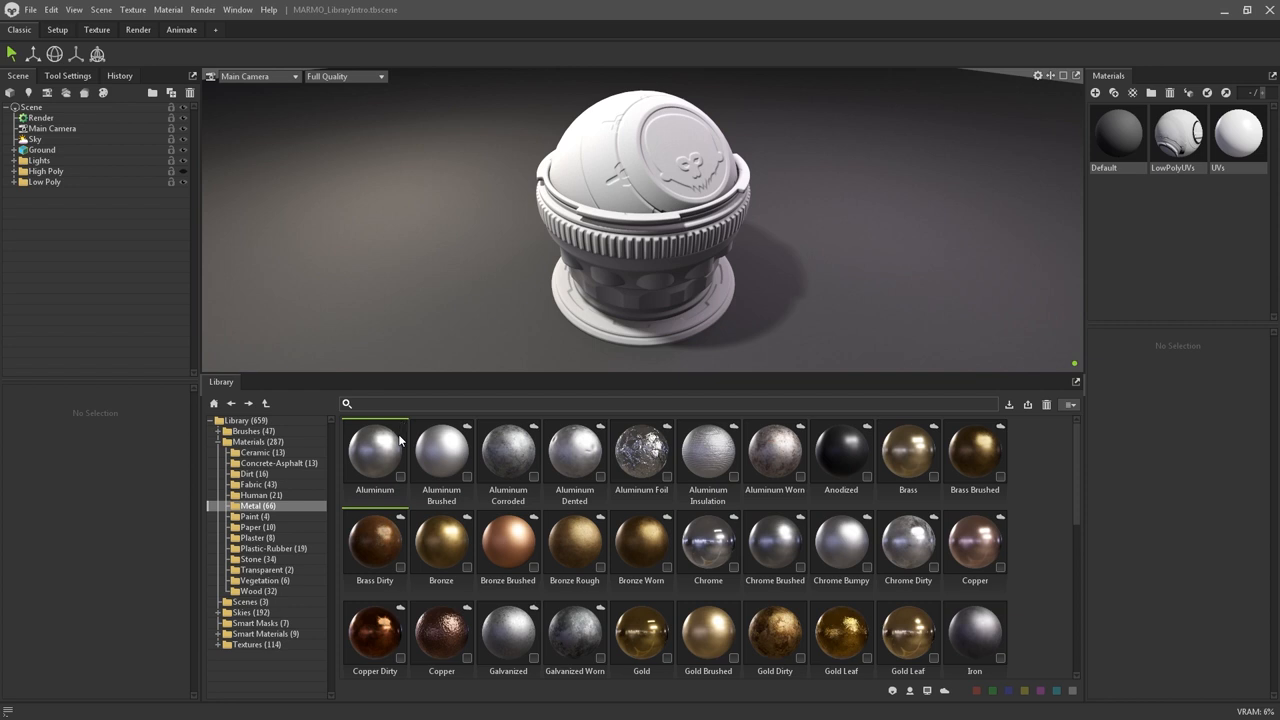
{"action": "mouse_move", "coordinate": [376, 460]}
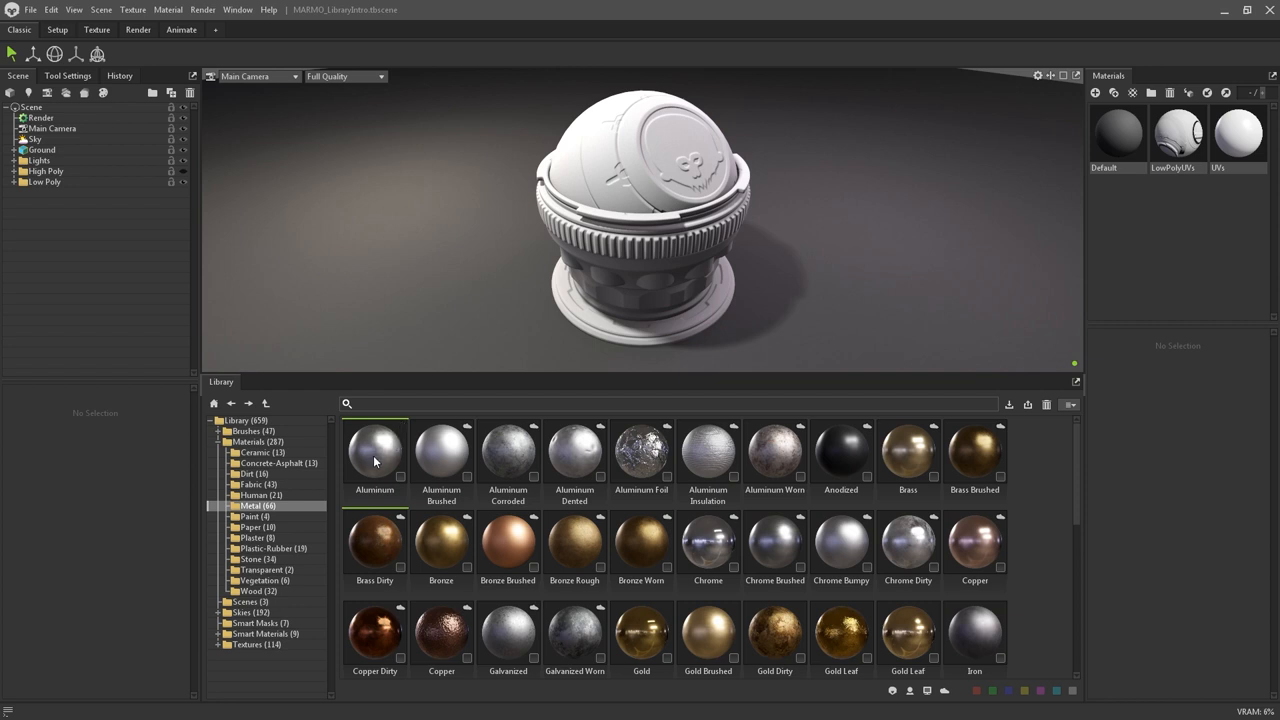
{"action": "double_click", "coordinate": [374, 450]}
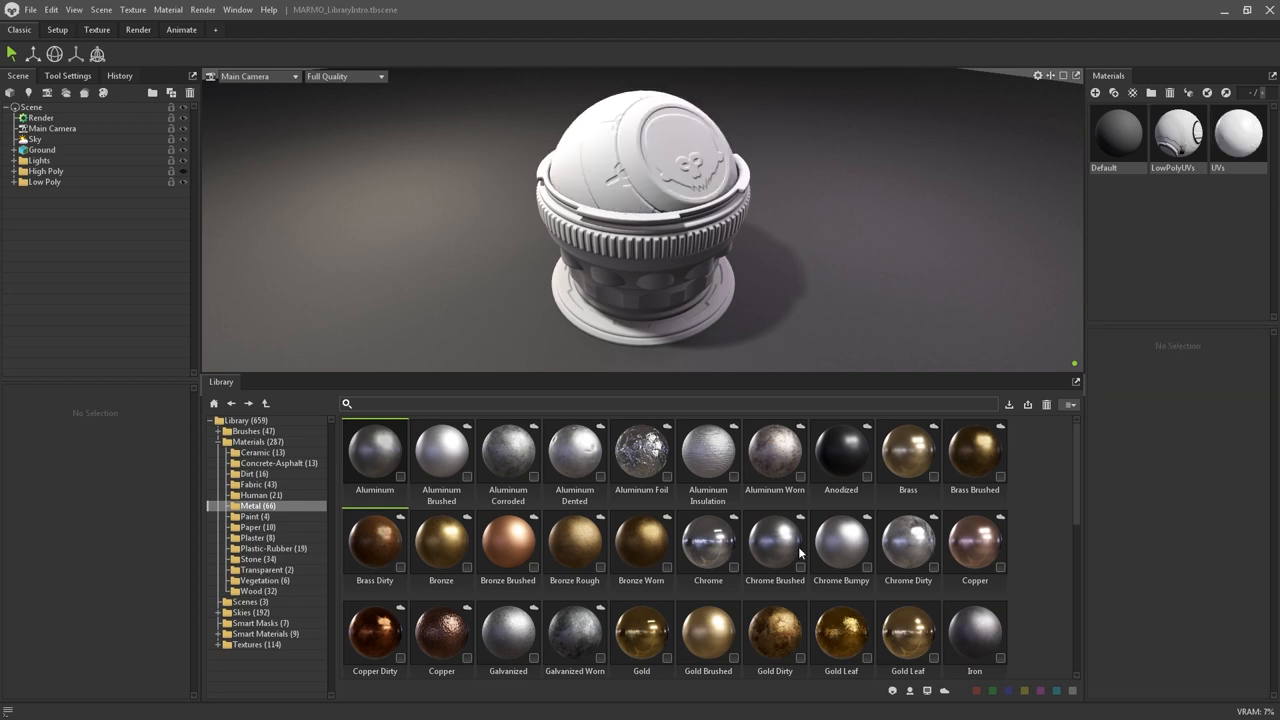
{"action": "mouse_move", "coordinate": [892, 712]}
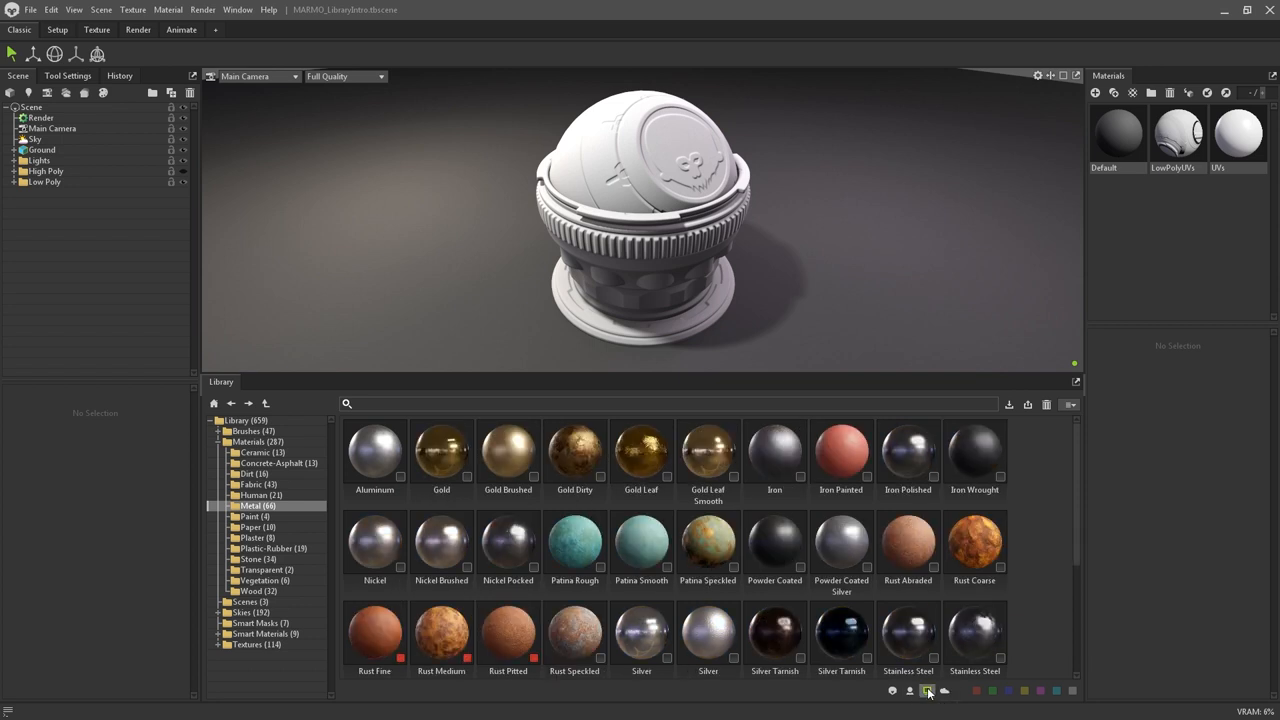
Step: Toggle the library's bottom-bar view filters, then switch to the Smart Materials category
{"action": "left_click", "coordinate": [944, 690]}
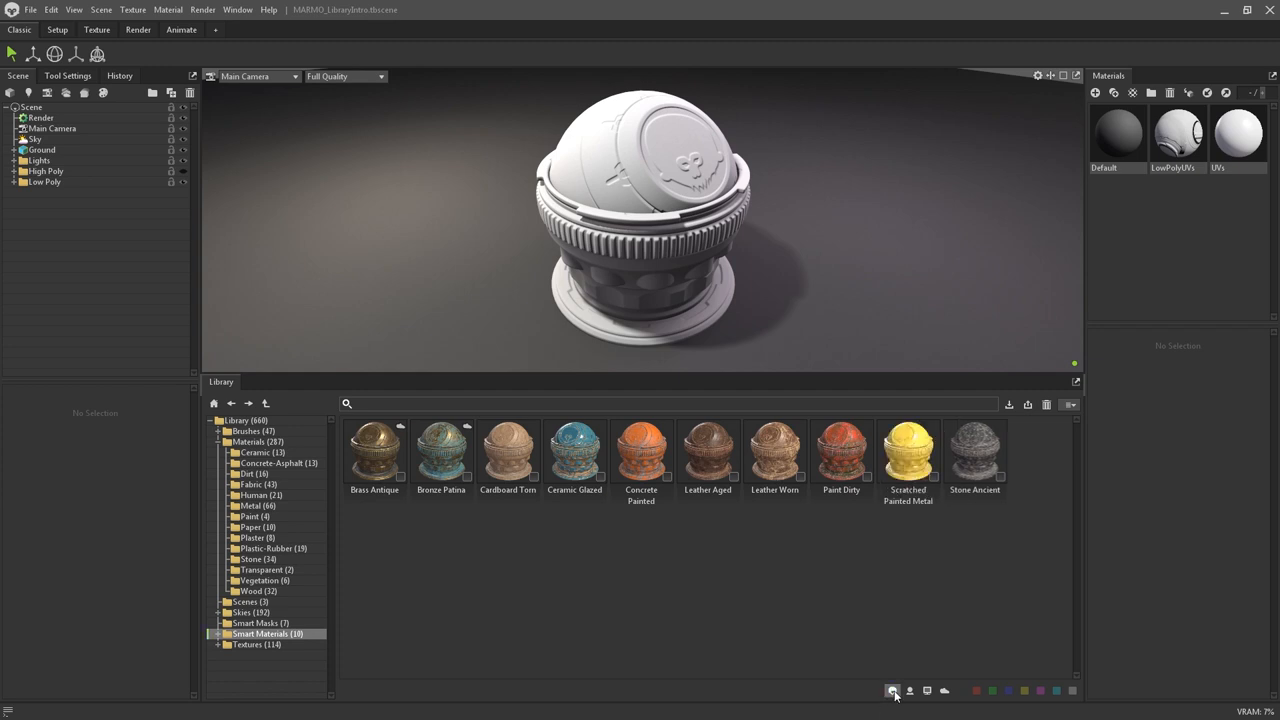
{"action": "left_click", "coordinate": [910, 692]}
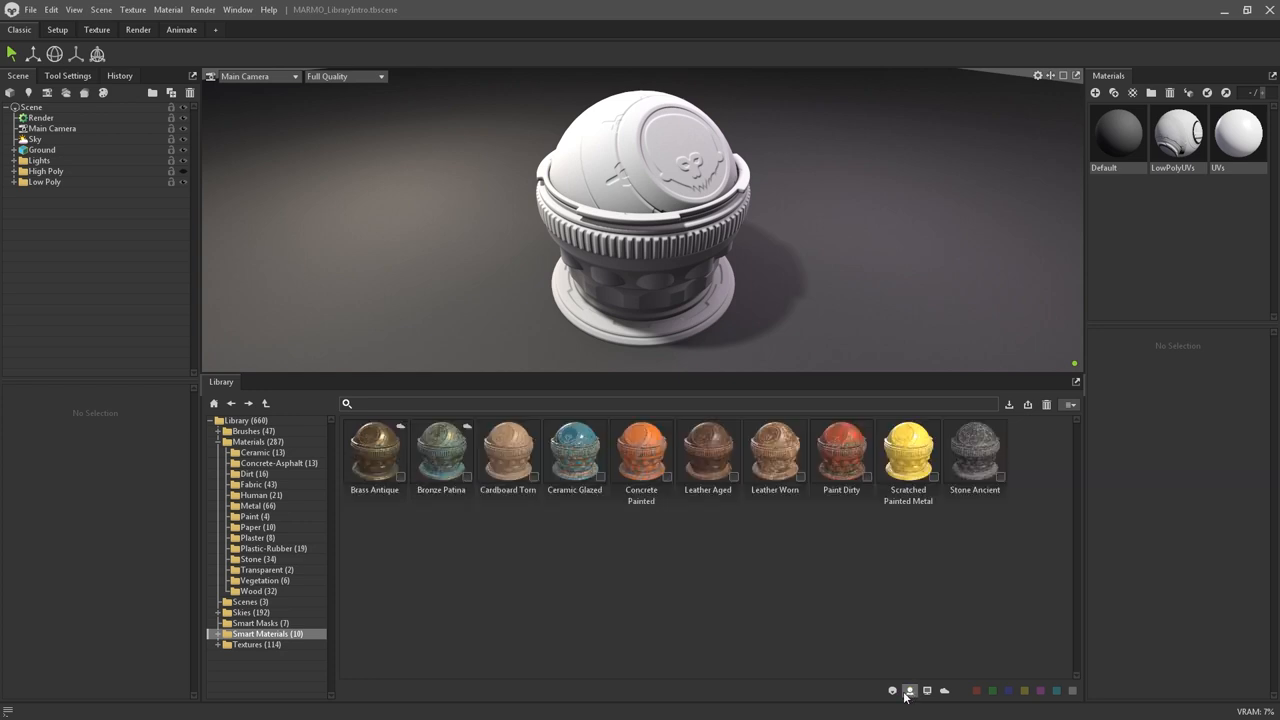
{"action": "left_click", "coordinate": [248, 504]}
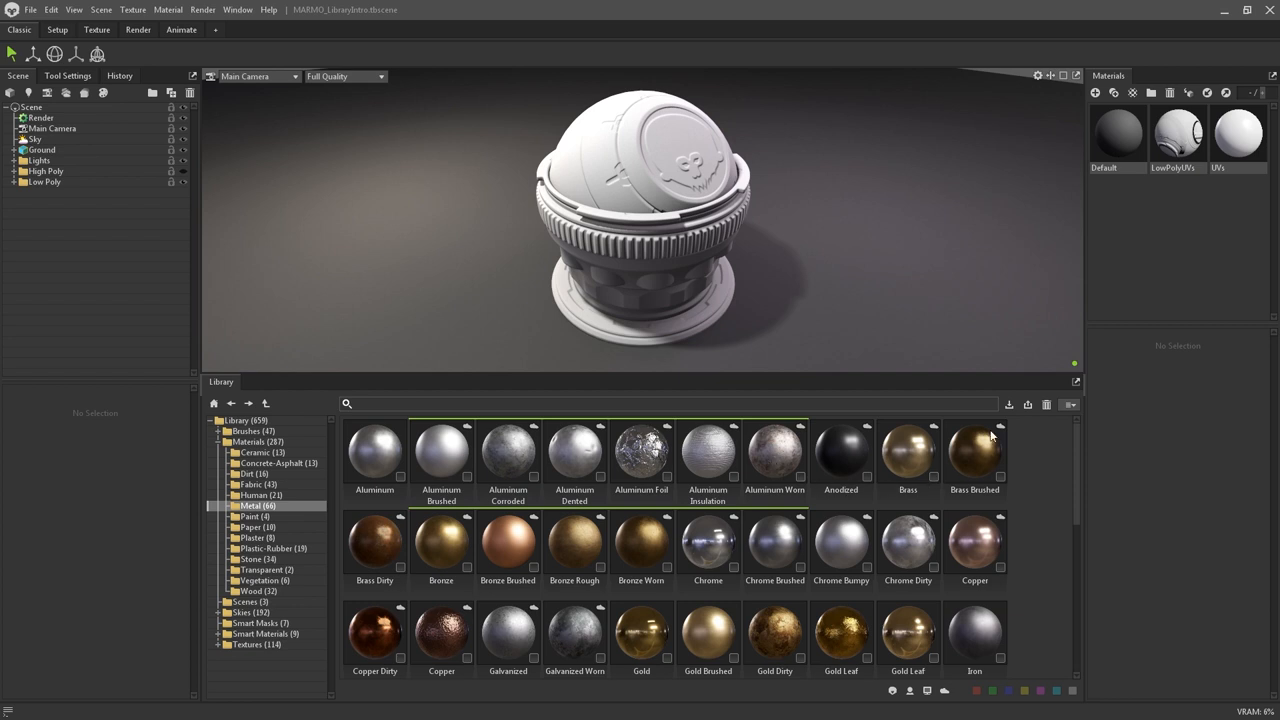
{"action": "mouse_move", "coordinate": [1008, 424]}
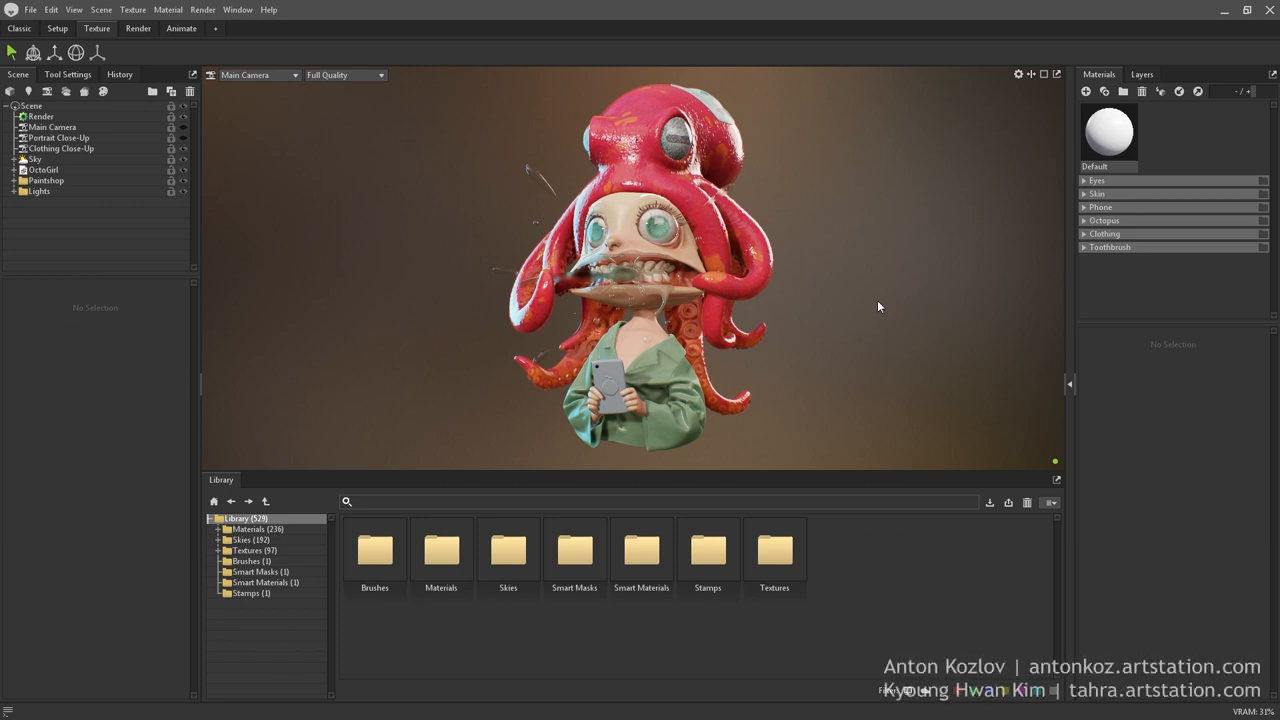
{"action": "mouse_move", "coordinate": [472, 188]}
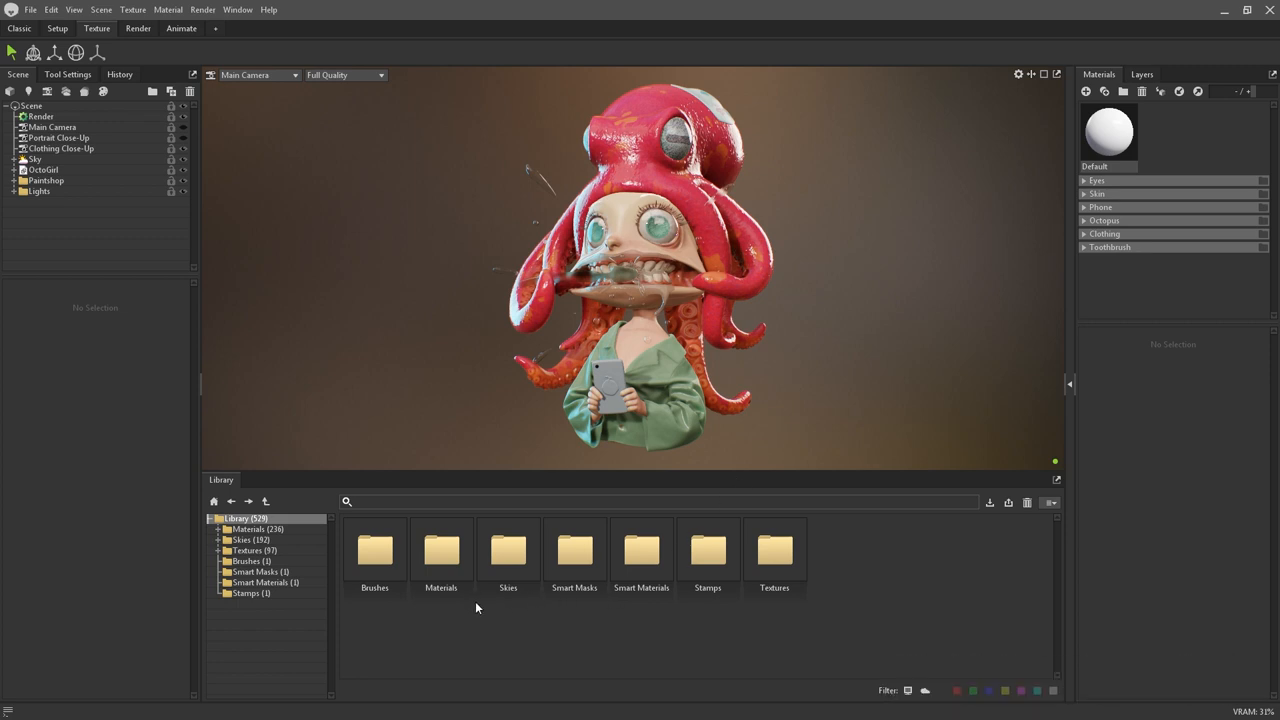
Step: Show all sky presets and scroll through the thumbnails
{"action": "left_click", "coordinate": [244, 540]}
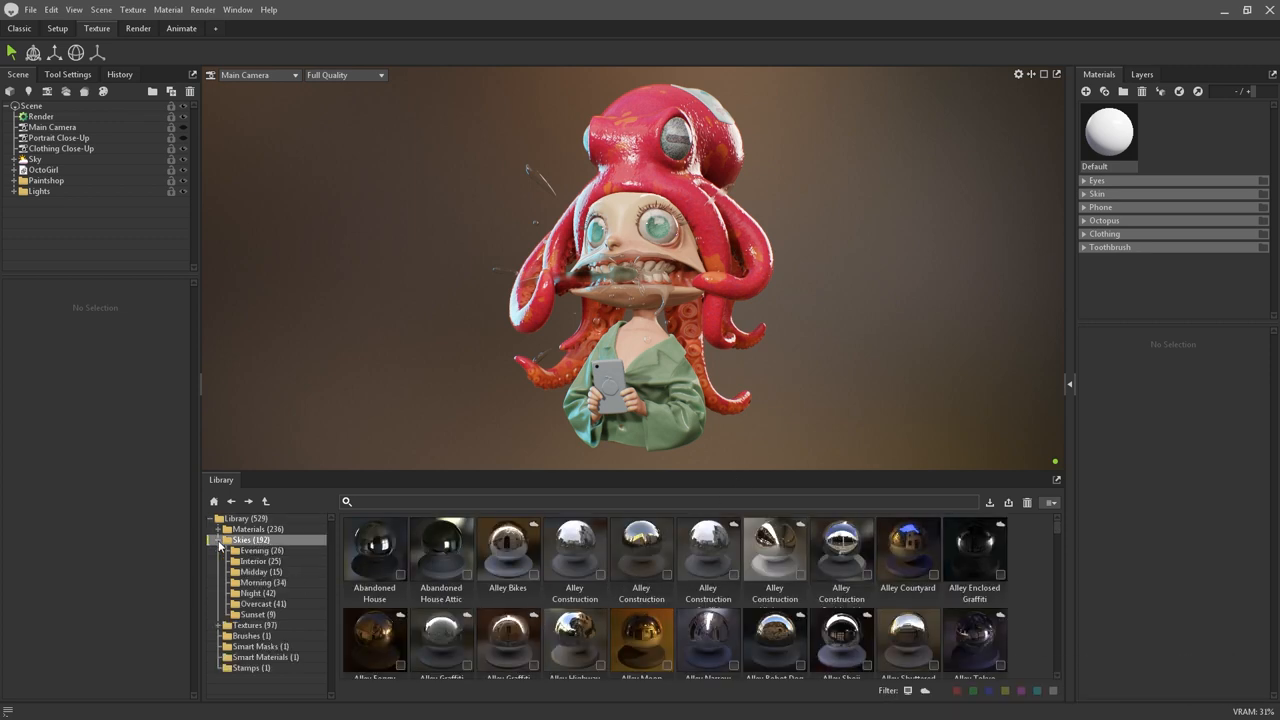
{"action": "scroll", "scroll_direction": "down", "scroll_amount": 3}
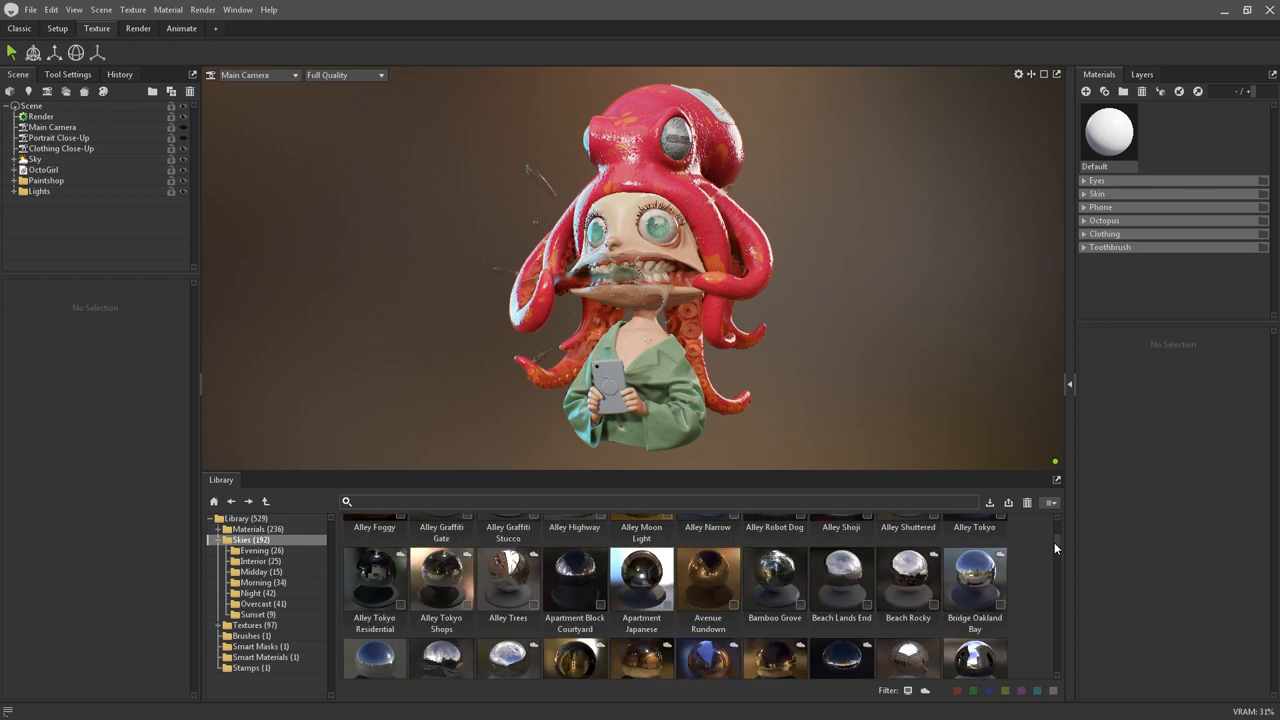
{"action": "scroll", "scroll_direction": "down", "scroll_amount": 3}
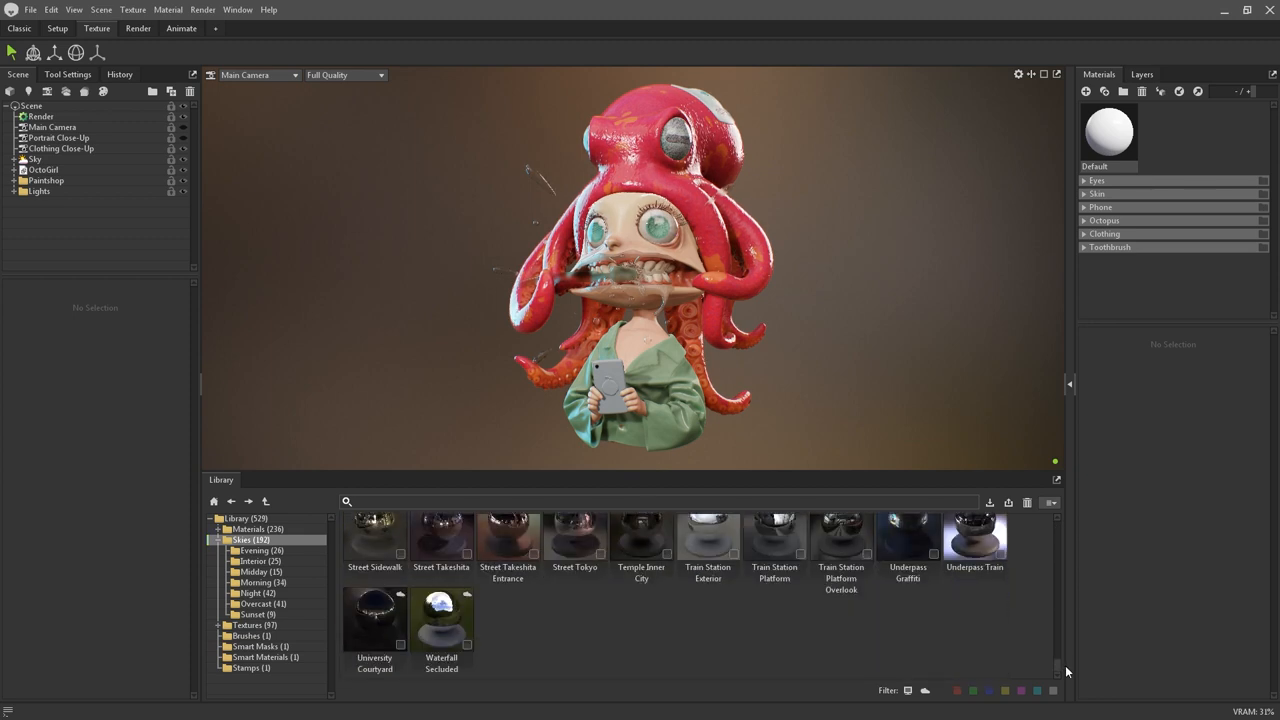
{"action": "scroll", "scroll_direction": "up", "scroll_amount": 3}
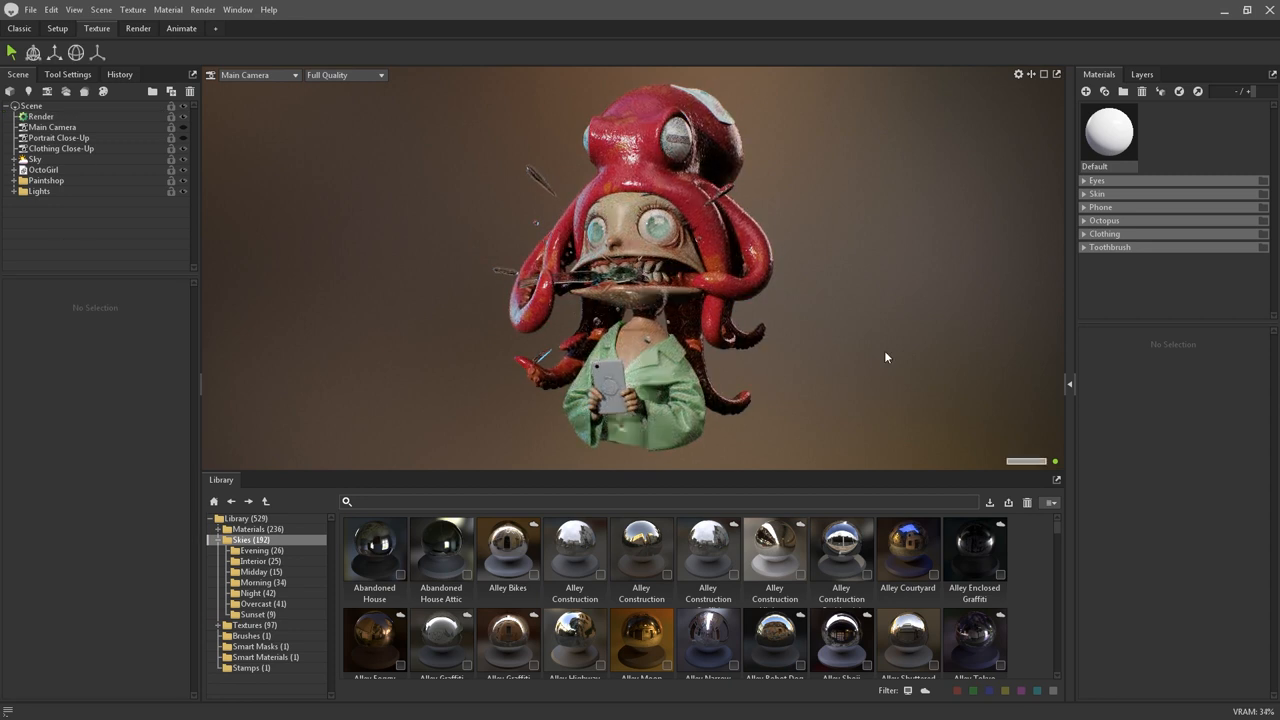
Step: Browse the Interior, Overcast, Evening, Holiday and Night sky folders and apply an evening sky
{"action": "left_click", "coordinate": [252, 560]}
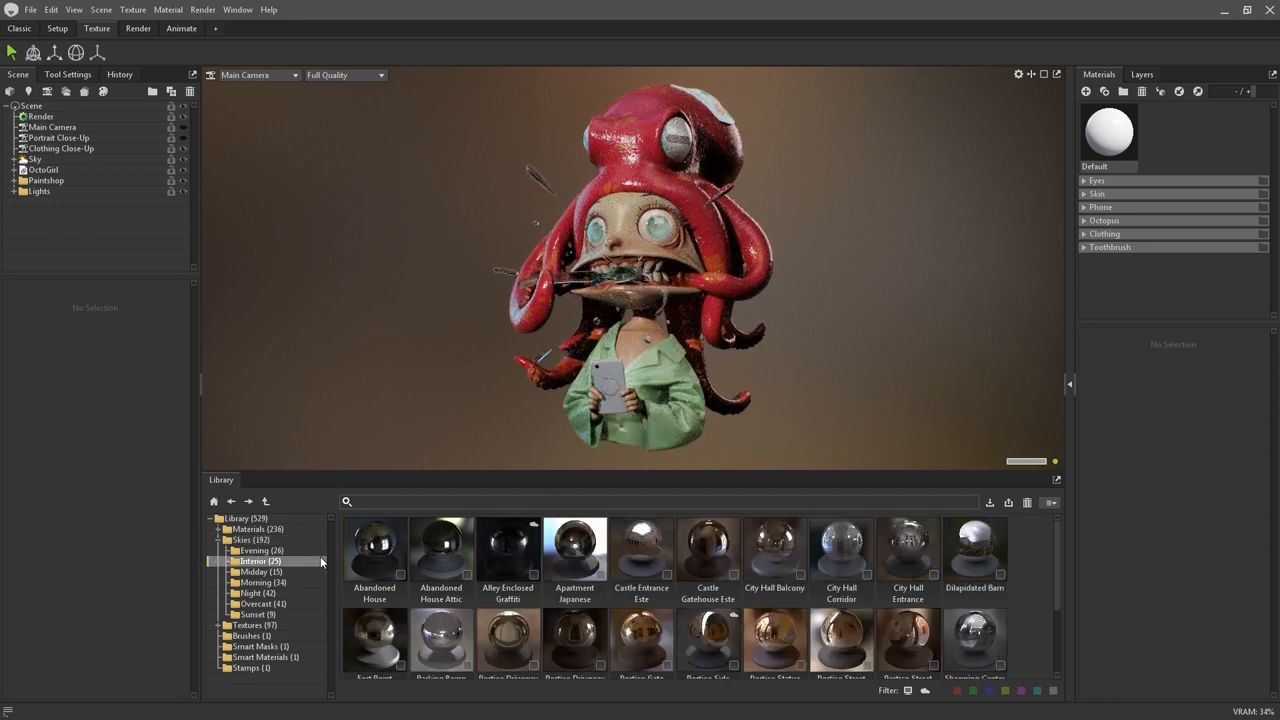
{"action": "left_click", "coordinate": [262, 604]}
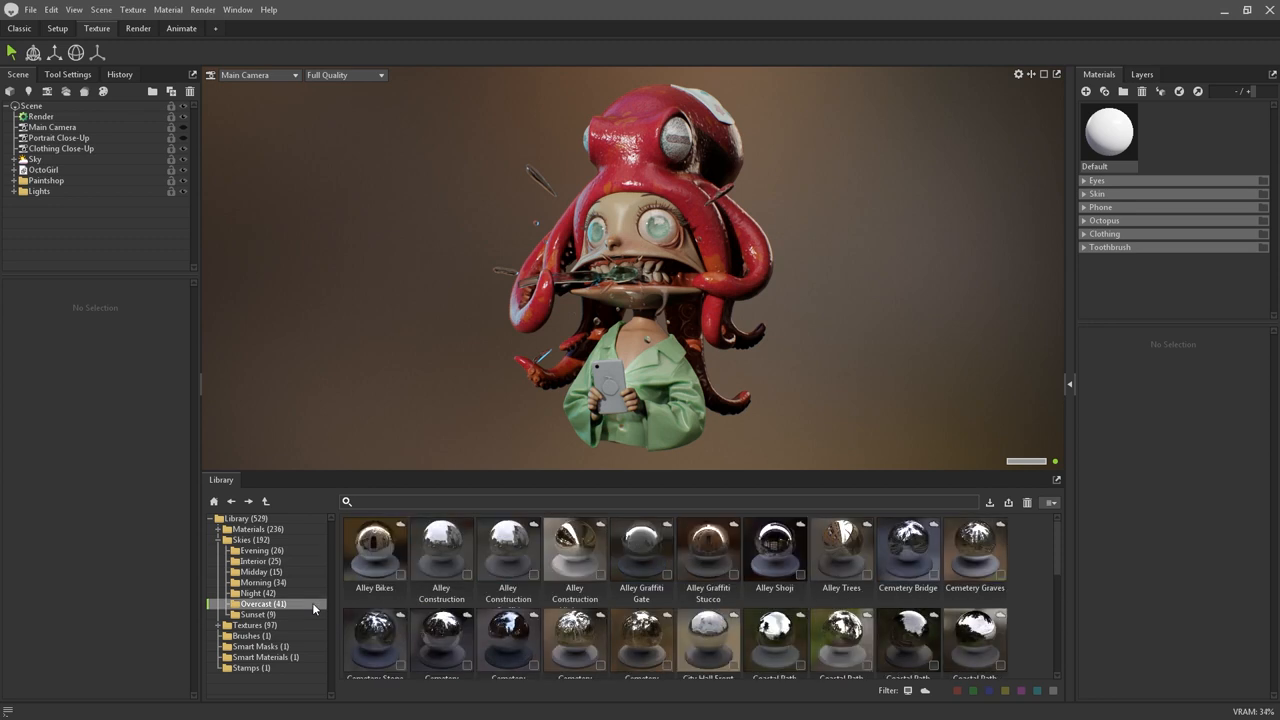
{"action": "left_click", "coordinate": [262, 550]}
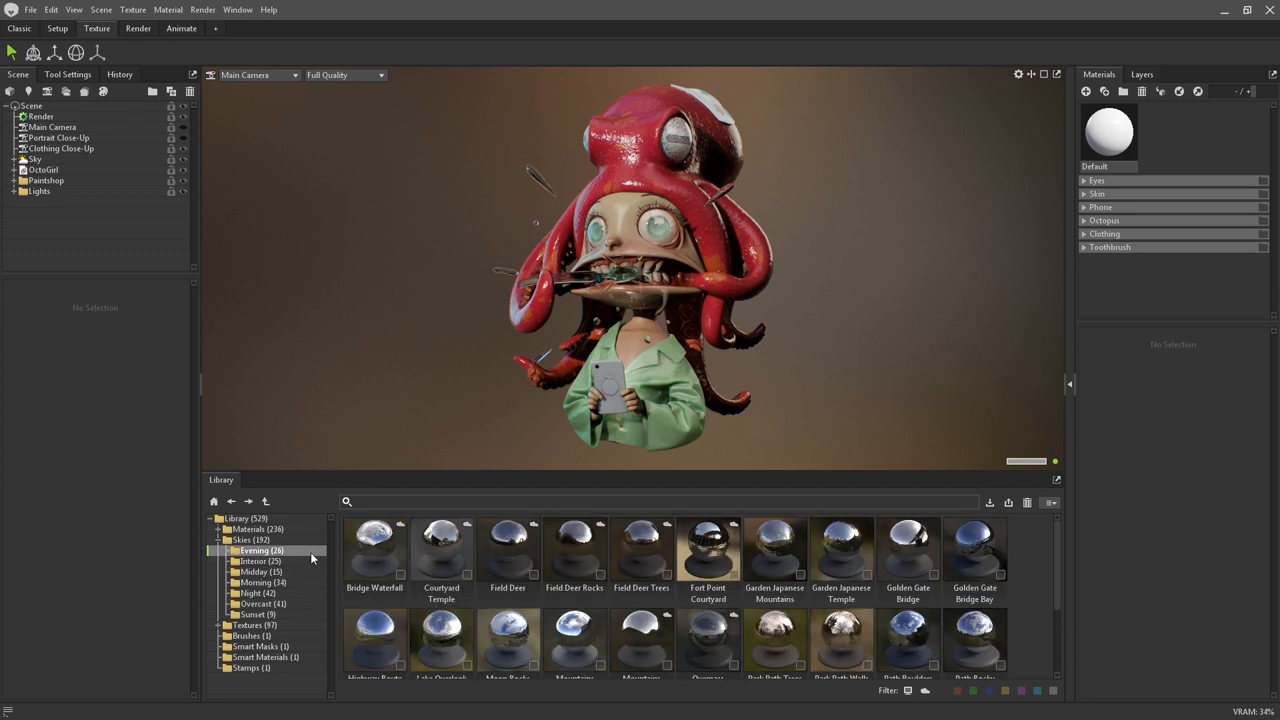
{"action": "left_click", "coordinate": [256, 572]}
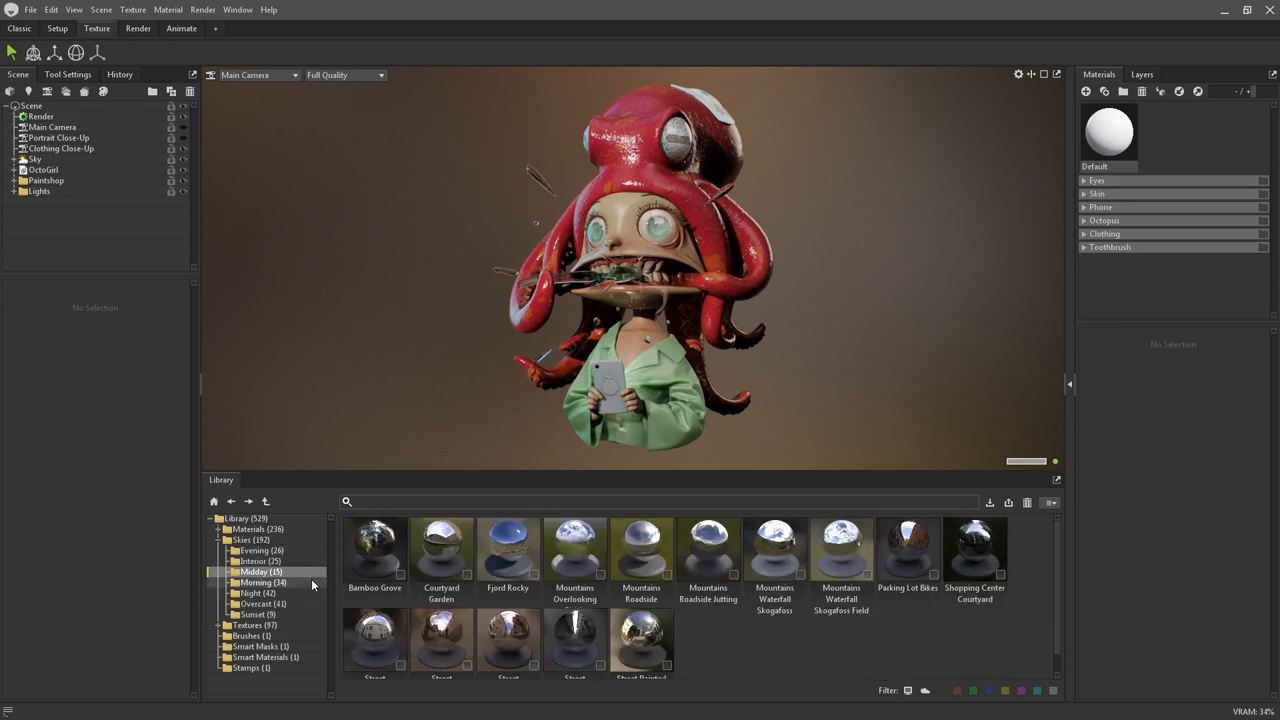
{"action": "left_click", "coordinate": [256, 592]}
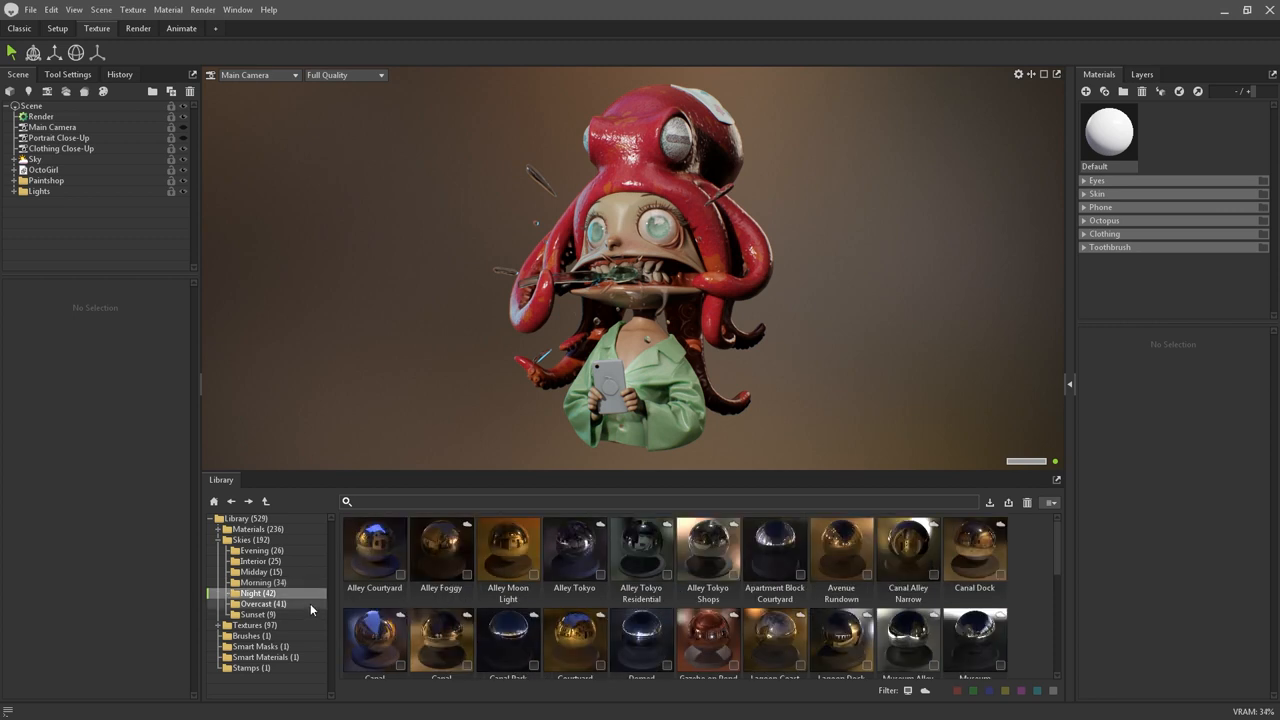
{"action": "left_click", "coordinate": [258, 614]}
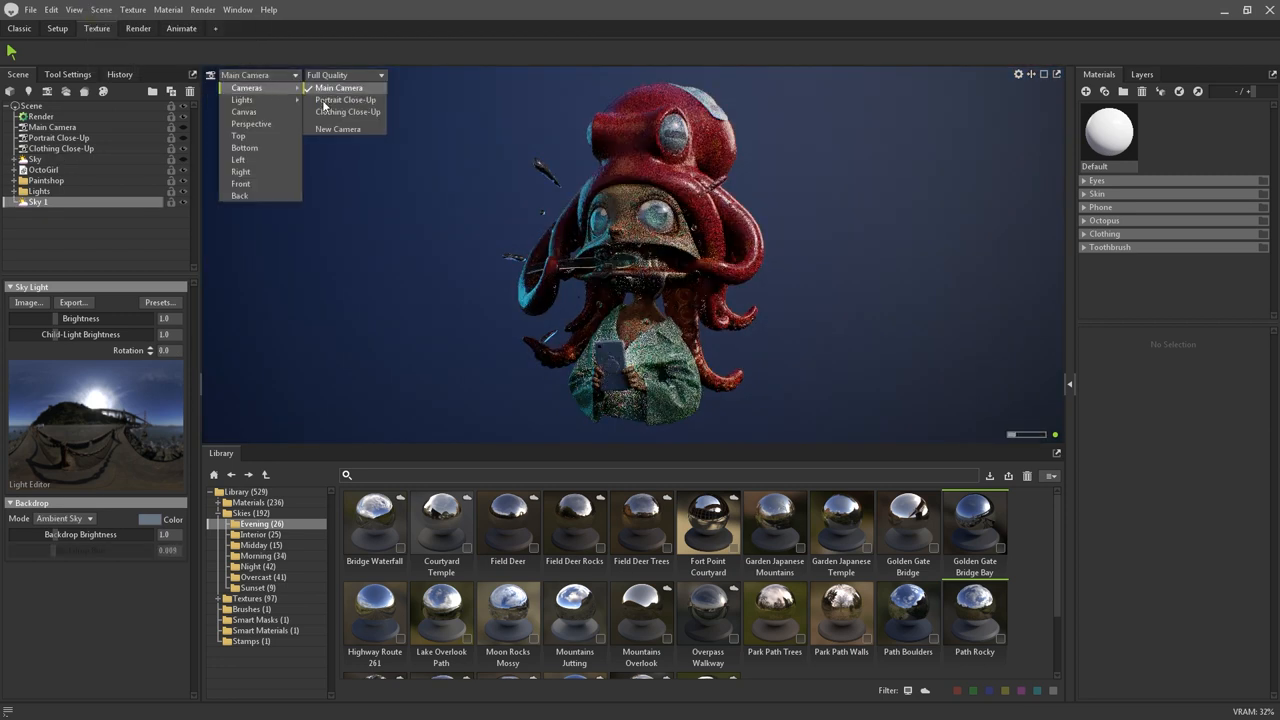
Step: Switch to the Clothing Close-Up camera and open the material sphere texture project
{"action": "left_click", "coordinate": [348, 112]}
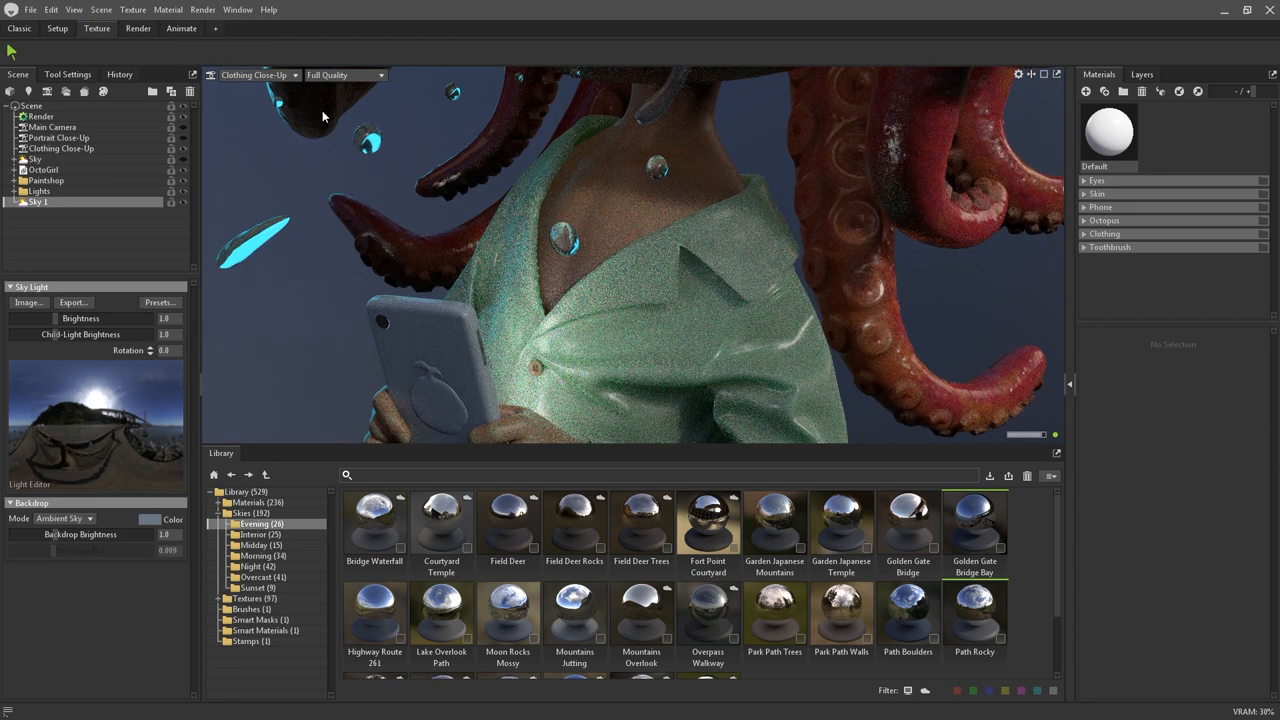
{"action": "left_click", "coordinate": [100, 8]}
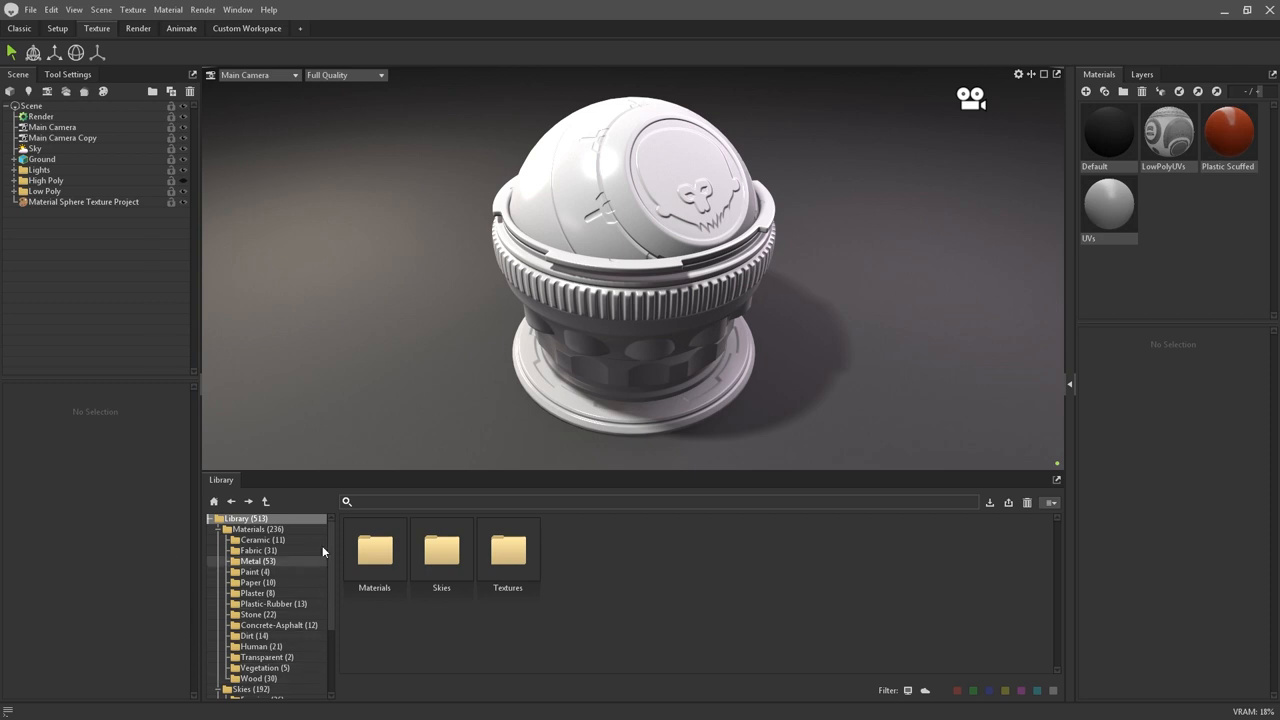
Step: Browse Metal, Concrete Asphalt, Fabric and Dirt materials, then select Material Sphere Texture Project's layers
{"action": "left_click", "coordinate": [248, 528]}
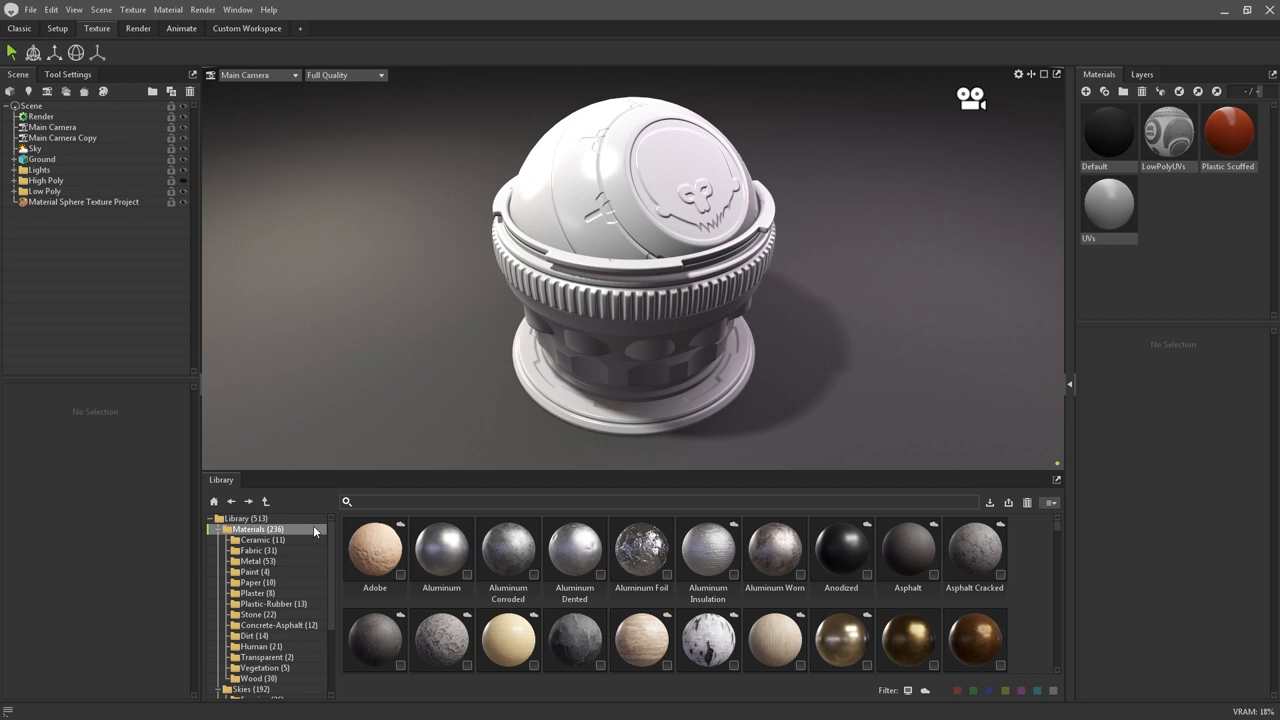
{"action": "left_click", "coordinate": [256, 560]}
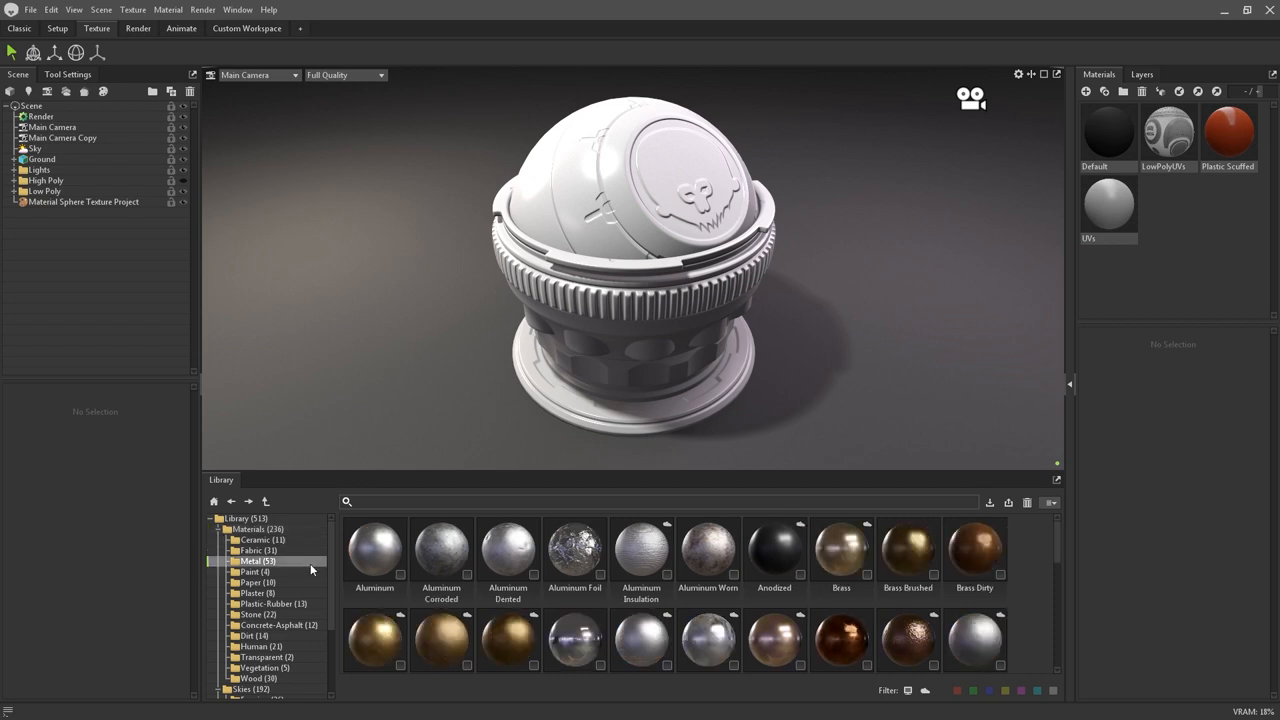
{"action": "left_click", "coordinate": [280, 624]}
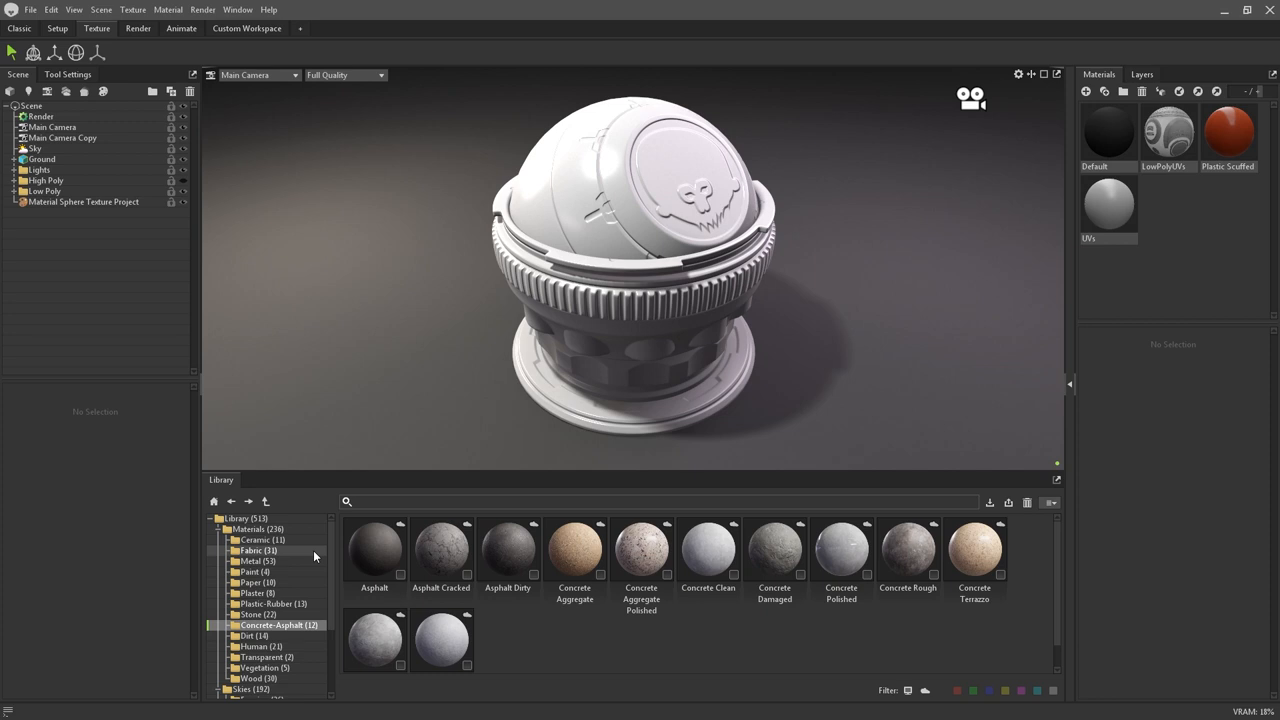
{"action": "left_click", "coordinate": [258, 550]}
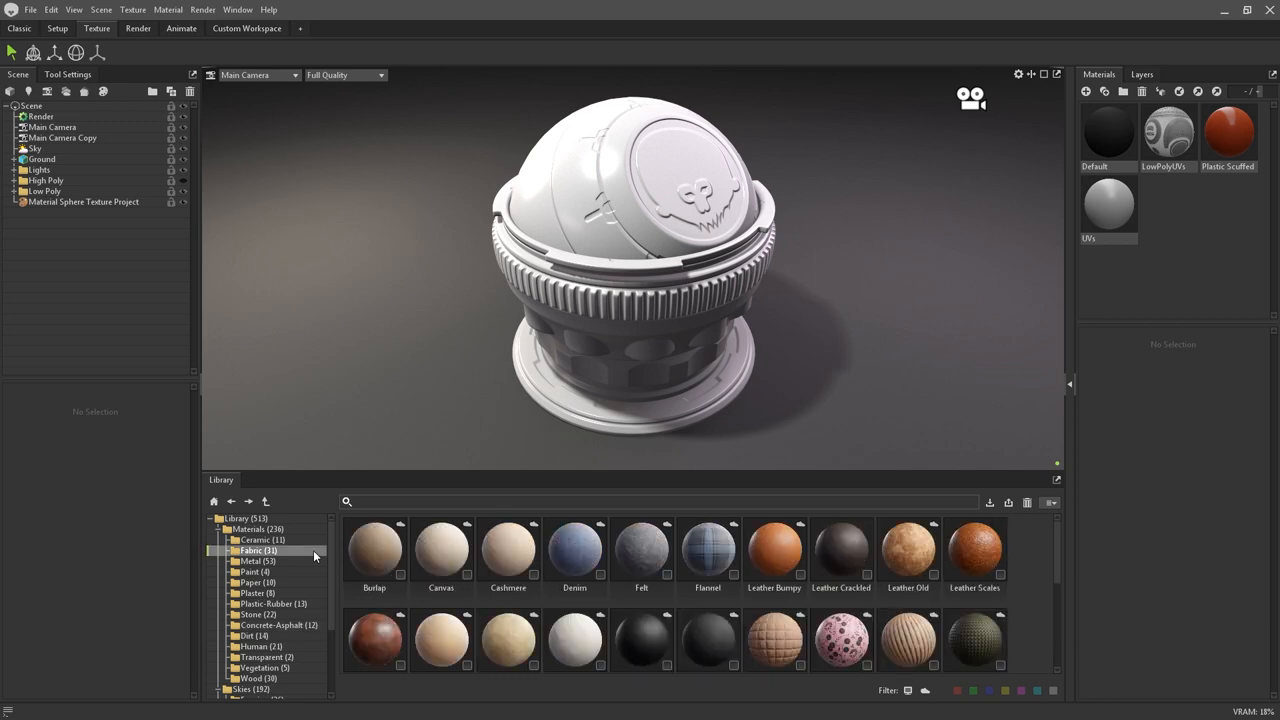
{"action": "left_click", "coordinate": [254, 636]}
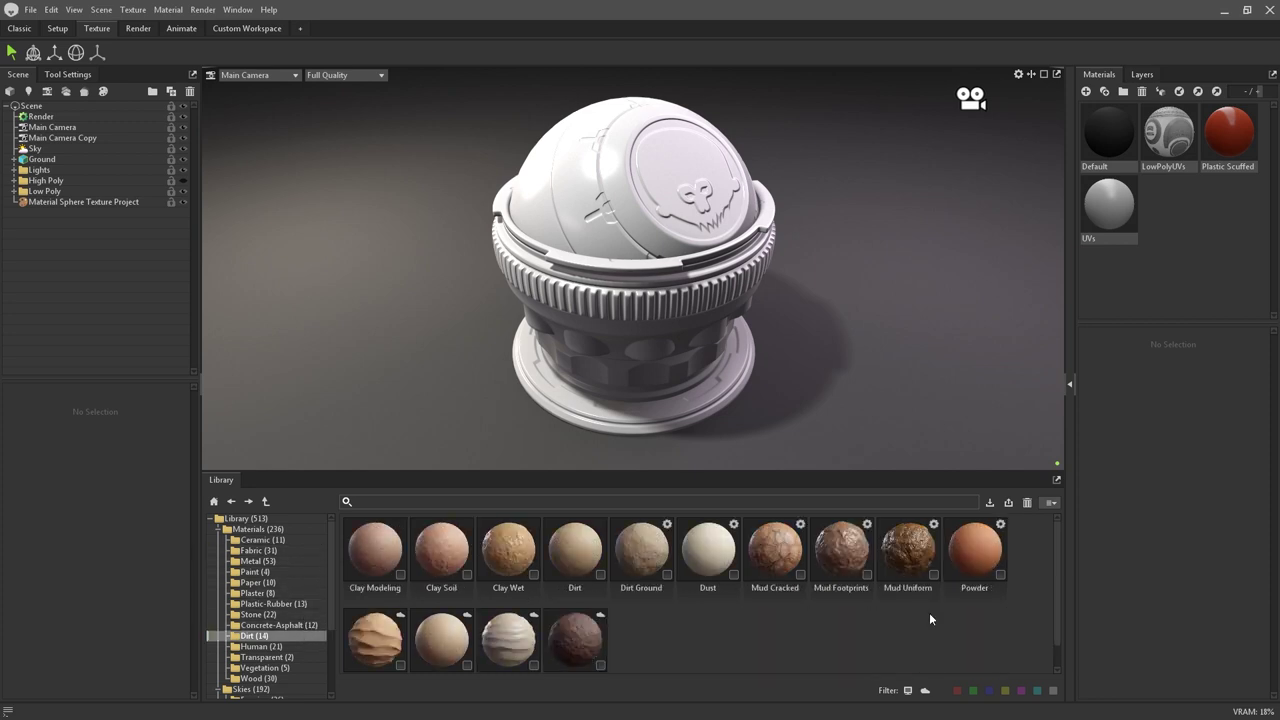
{"action": "left_click", "coordinate": [84, 200]}
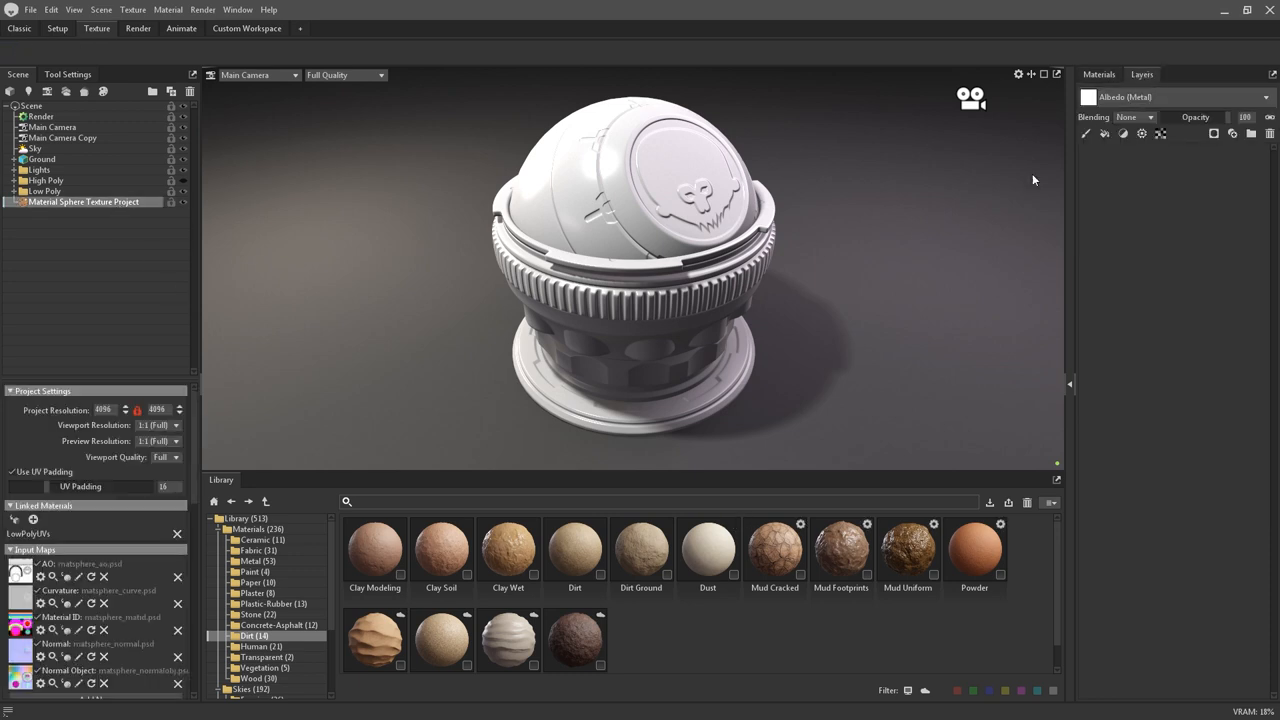
Step: Drag the Clay Modeling dirt material from the Library onto the sphere as a layer
{"action": "left_click_drag", "start_coordinate": [376, 548], "coordinate": [600, 270]}
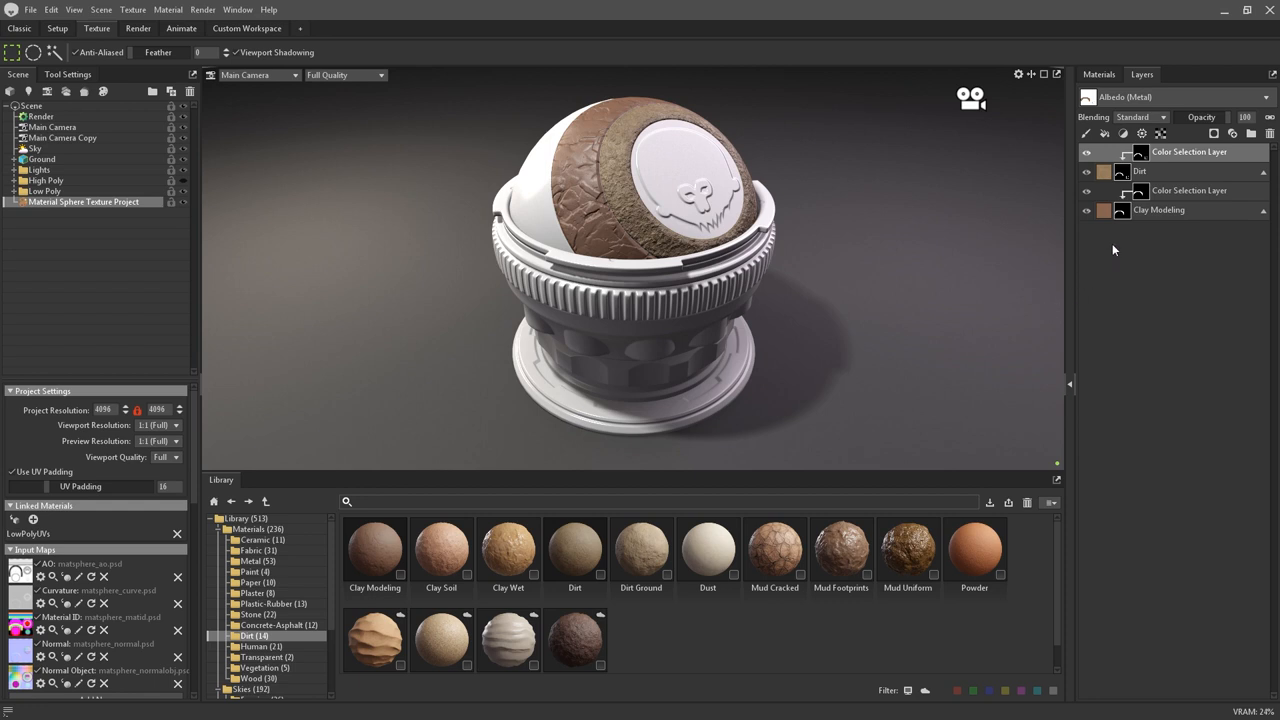
{"action": "mouse_move", "coordinate": [1138, 236]}
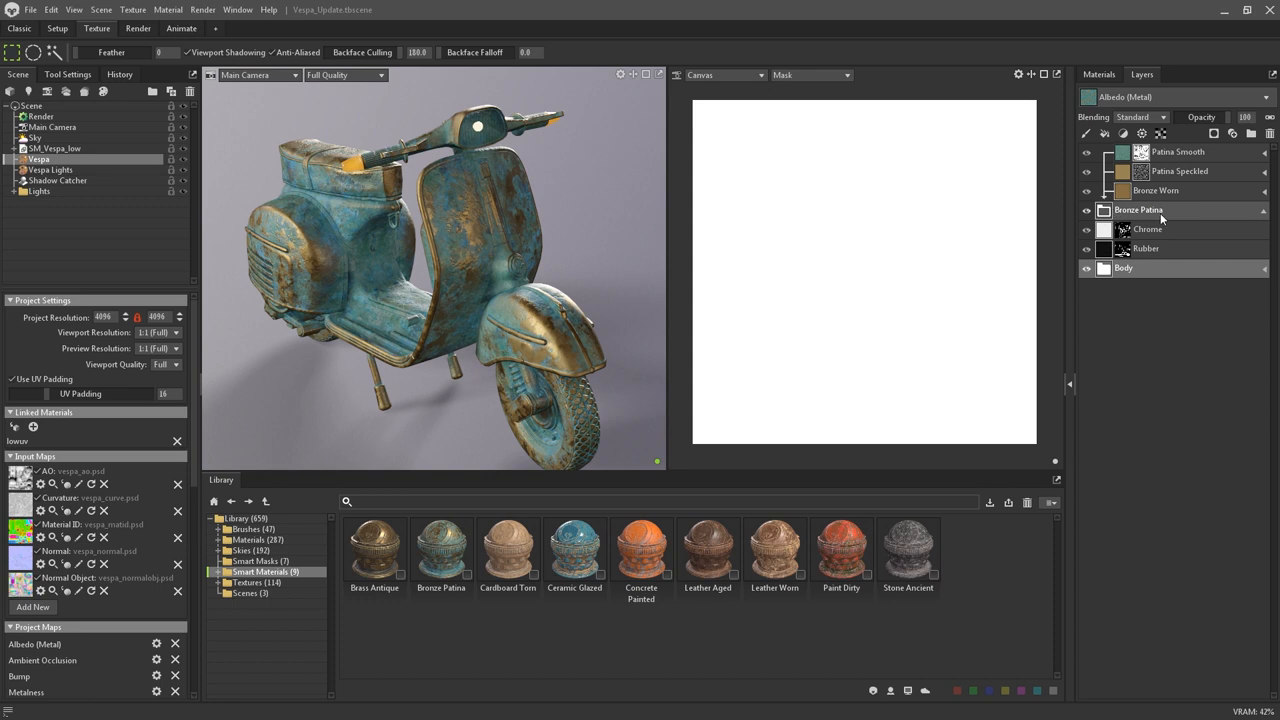
{"action": "mouse_move", "coordinate": [1160, 220]}
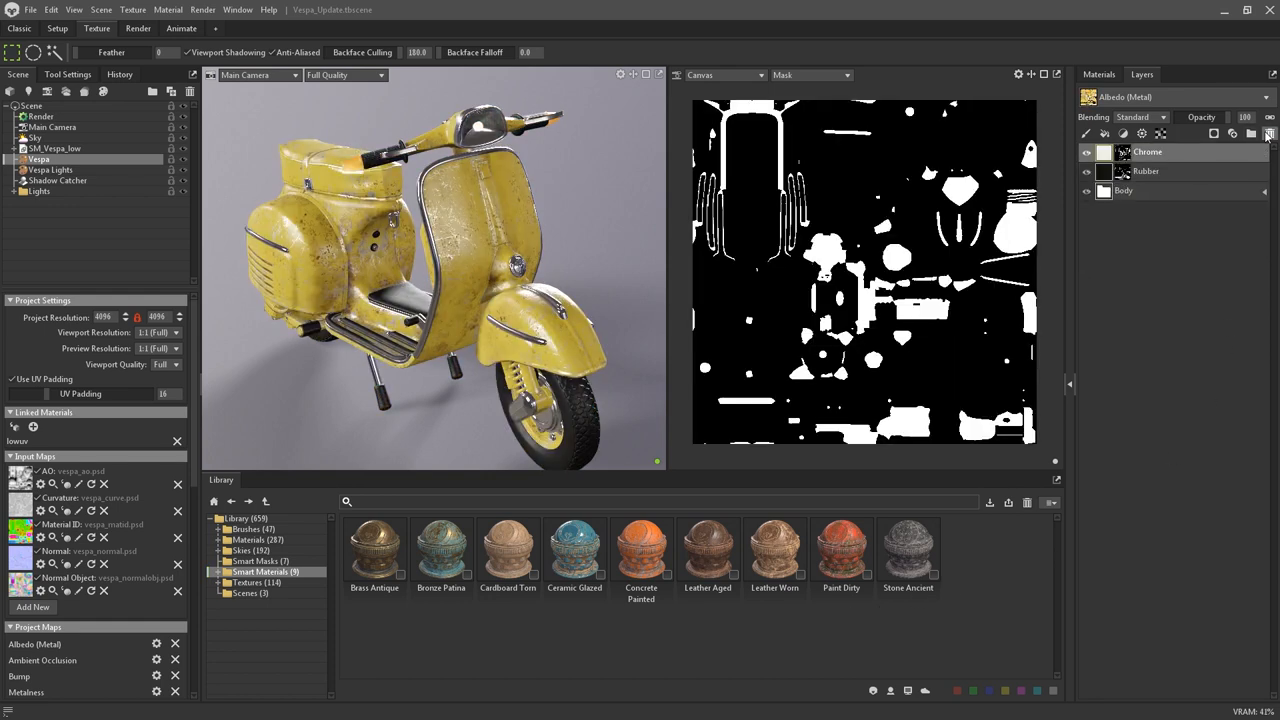
Step: Apply the Paint Dirty smart material to the scooter body for worn yellow paint and rust
{"action": "left_click", "coordinate": [1270, 132]}
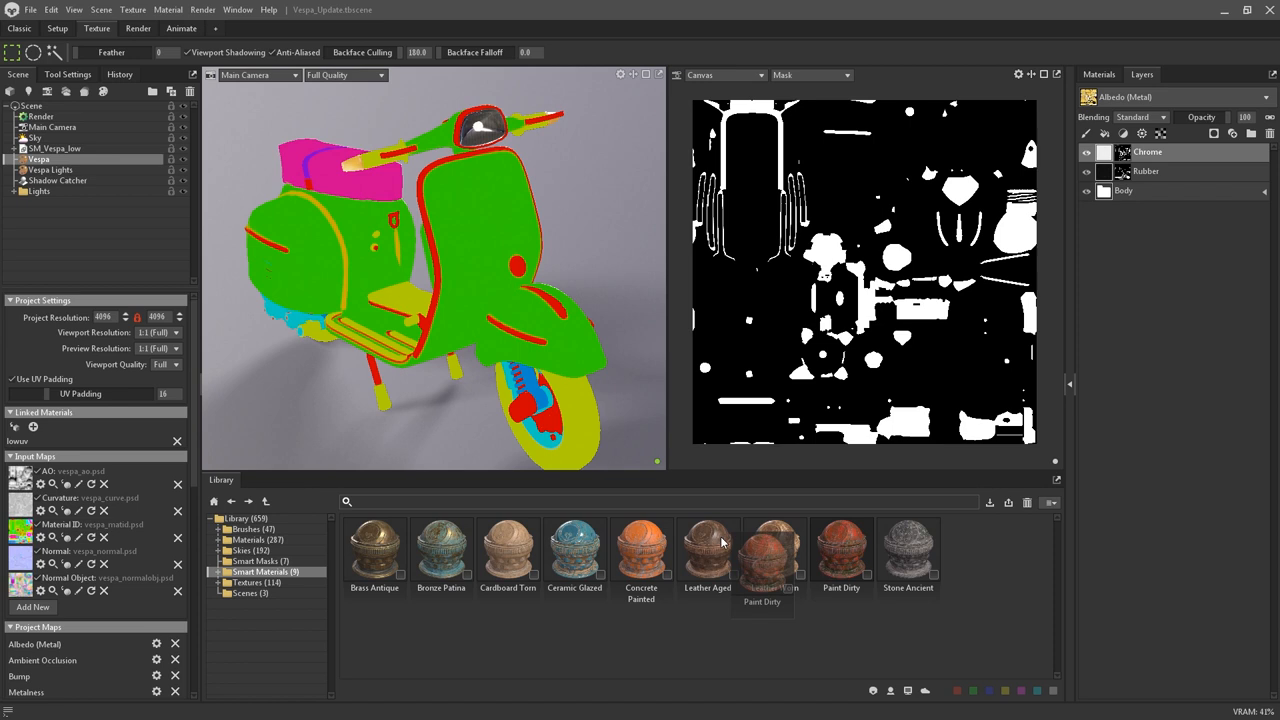
{"action": "double_click", "coordinate": [840, 548]}
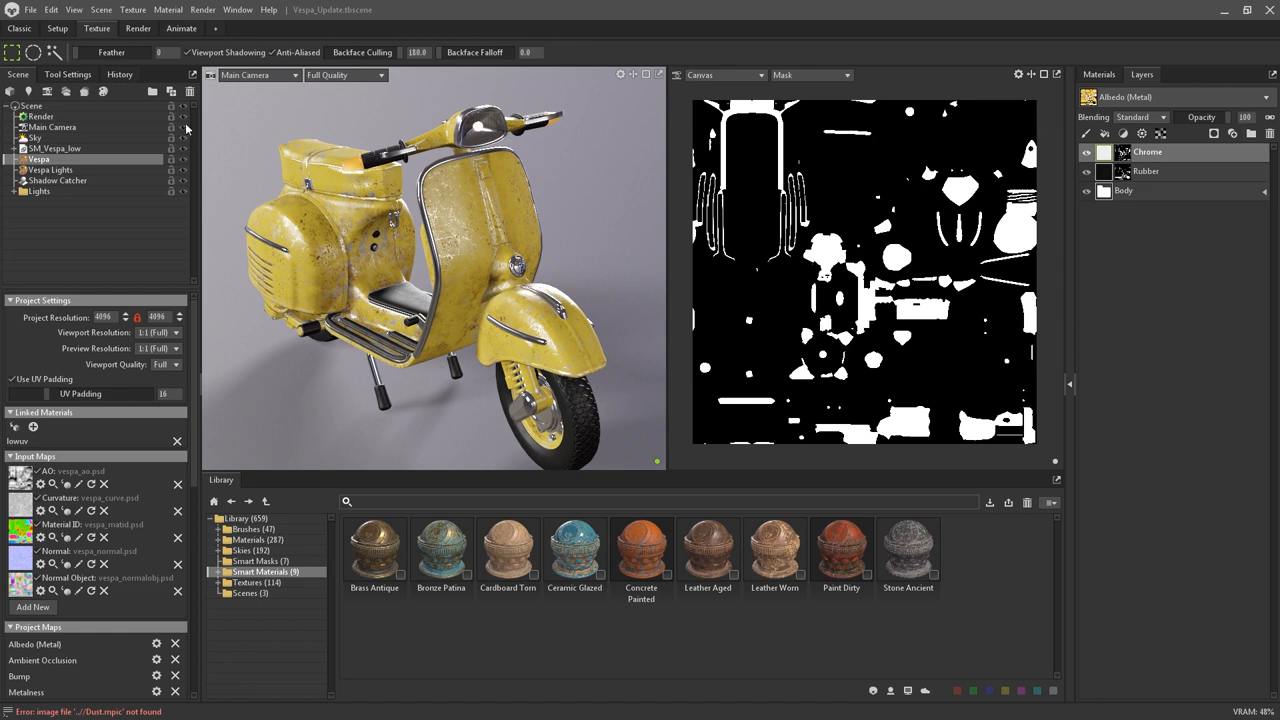
{"action": "mouse_move", "coordinate": [108, 38]}
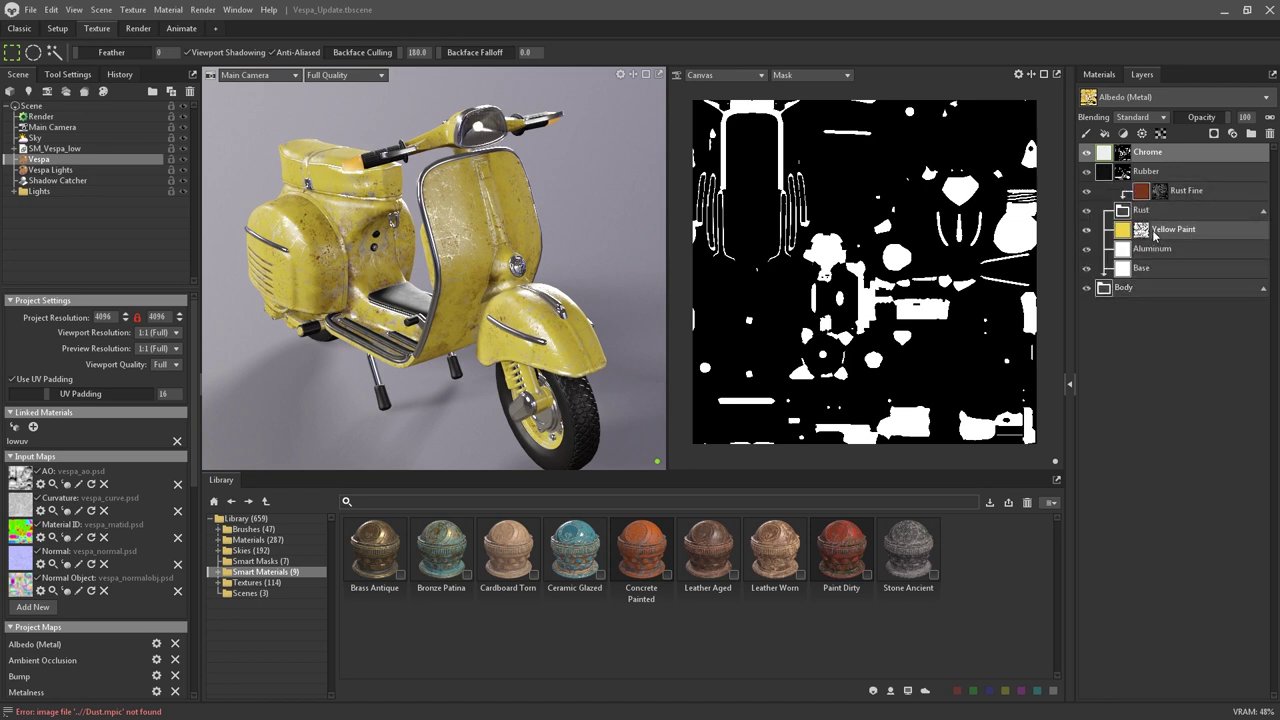
Step: Save the Body layer group as smart material 'Rusty Painted Metal' in the Metal category
{"action": "left_click", "coordinate": [1186, 190]}
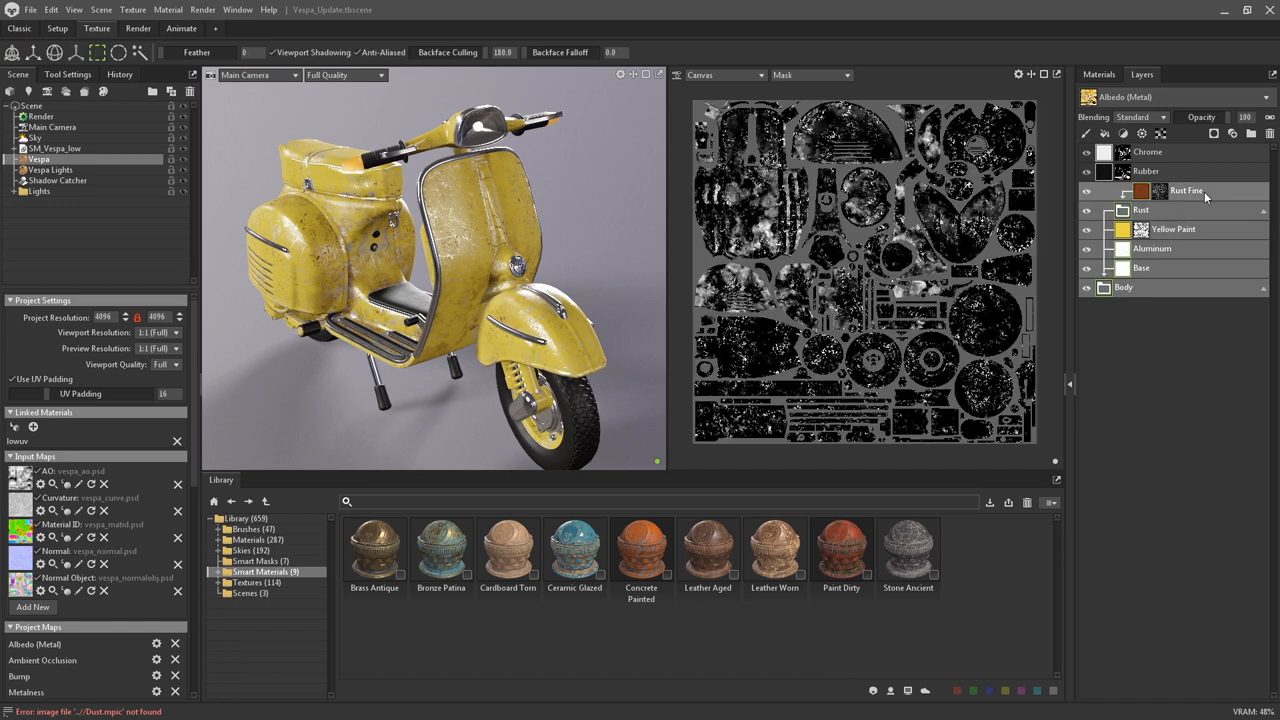
{"action": "right_click", "coordinate": [1124, 288]}
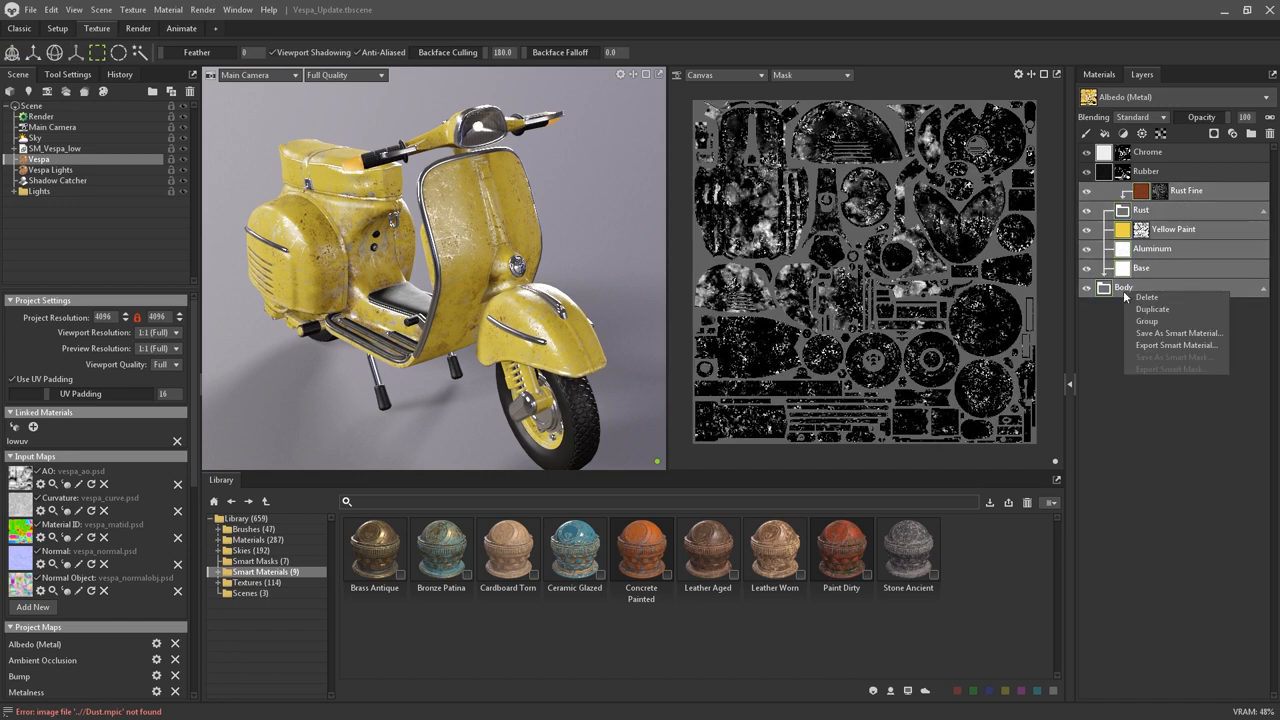
{"action": "mouse_move", "coordinate": [1176, 332]}
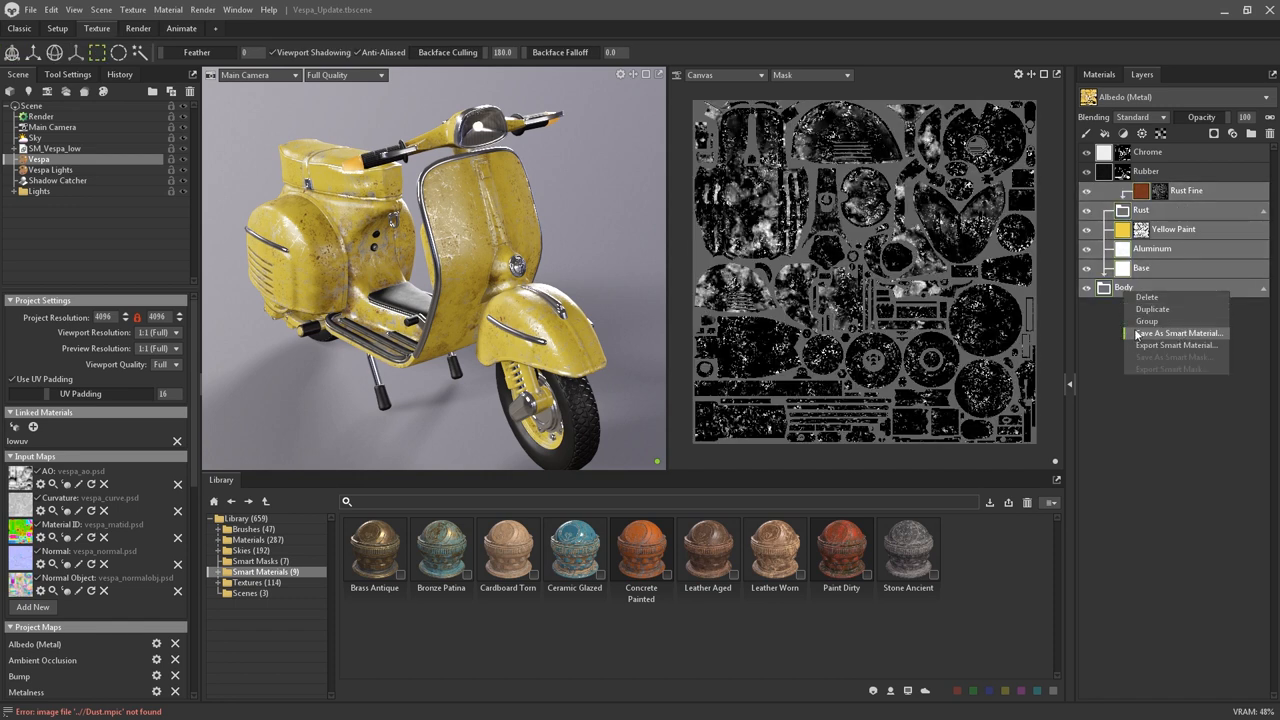
{"action": "mouse_move", "coordinate": [1176, 344]}
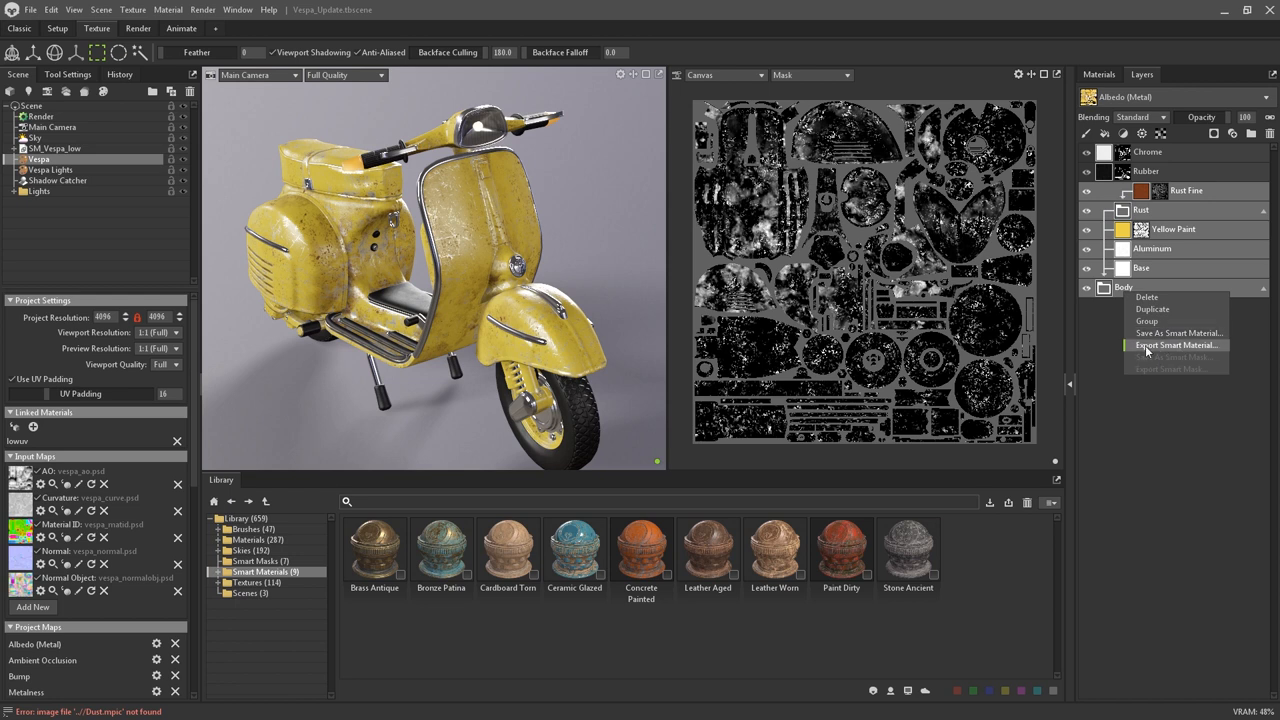
{"action": "mouse_move", "coordinate": [1178, 332]}
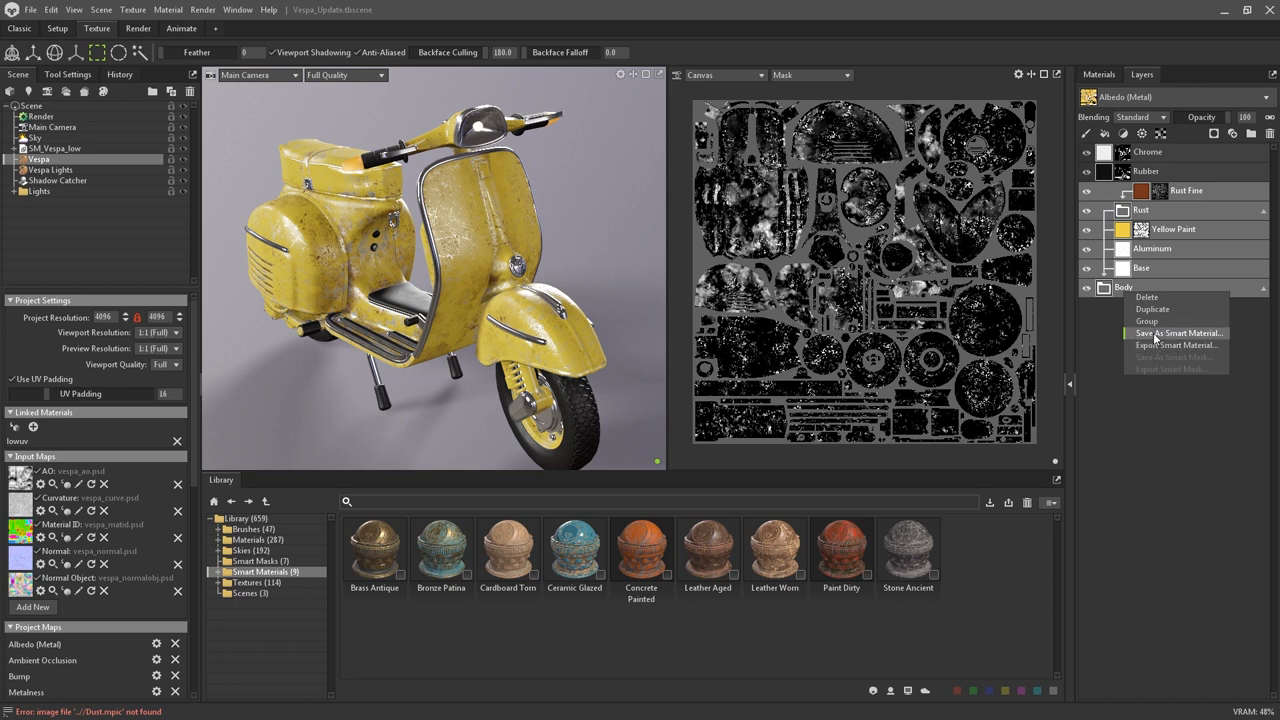
{"action": "left_click", "coordinate": [1178, 332]}
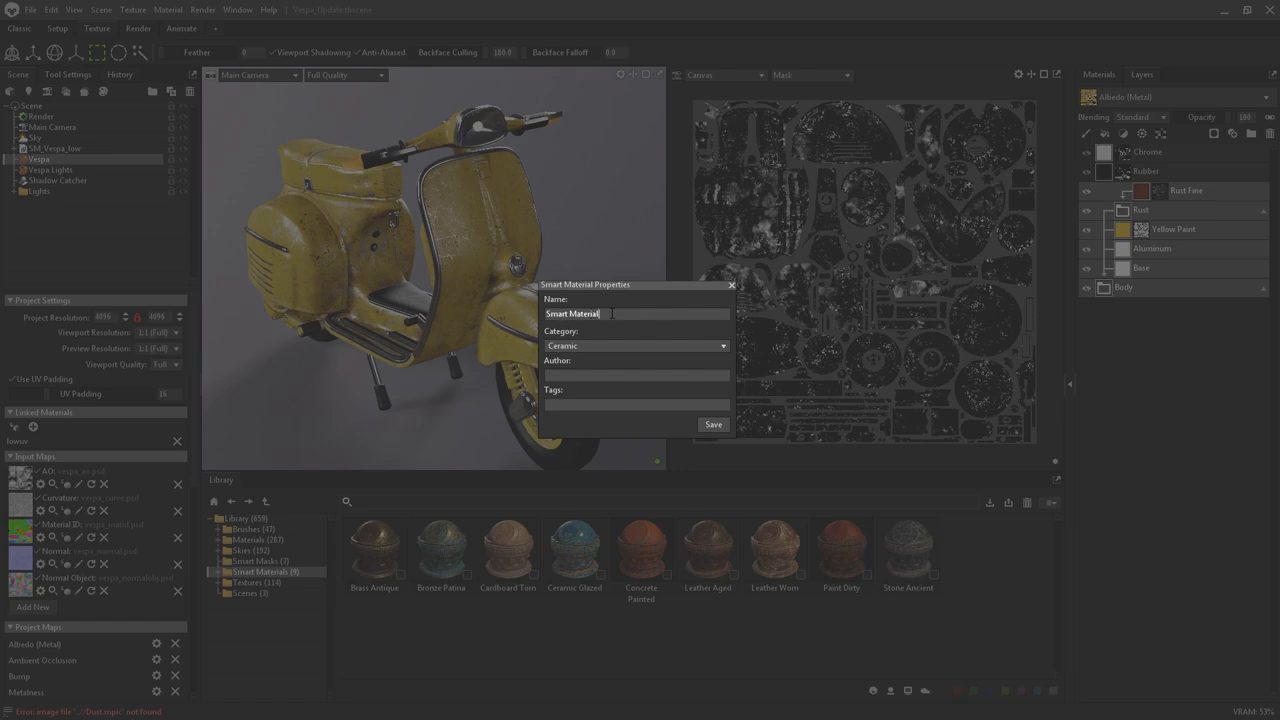
{"action": "type", "text": "Rusty Painted Metal"}
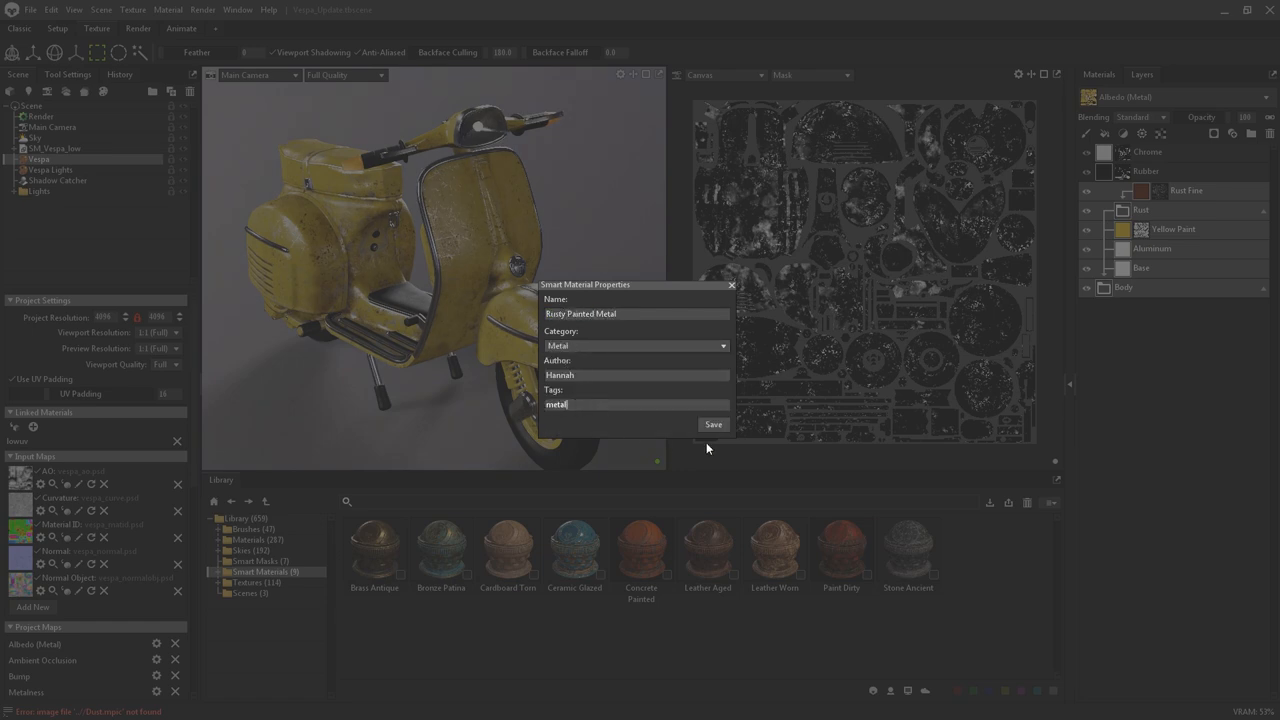
{"action": "left_click", "coordinate": [712, 424]}
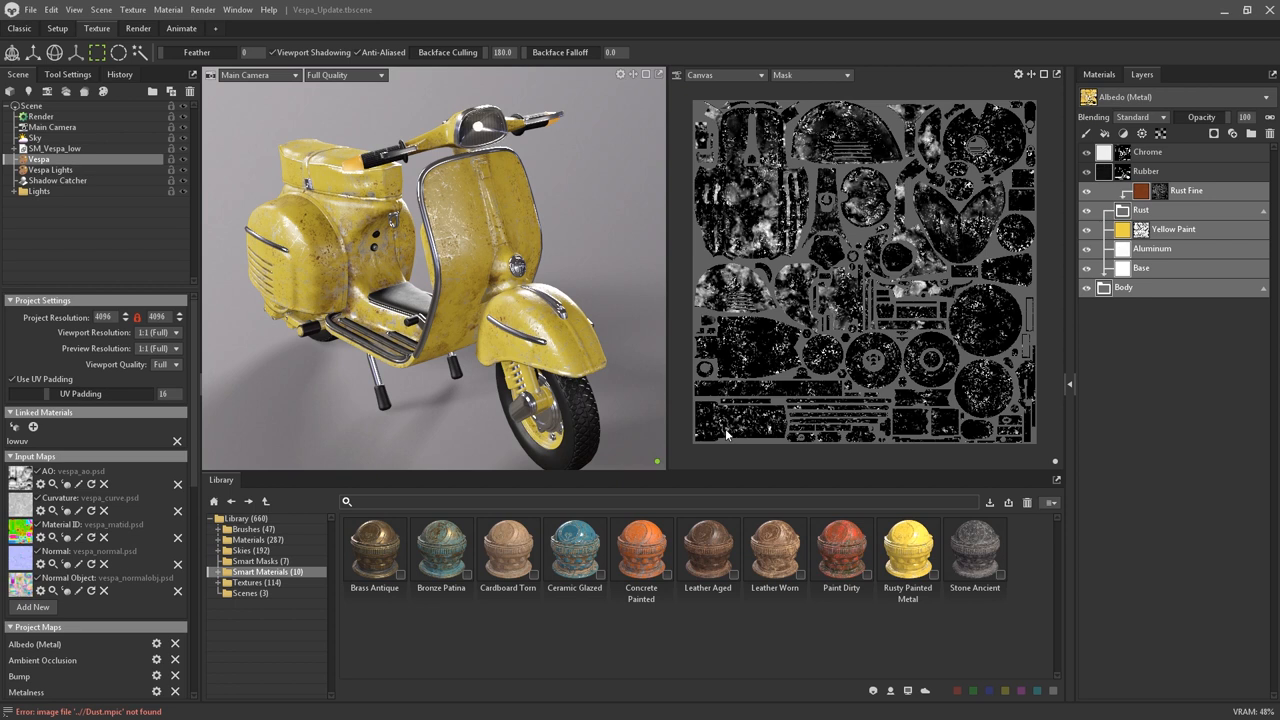
{"action": "mouse_move", "coordinate": [912, 604]}
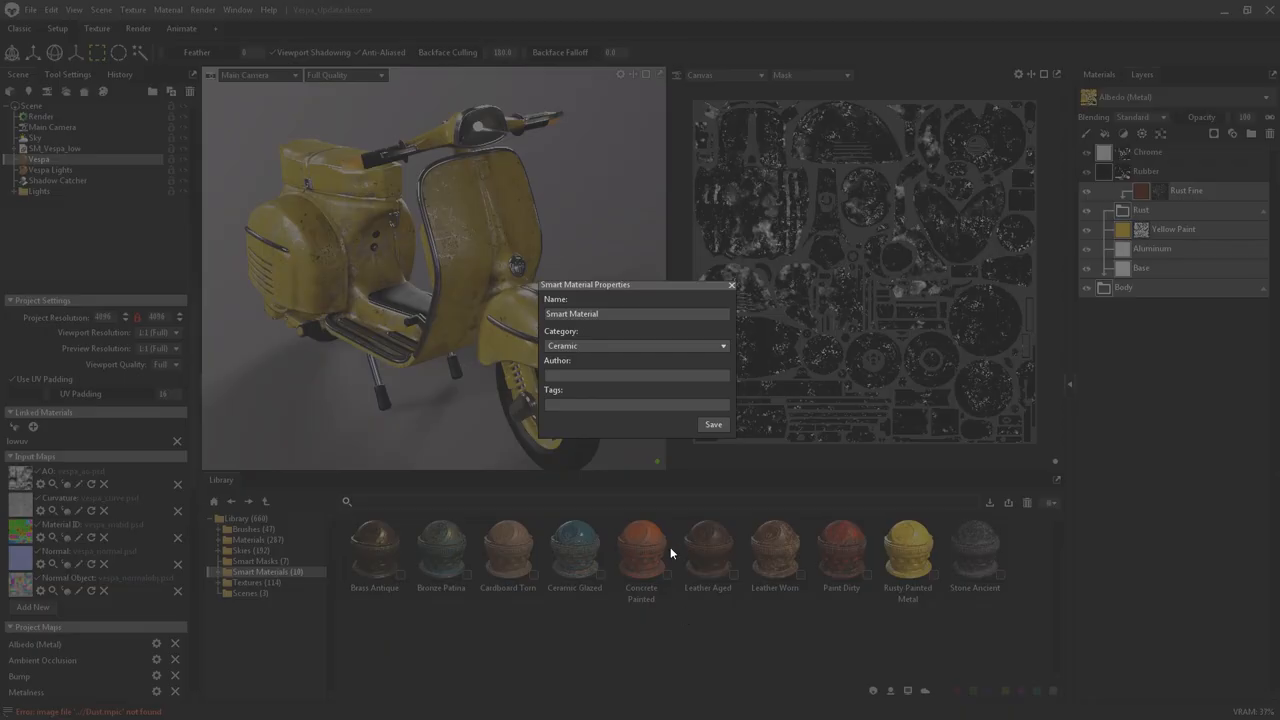
{"action": "mouse_move", "coordinate": [734, 368]}
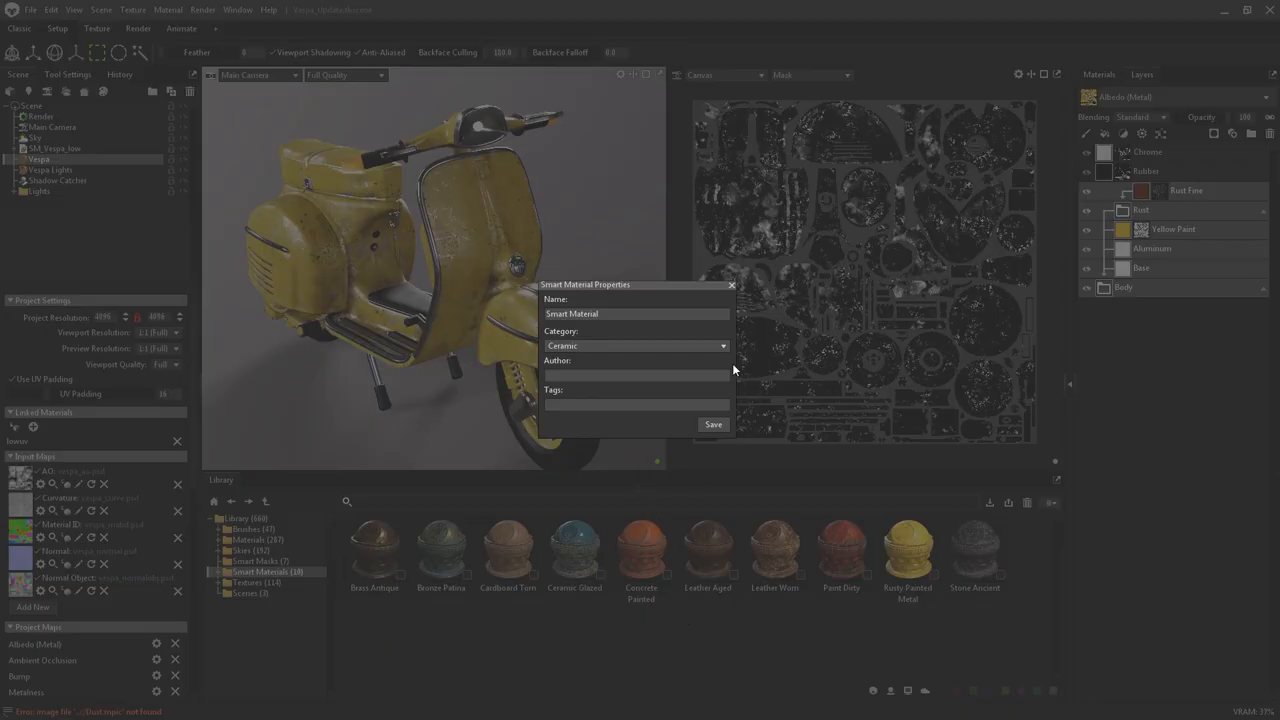
Step: Dismiss the Smart Material Properties dialog without saving the second smart material
{"action": "left_click", "coordinate": [712, 424]}
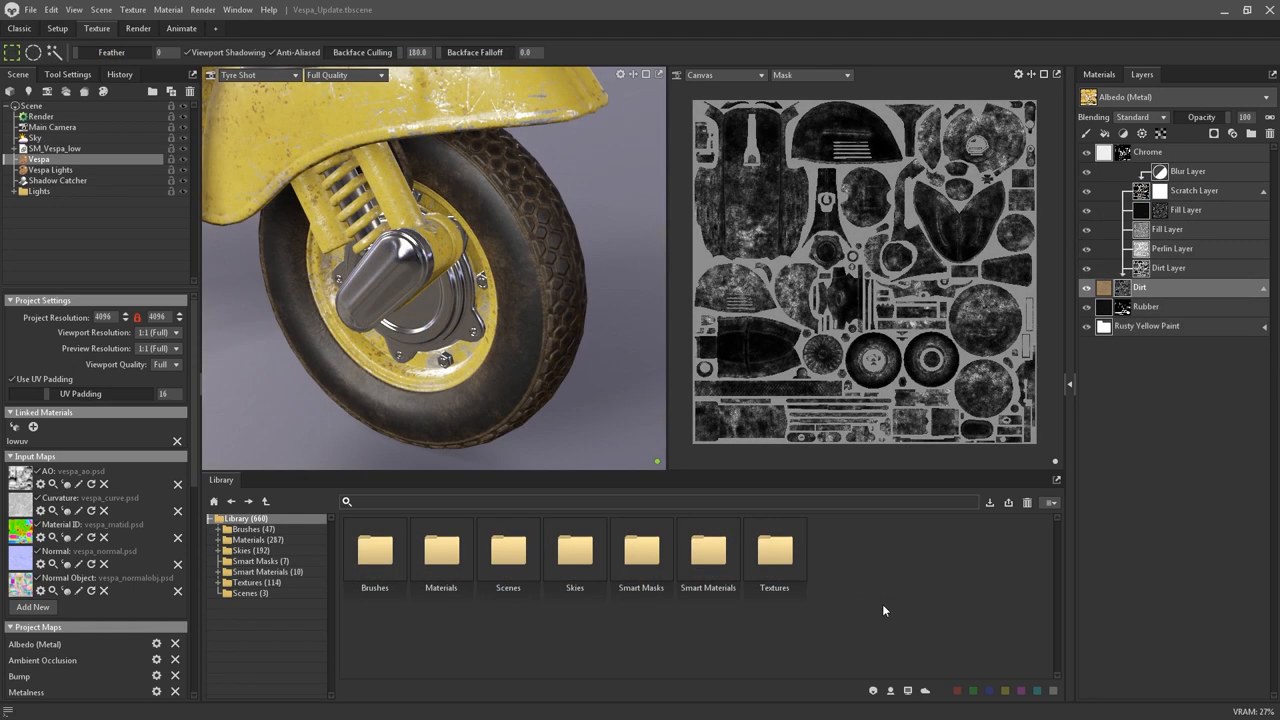
{"action": "mouse_move", "coordinate": [628, 500]}
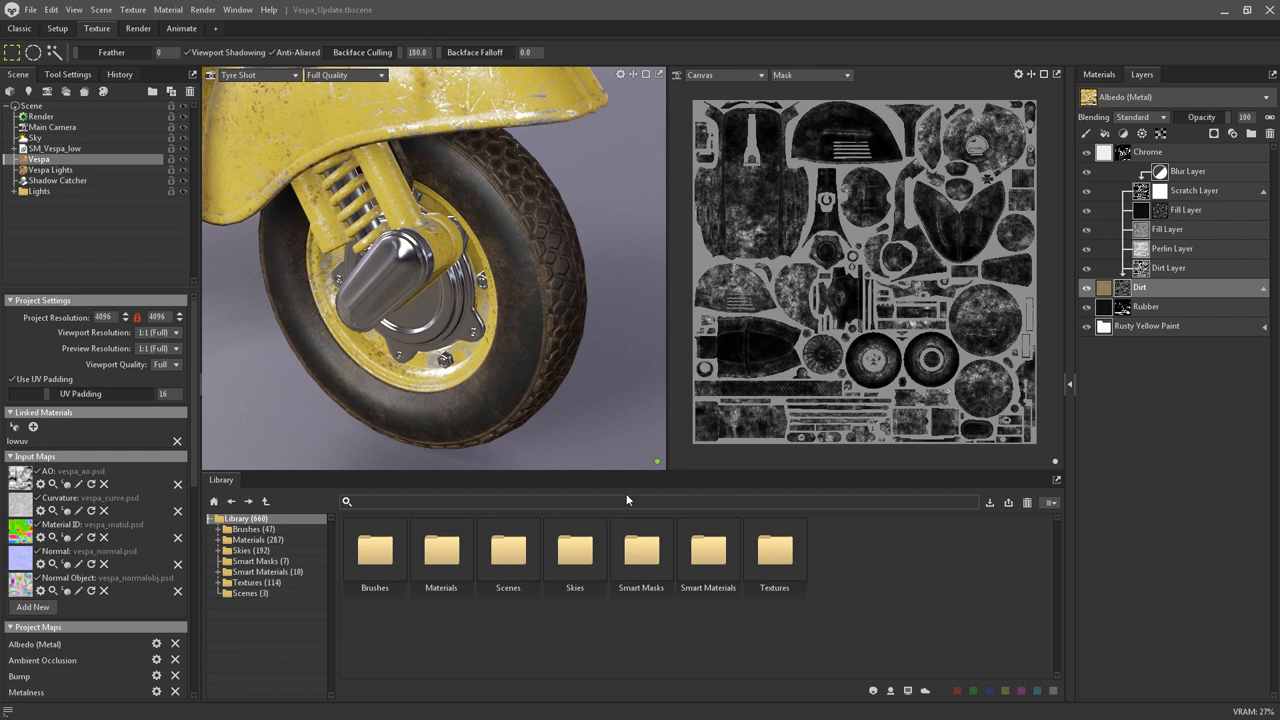
{"action": "mouse_move", "coordinate": [648, 608]}
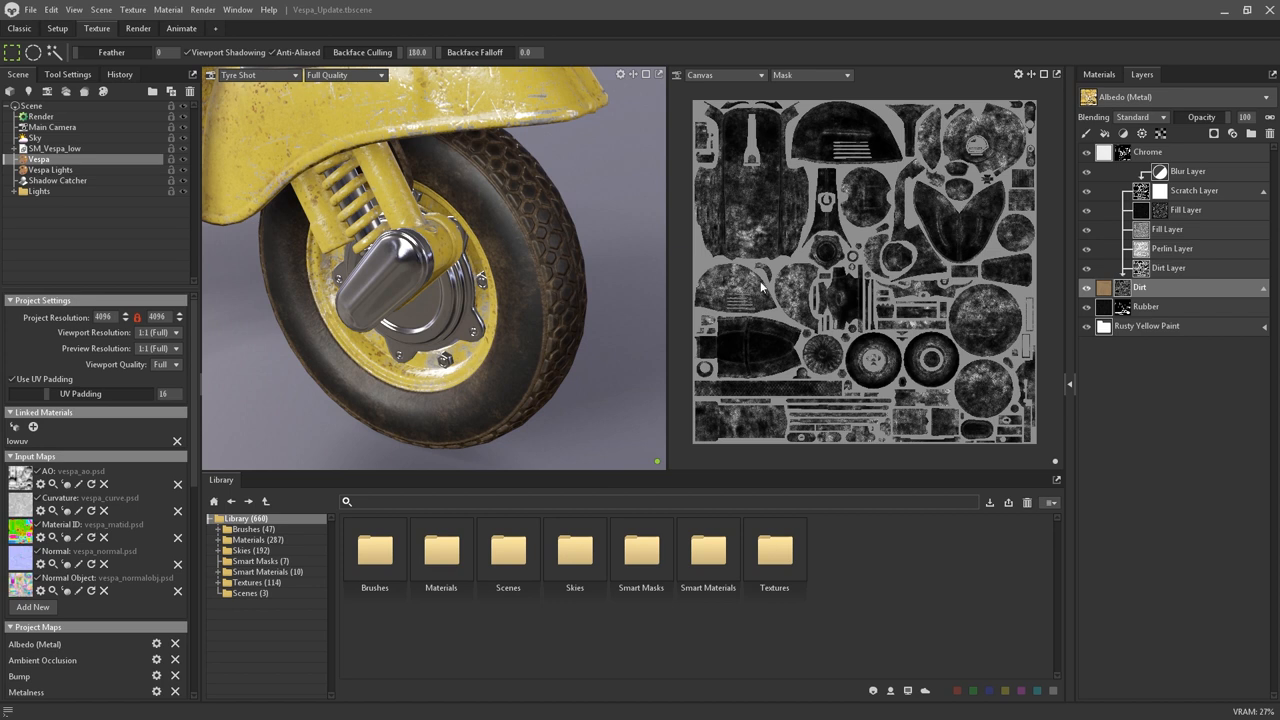
{"action": "mouse_move", "coordinate": [878, 372]}
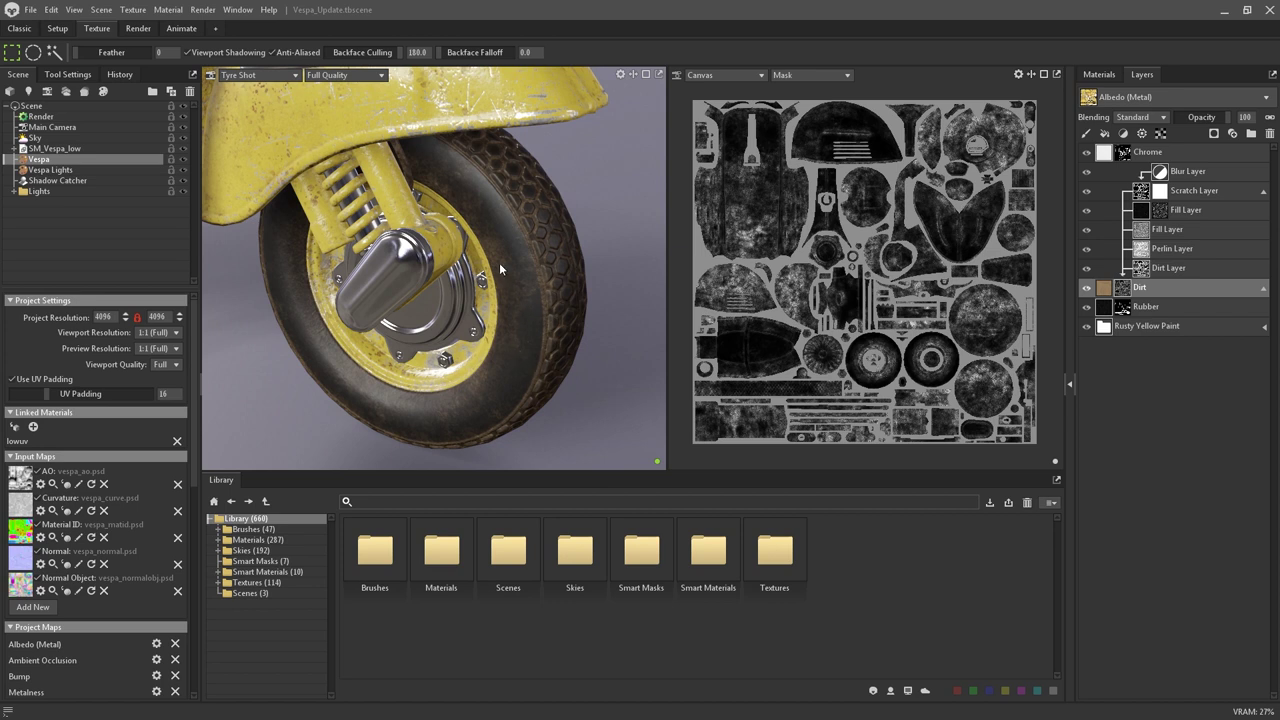
{"action": "mouse_move", "coordinate": [516, 284]}
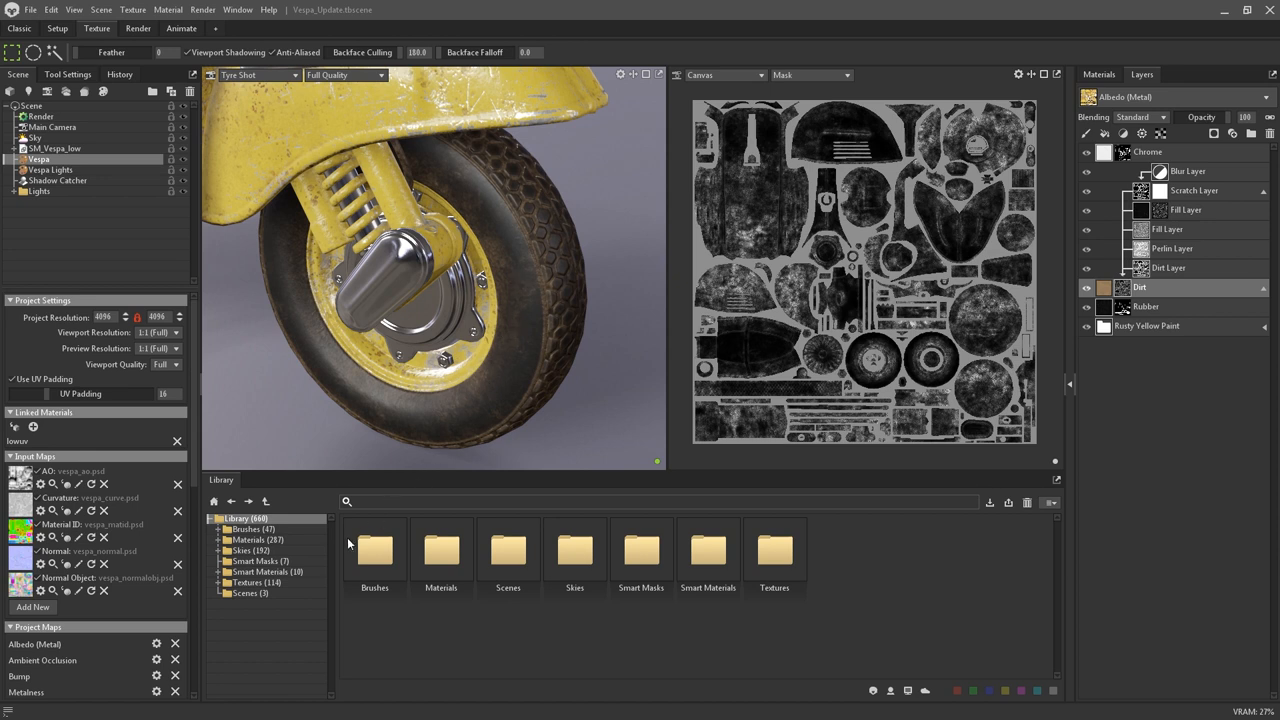
Step: Save the Dirt layer group as a new smart mask named Wheel Dirt via its right-click options
{"action": "left_click", "coordinate": [256, 560]}
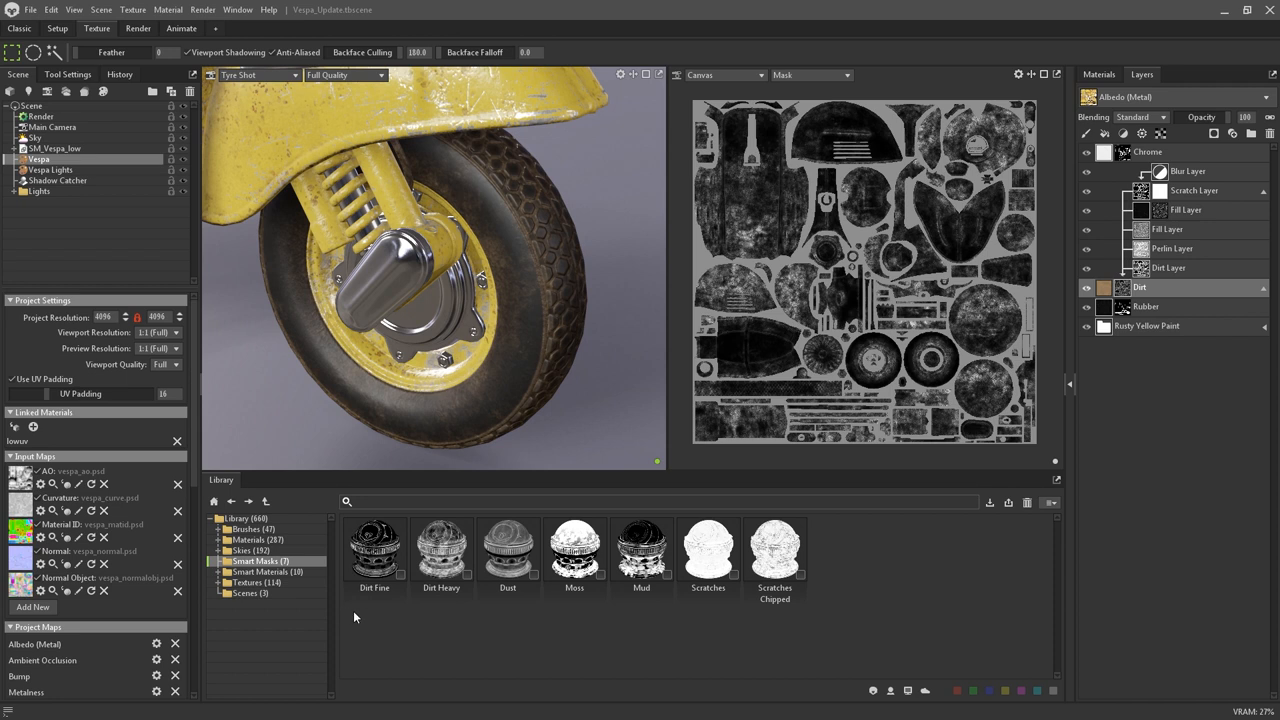
{"action": "mouse_move", "coordinate": [566, 640]}
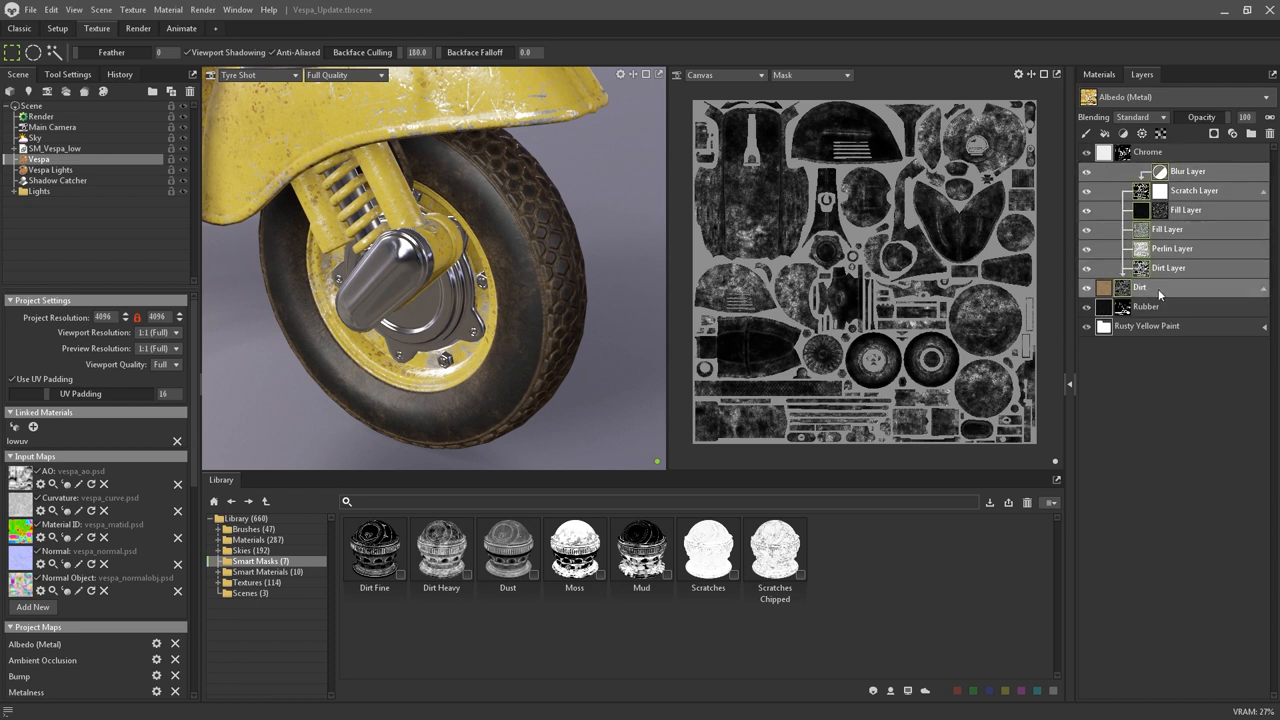
{"action": "right_click", "coordinate": [1146, 308]}
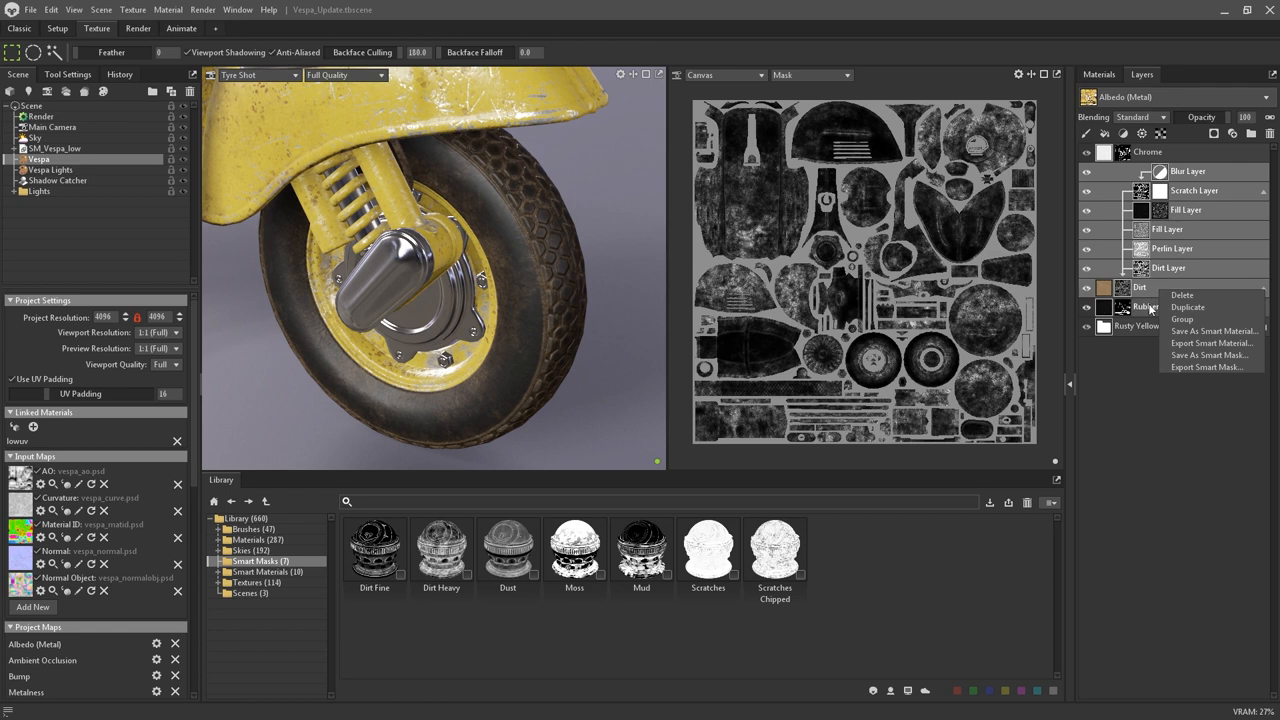
{"action": "mouse_move", "coordinate": [1204, 356]}
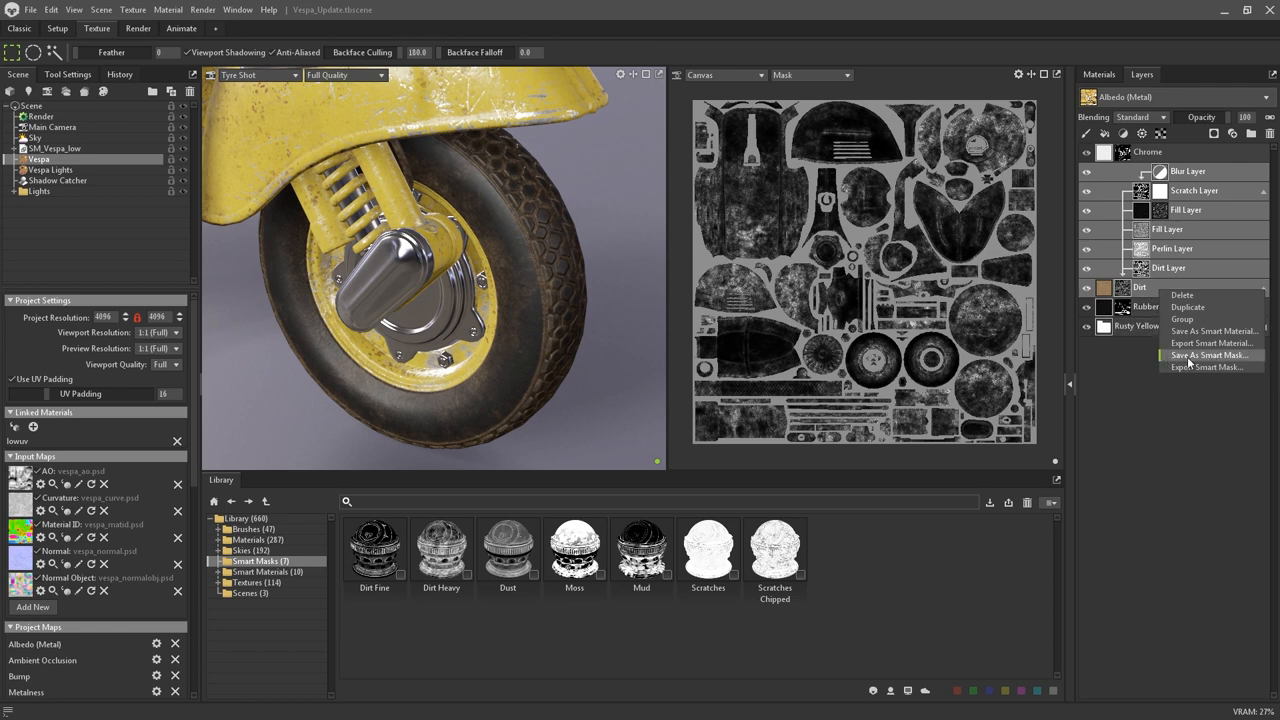
{"action": "mouse_move", "coordinate": [1206, 368]}
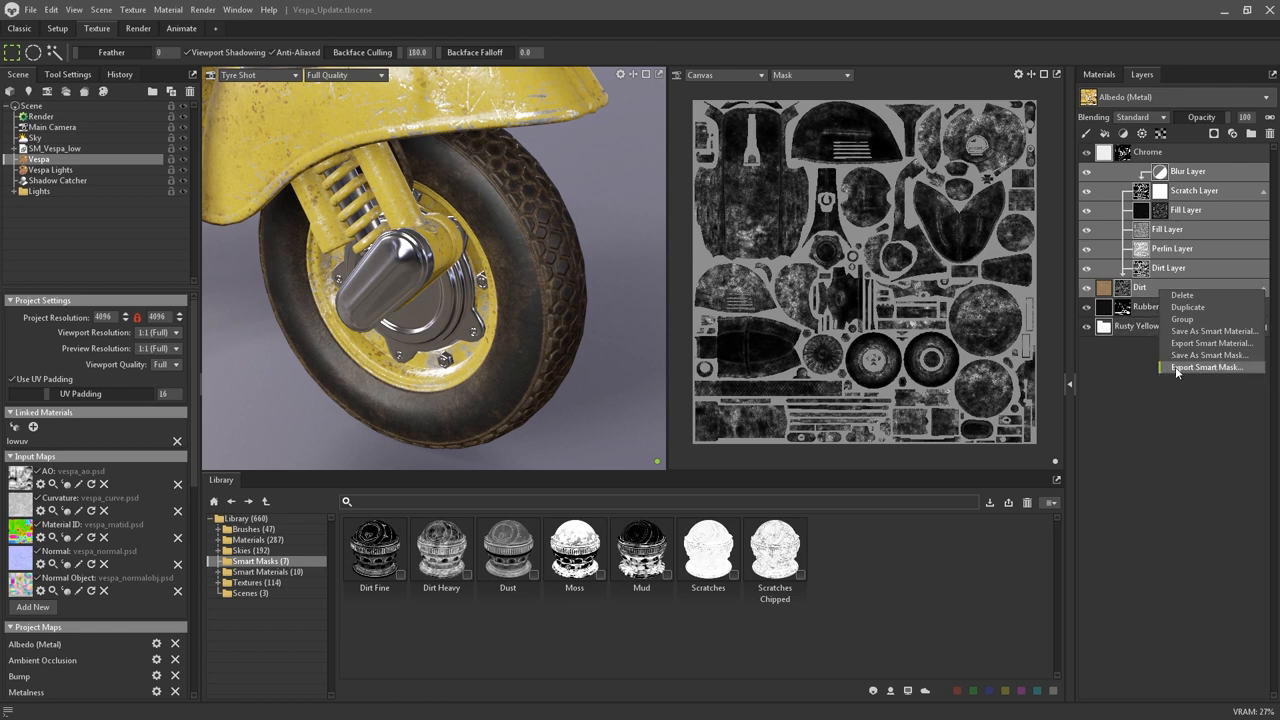
{"action": "left_click", "coordinate": [1206, 356]}
{"action": "type", "text": "Wheel Dirt"}
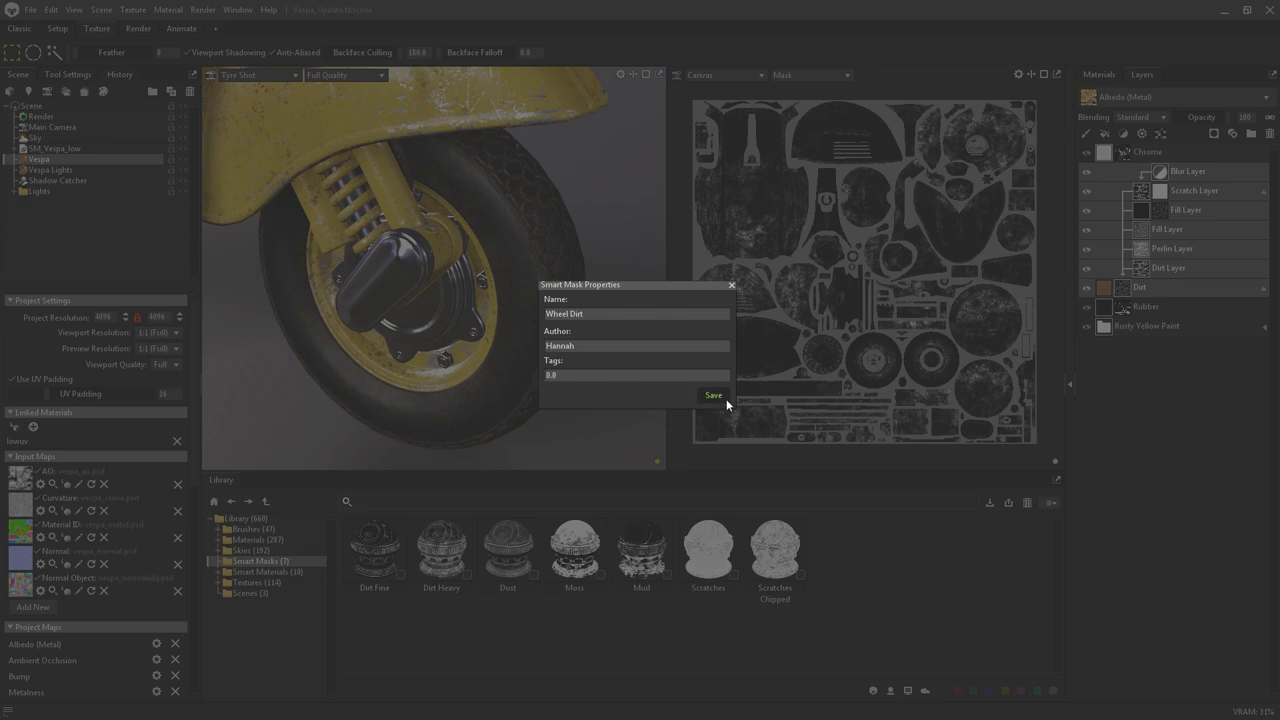
{"action": "left_click", "coordinate": [714, 396]}
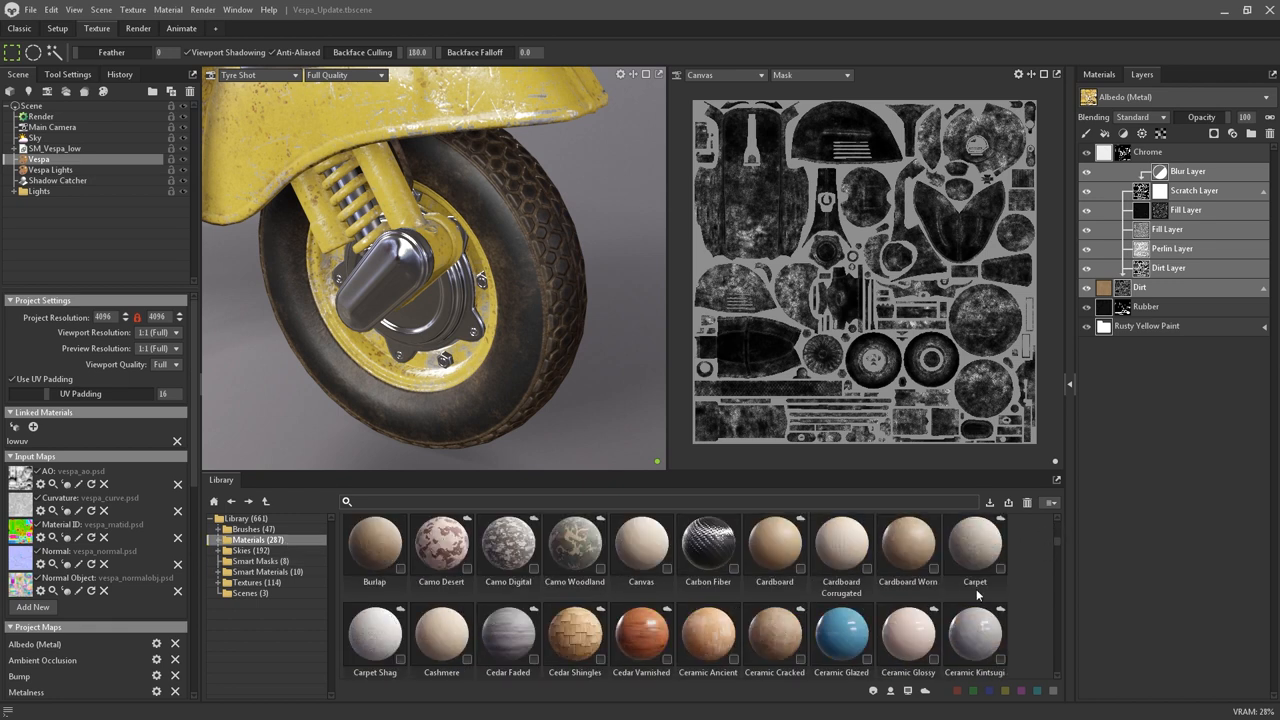
Step: Add the Ceramic Glazed library material as a new layer on the scooter wheel
{"action": "double_click", "coordinate": [840, 636]}
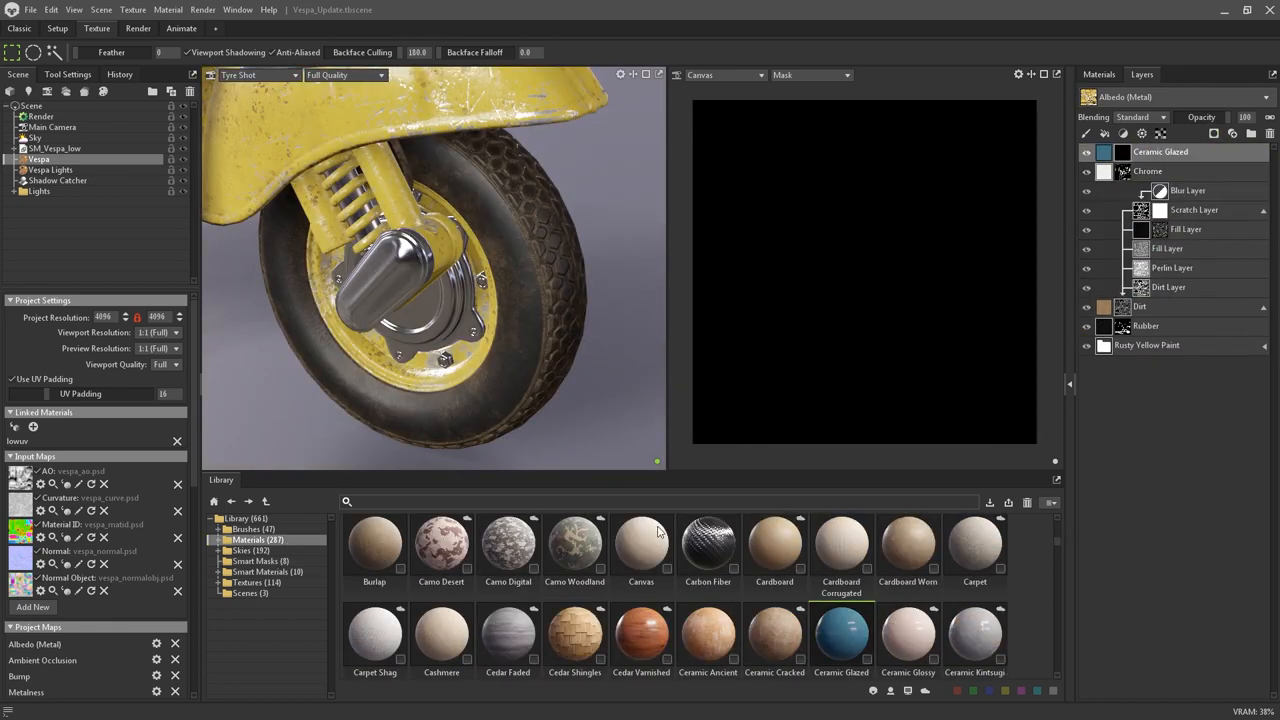
{"action": "left_click", "coordinate": [262, 560]}
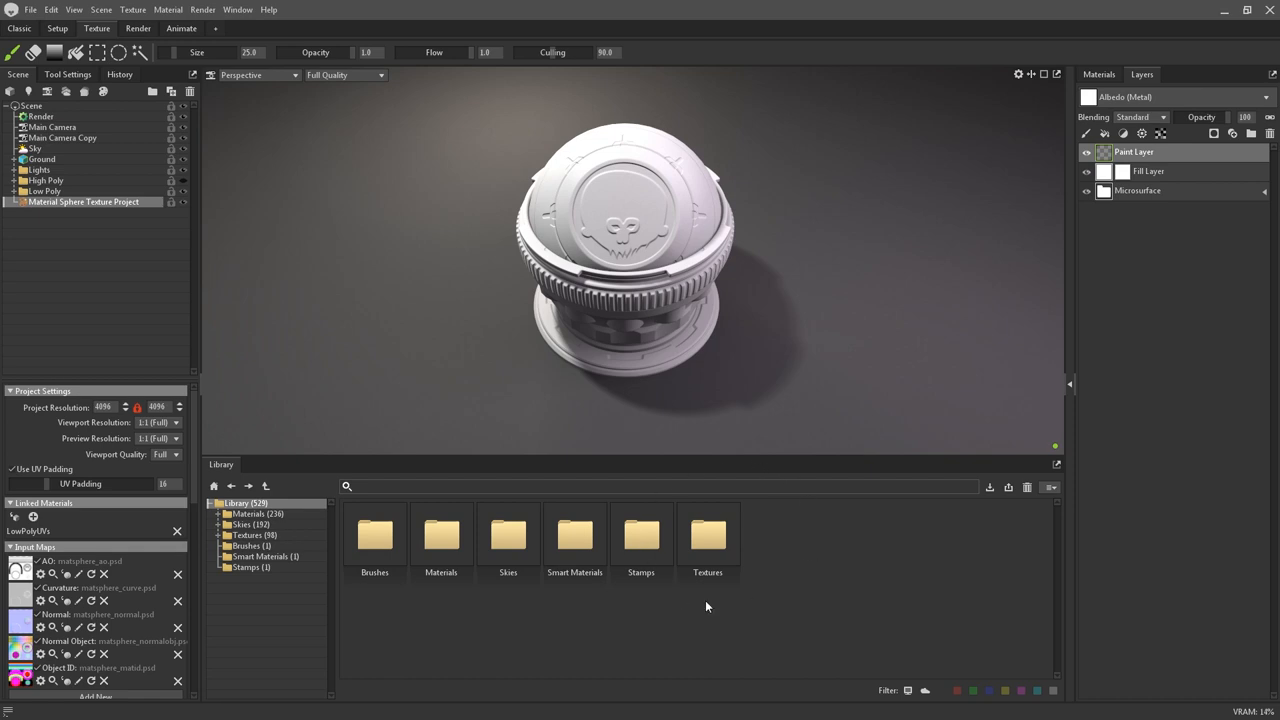
Step: Browse the Library's Textures and Brushes folders, scrolling through the brush thumbnails
{"action": "left_click", "coordinate": [248, 536]}
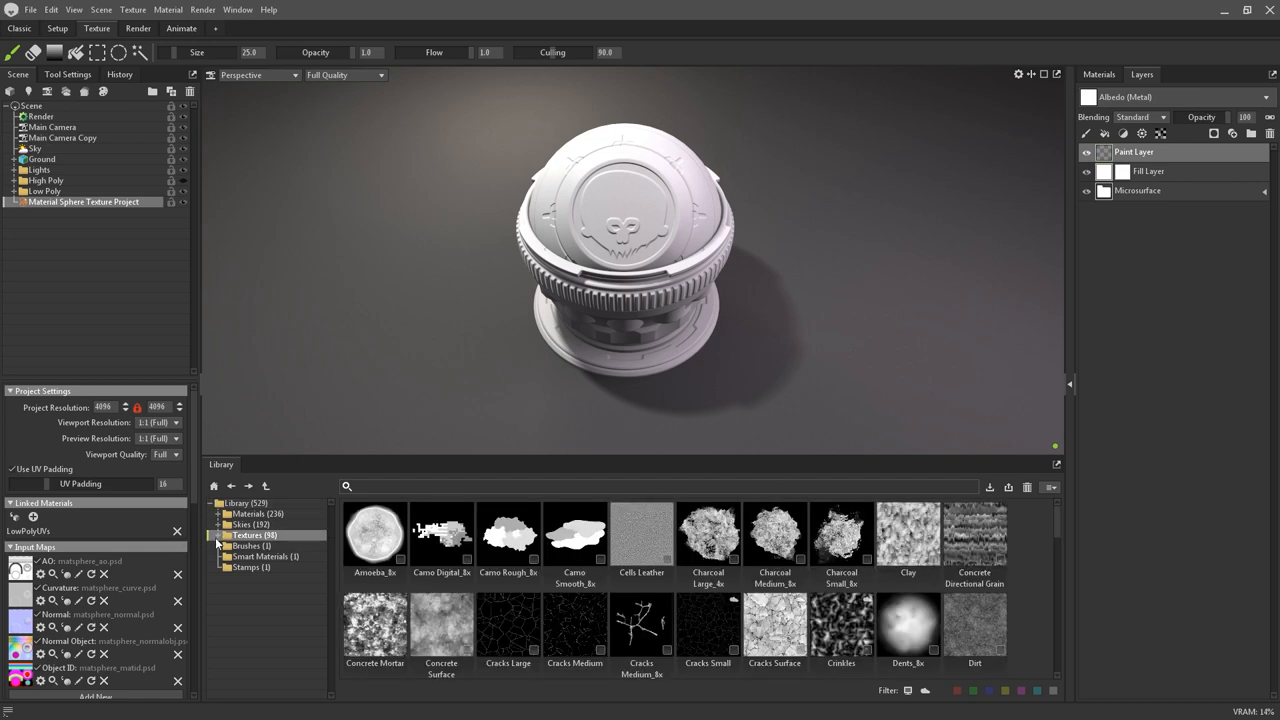
{"action": "left_click", "coordinate": [252, 544]}
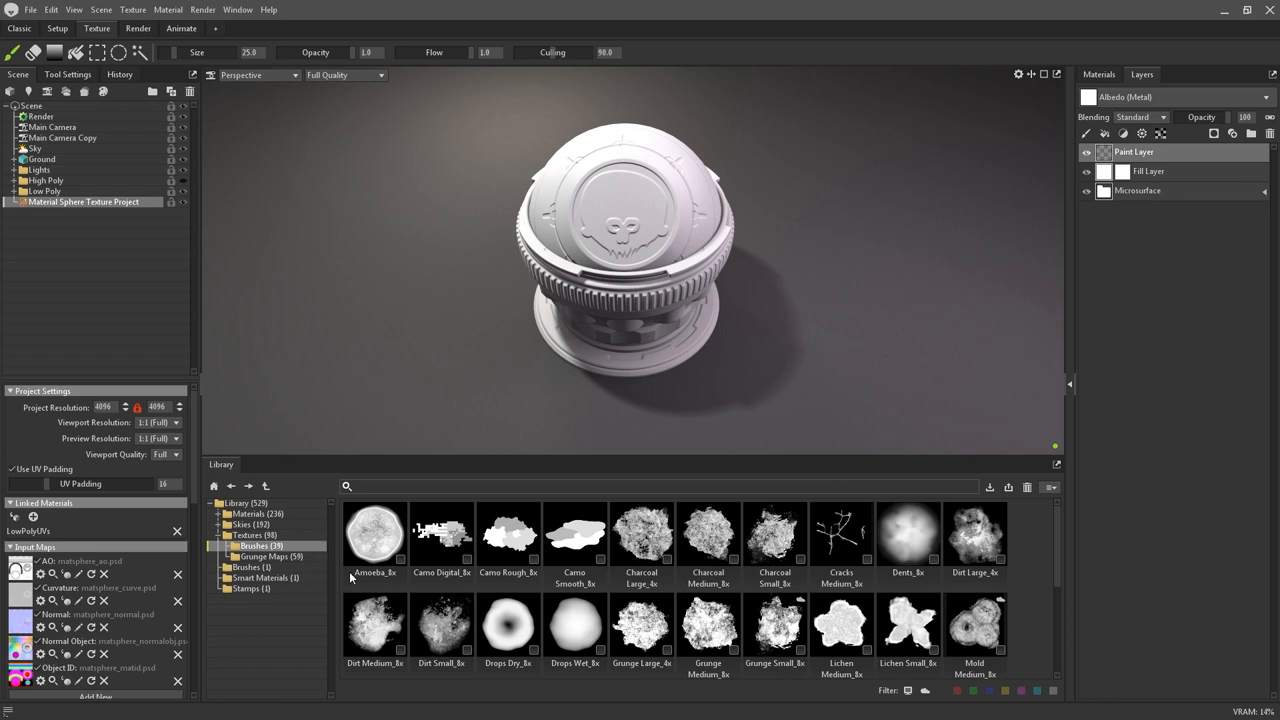
{"action": "scroll", "scroll_direction": "down", "scroll_amount": 3}
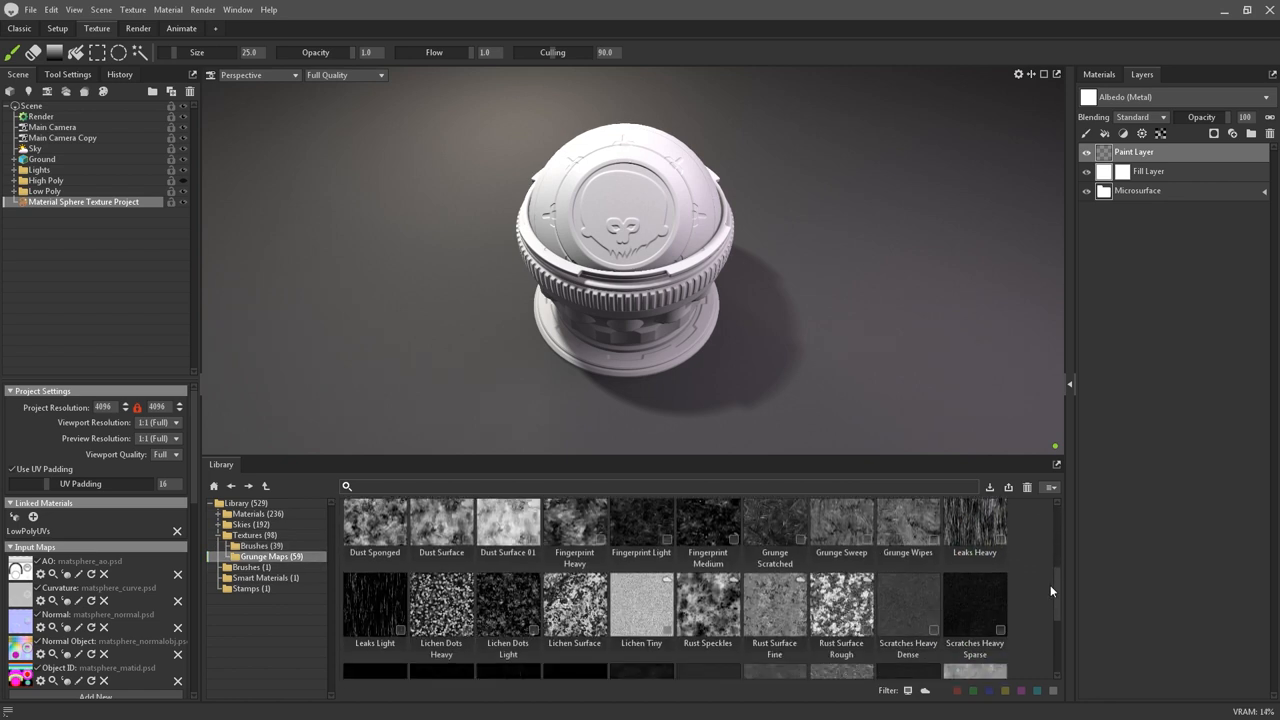
{"action": "scroll", "scroll_direction": "down", "scroll_amount": 3}
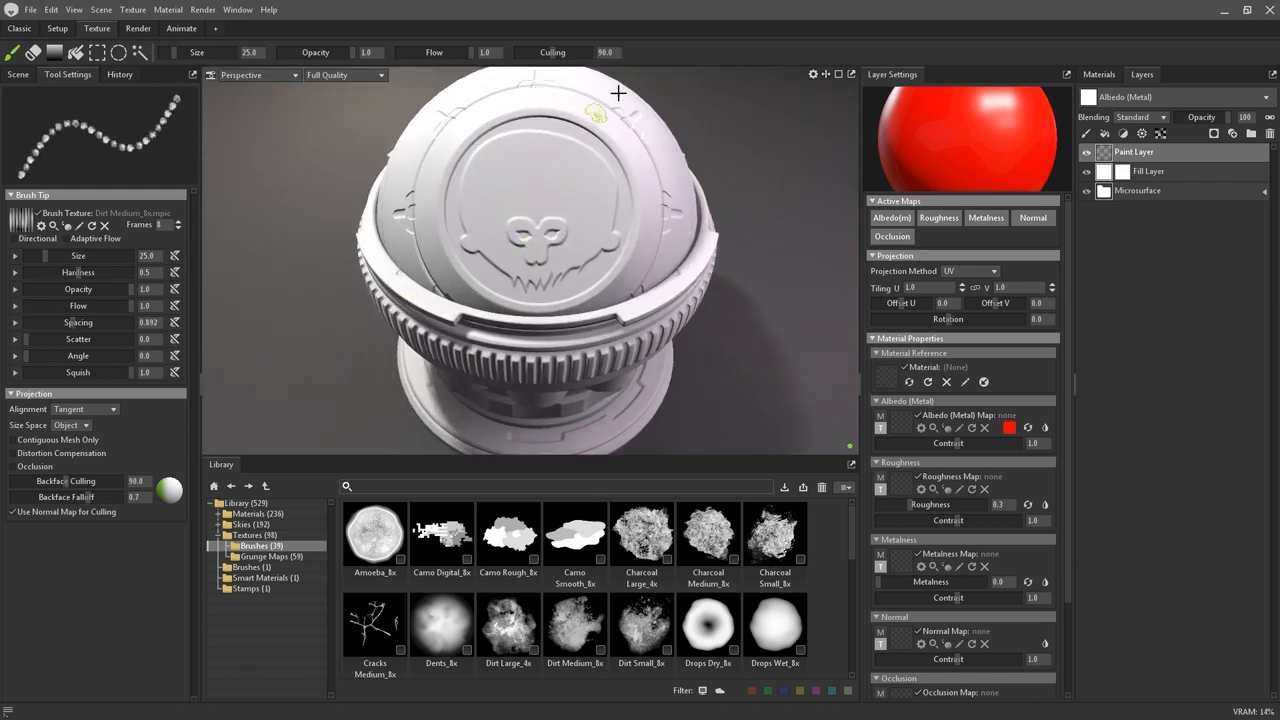
Step: Drag a library brush texture onto the Brush Texture slot as the painting tip
{"action": "left_click_drag", "start_coordinate": [596, 112], "coordinate": [456, 204]}
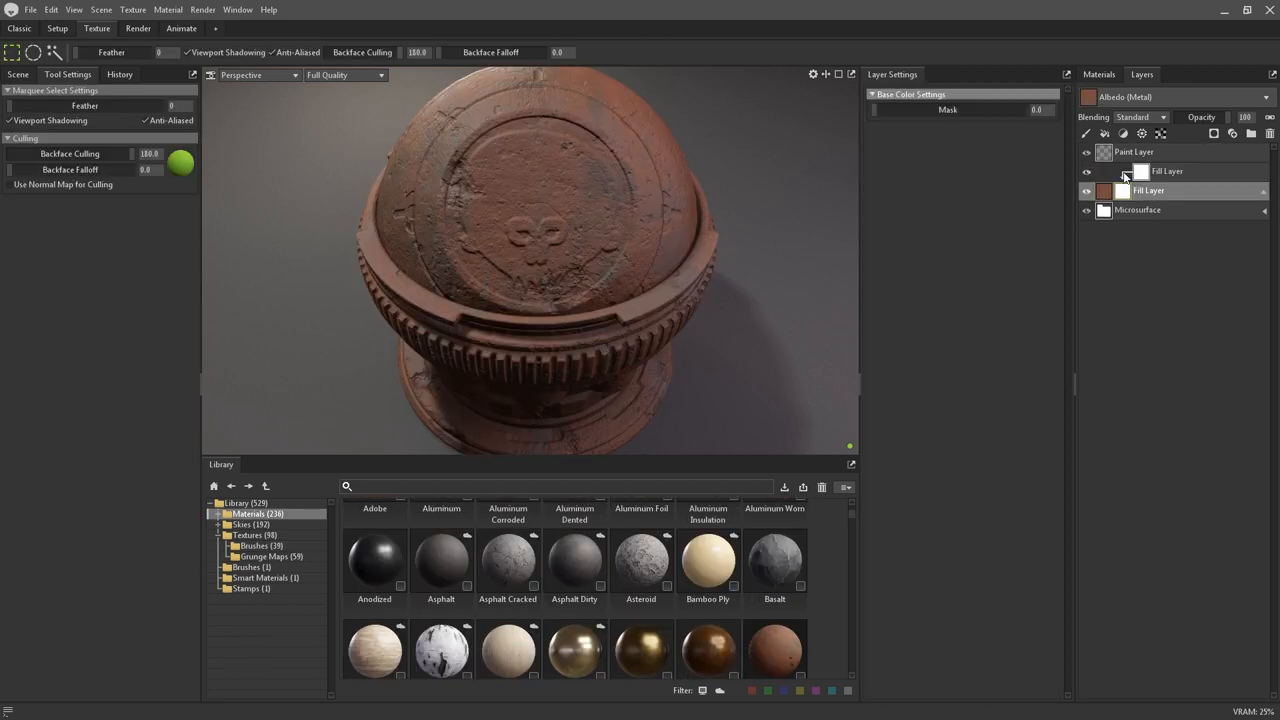
Step: Browse the Grunge Maps collection and apply a grunge map as the fill layer's mask
{"action": "left_click", "coordinate": [1168, 172]}
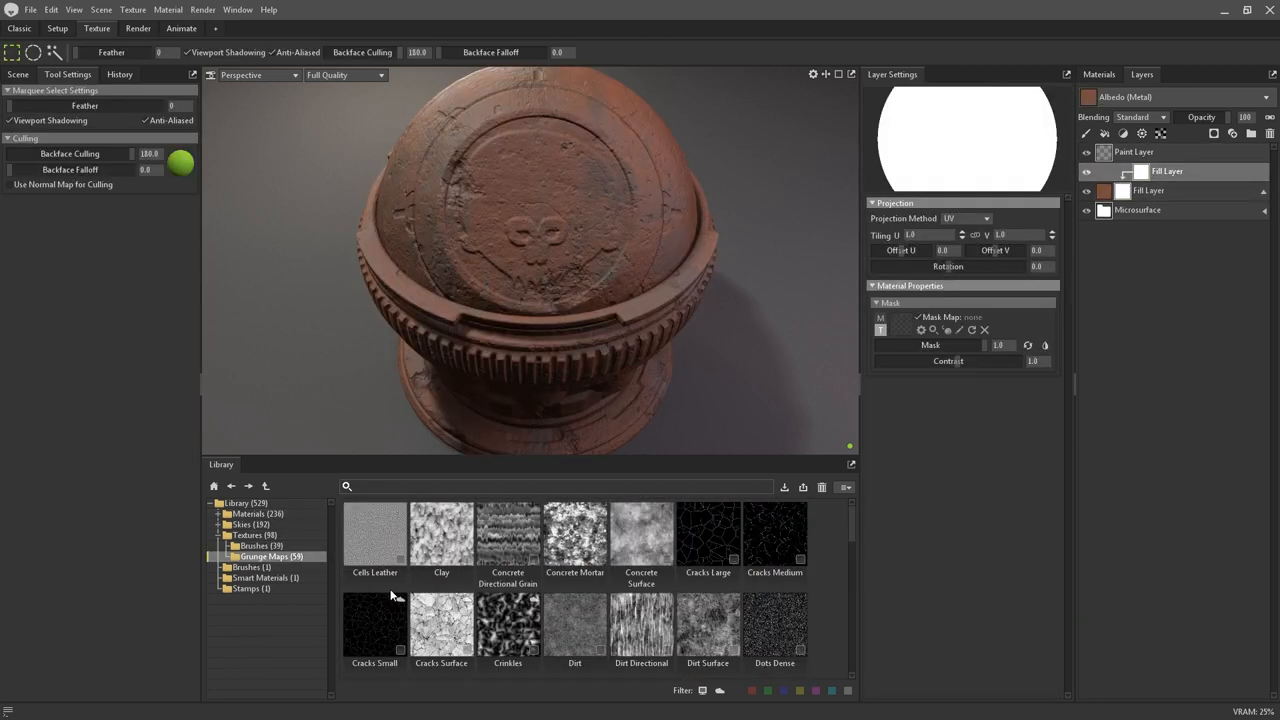
{"action": "scroll", "scroll_direction": "down", "scroll_amount": 3}
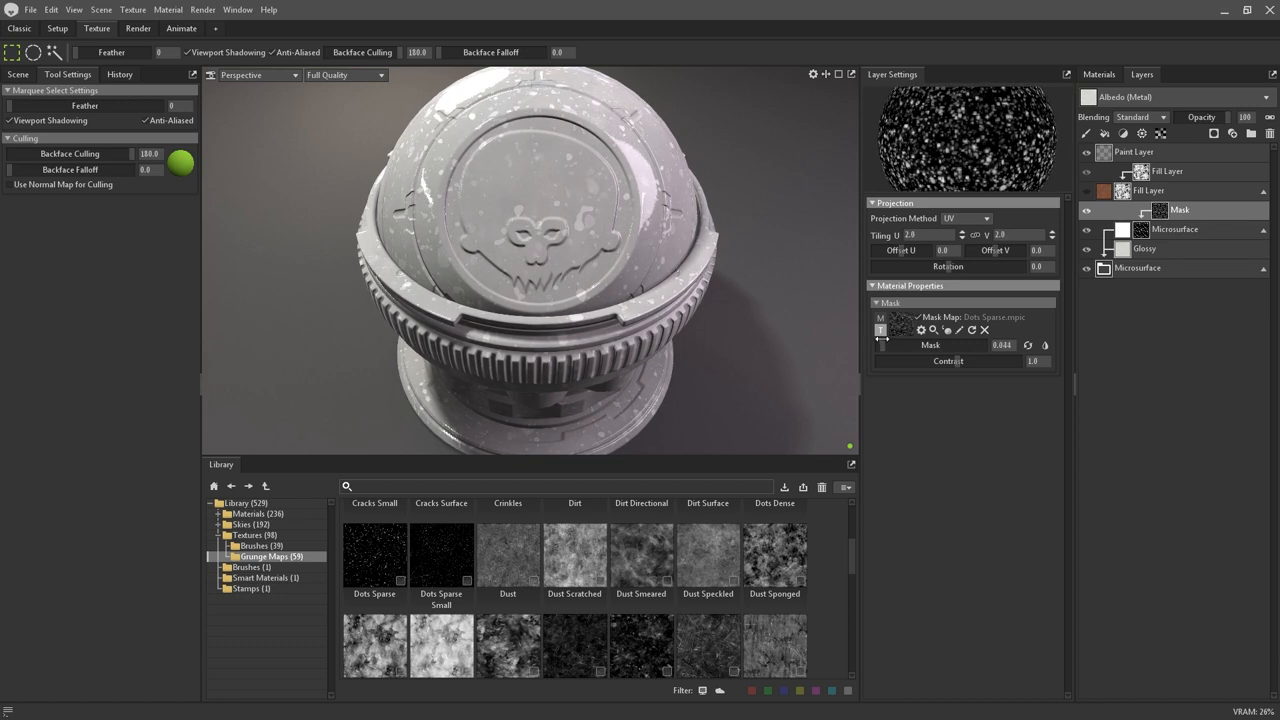
{"action": "scroll", "scroll_direction": "up", "scroll_amount": 3}
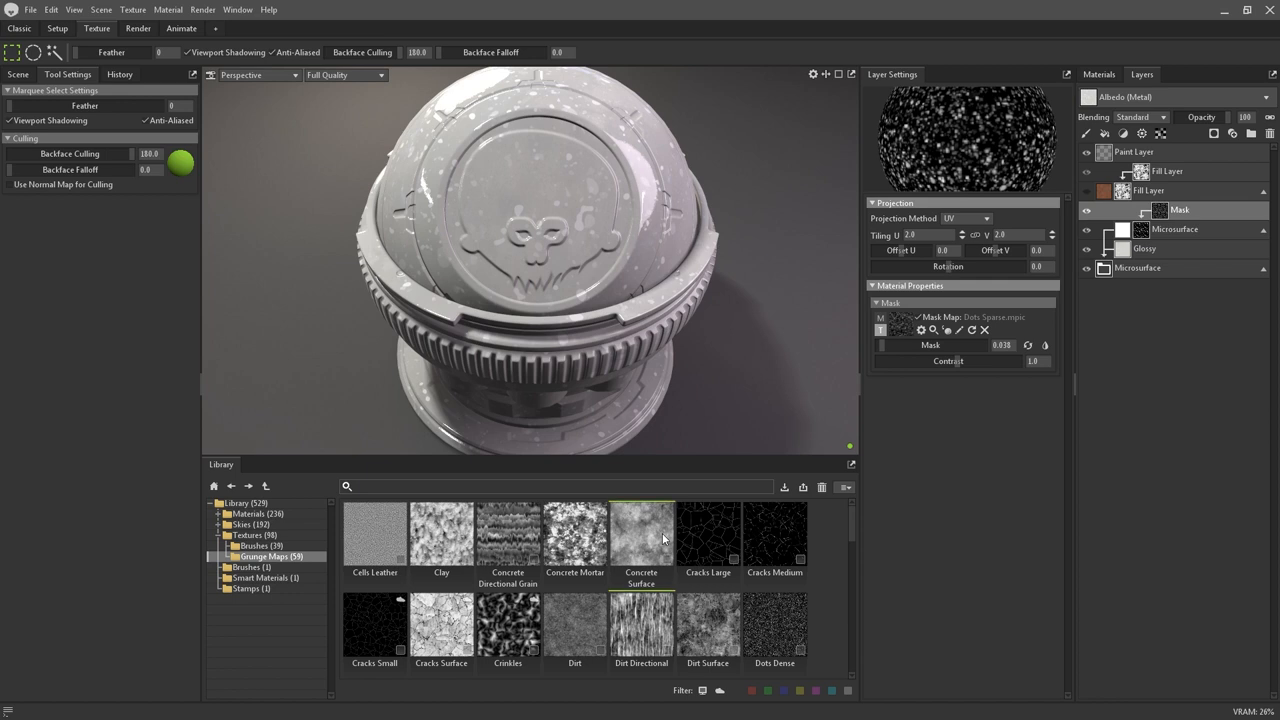
{"action": "scroll", "scroll_direction": "down", "scroll_amount": 3}
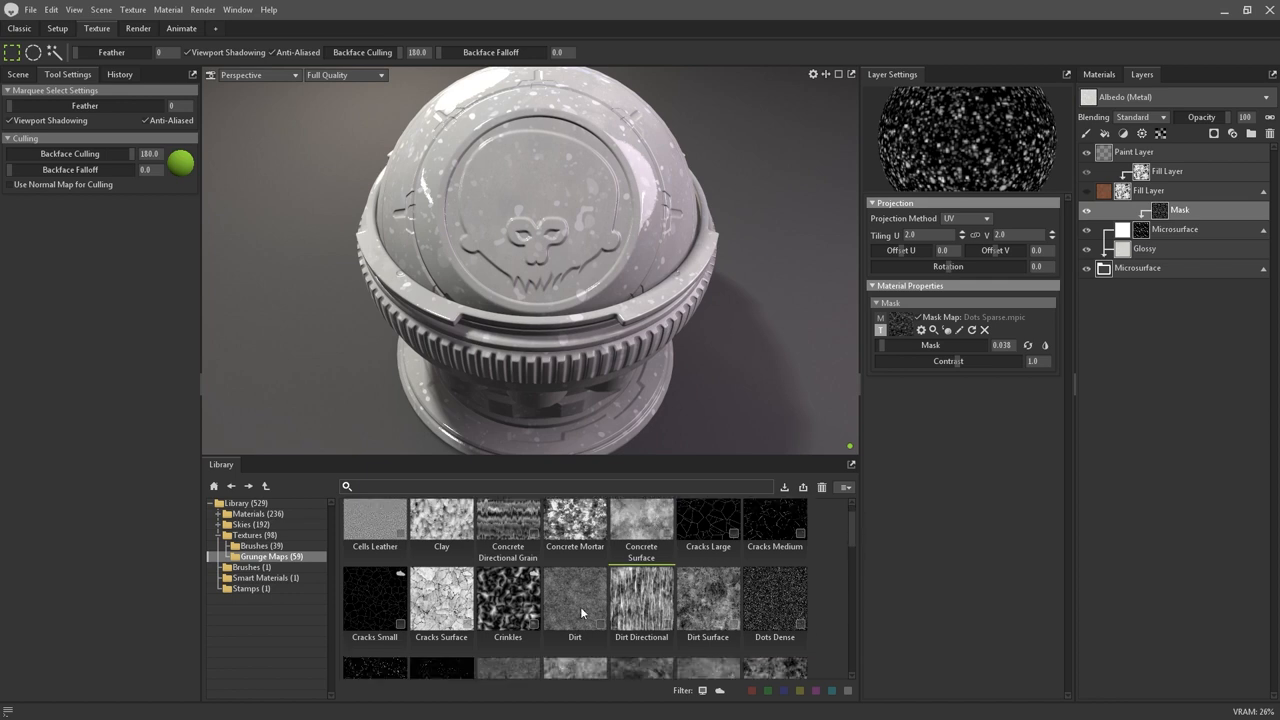
{"action": "scroll", "scroll_direction": "down", "scroll_amount": 3}
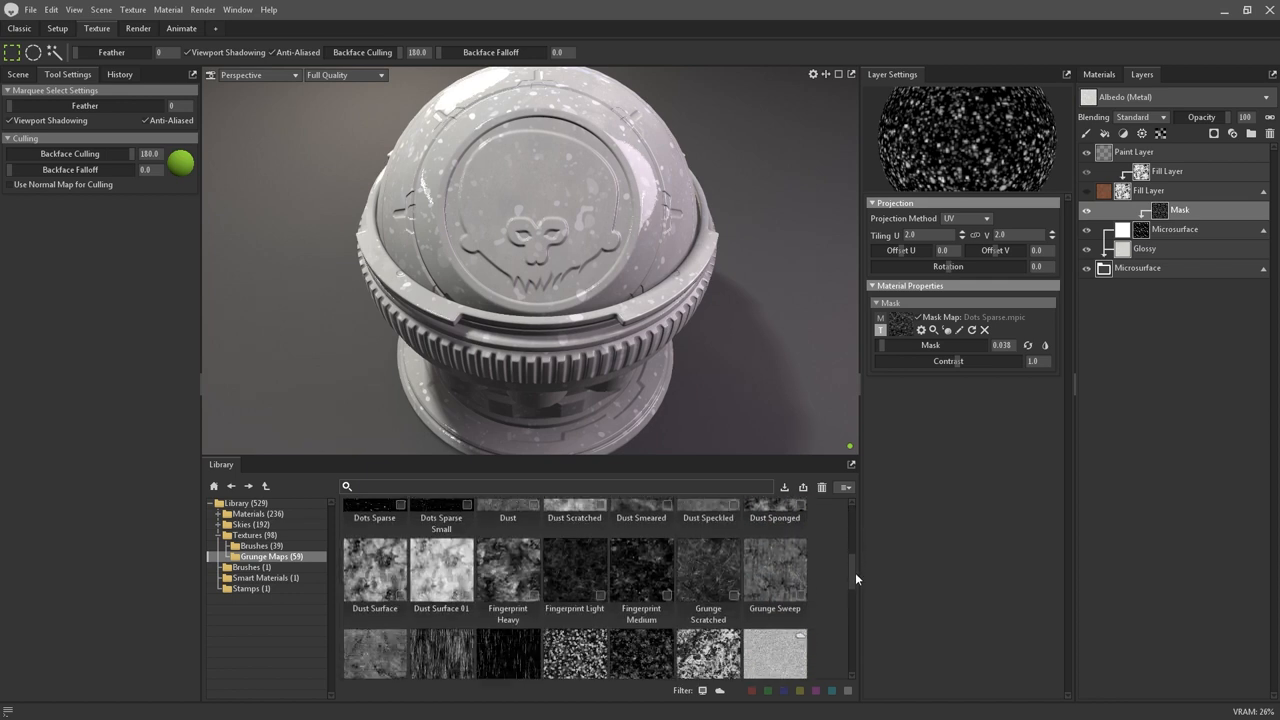
{"action": "scroll", "scroll_direction": "down", "scroll_amount": 3}
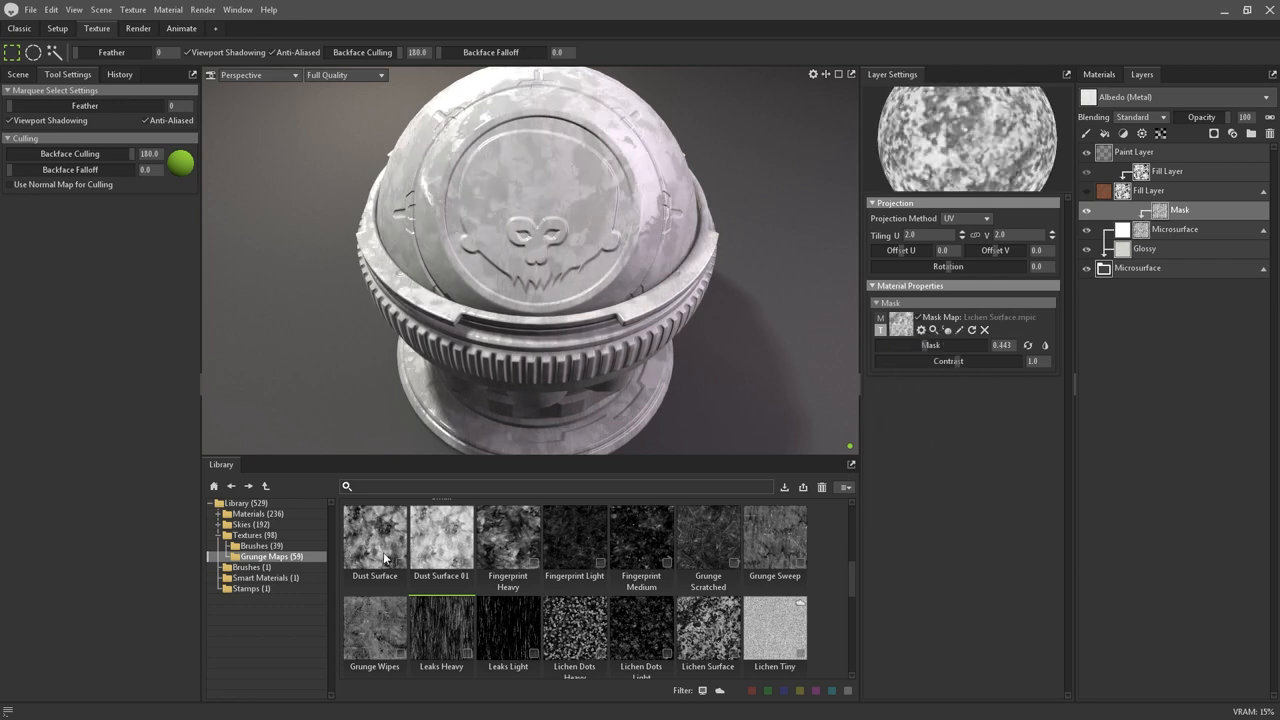
{"action": "double_click", "coordinate": [374, 536]}
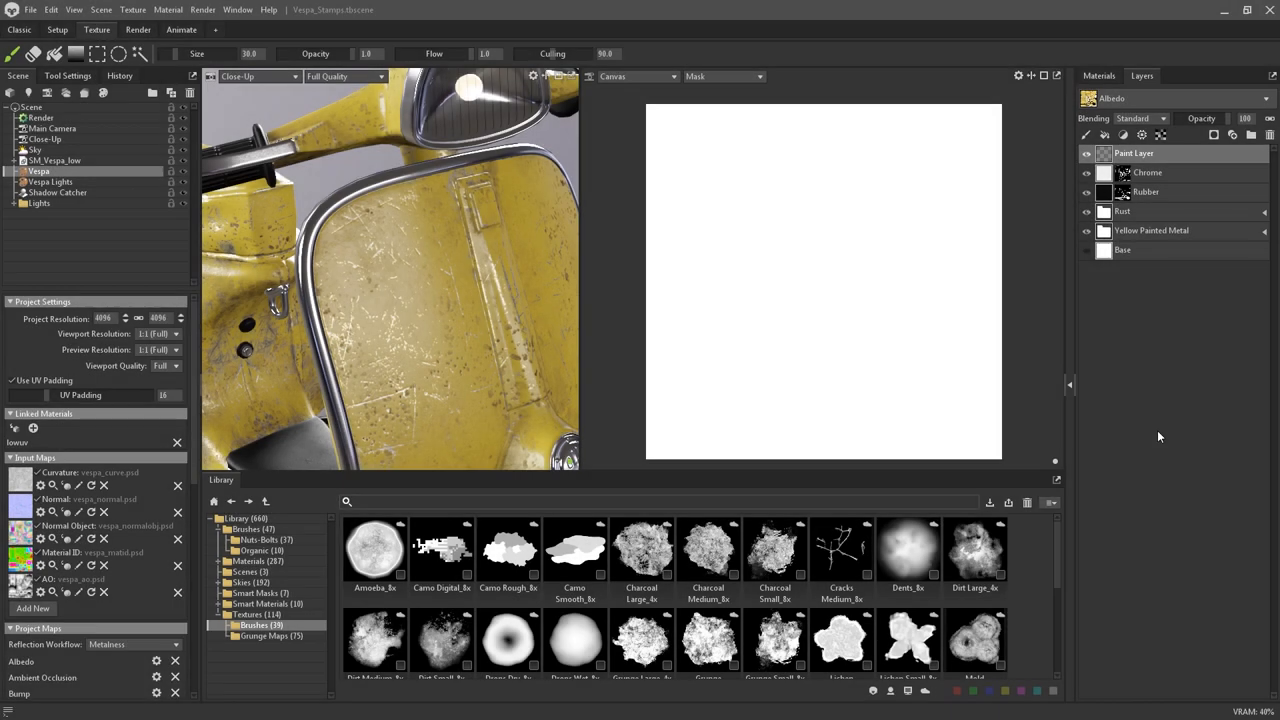
{"action": "mouse_move", "coordinate": [732, 470]}
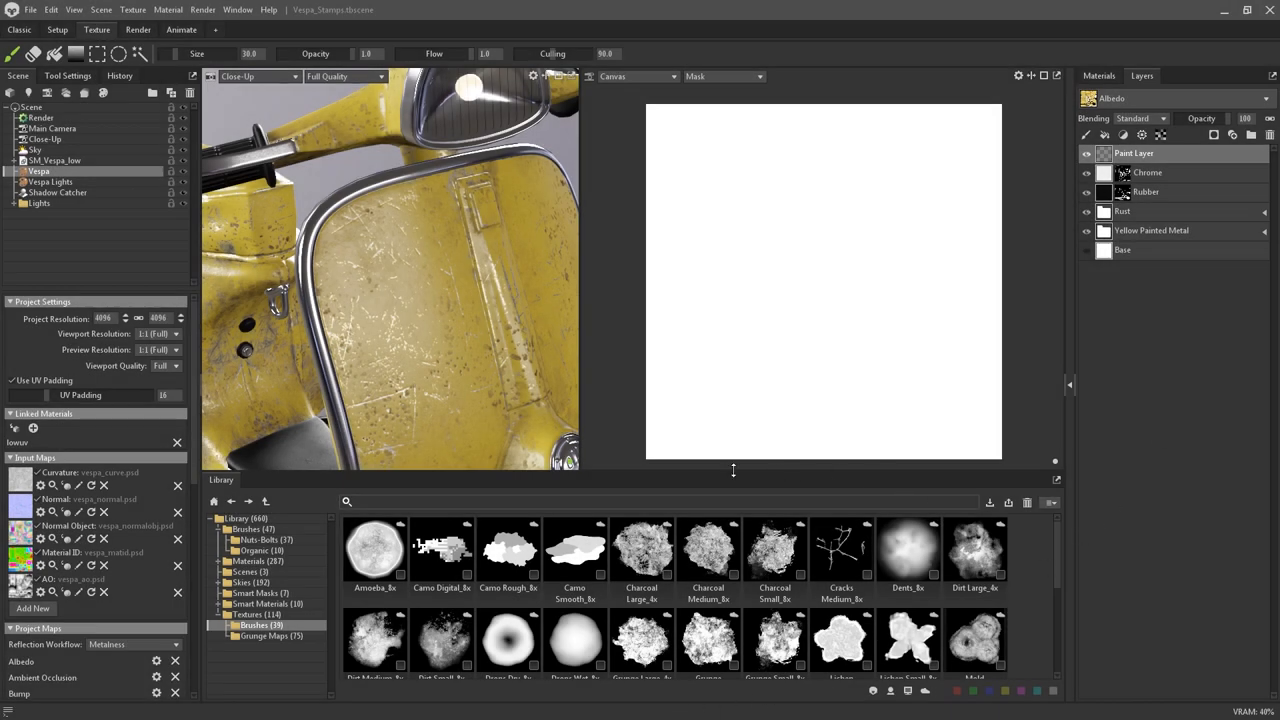
{"action": "mouse_move", "coordinate": [510, 696]}
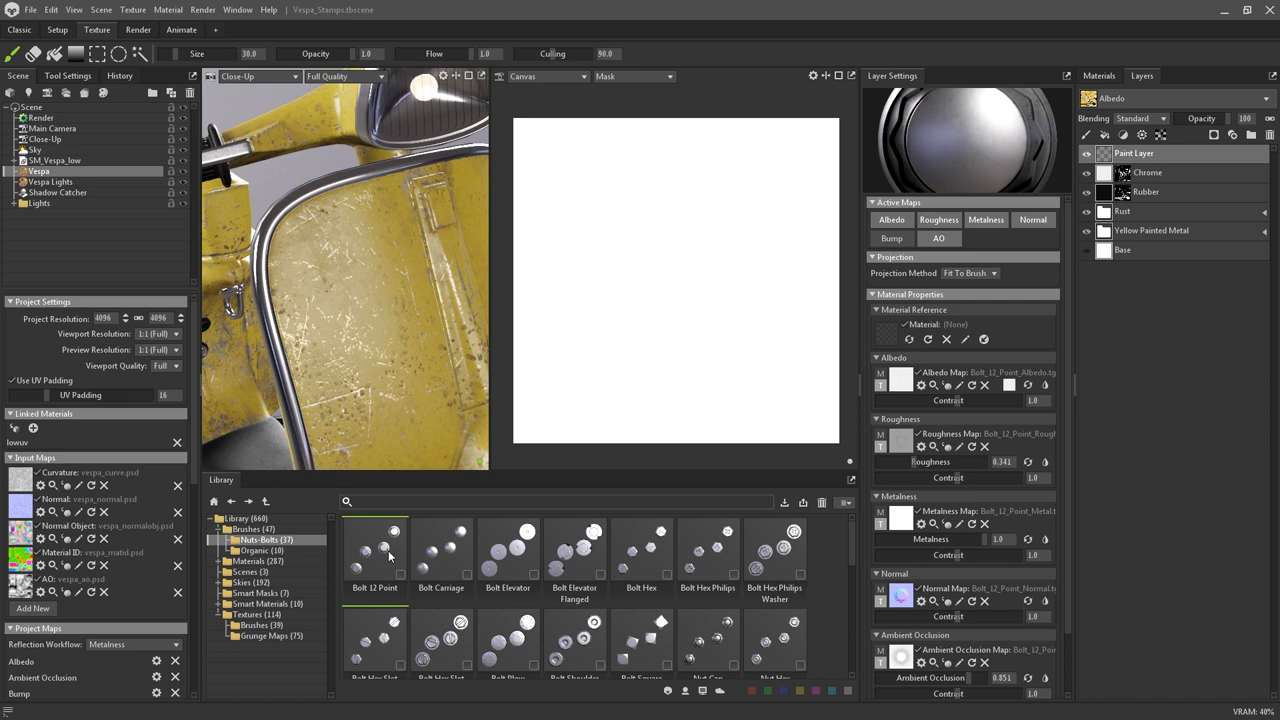
{"action": "mouse_move", "coordinate": [844, 576]}
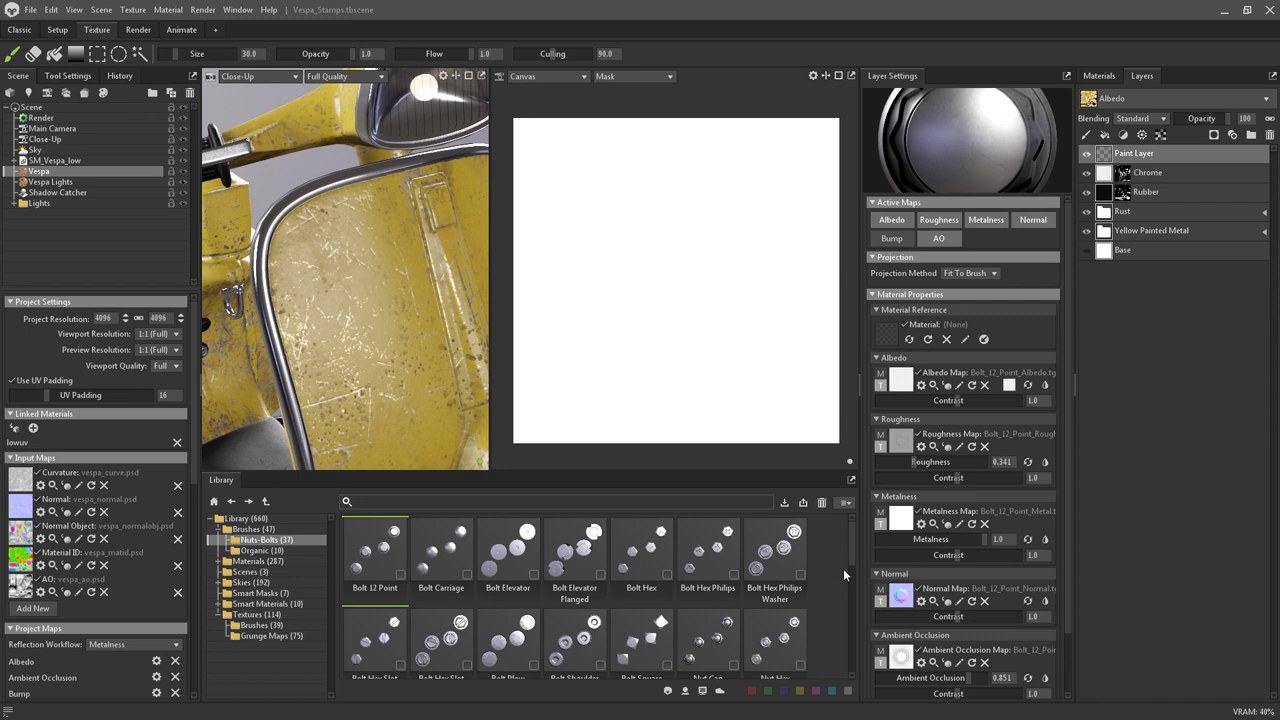
{"action": "mouse_move", "coordinate": [818, 598]}
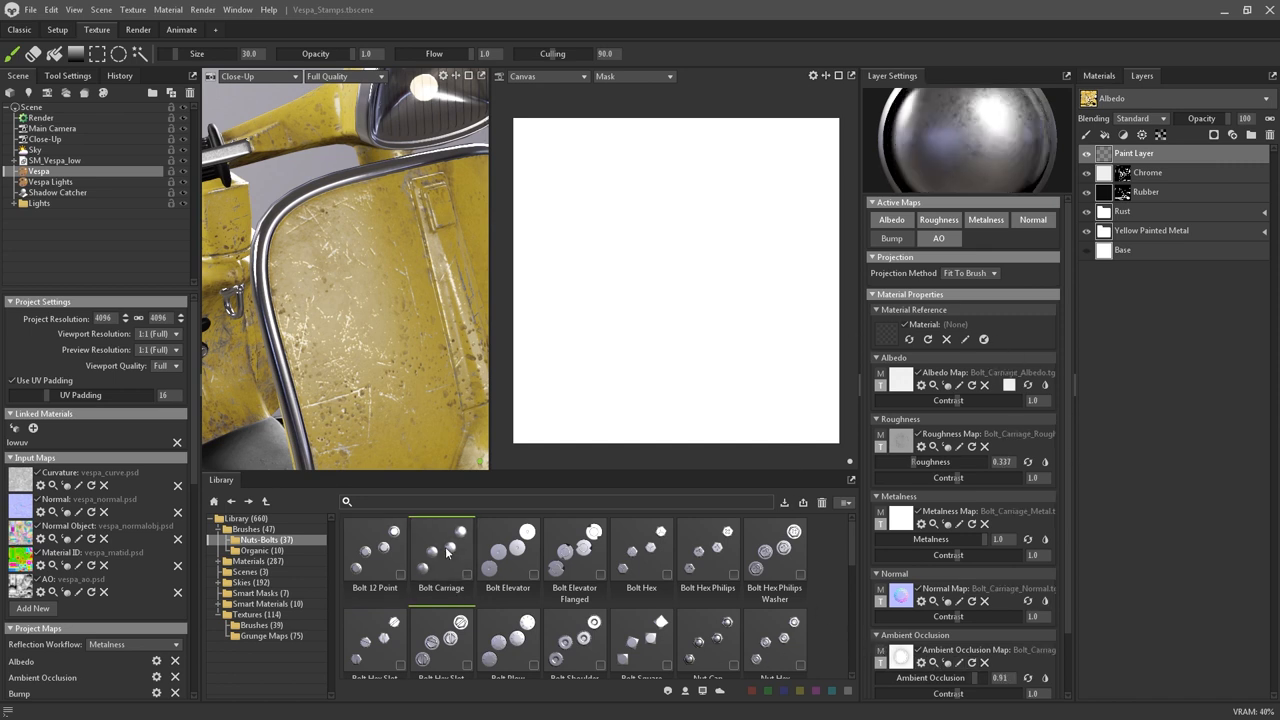
Step: Select the Bolt Elevator stamp and stamp a bolt onto the scooter panel
{"action": "left_click", "coordinate": [508, 556]}
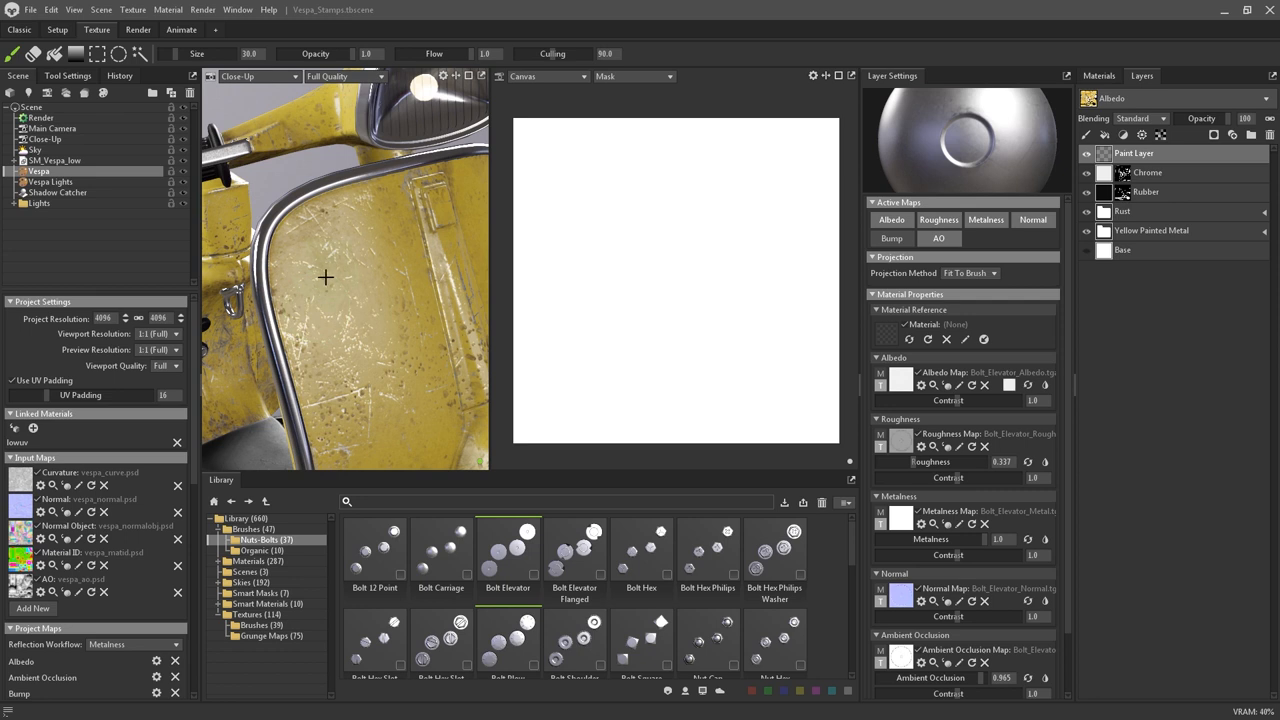
{"action": "left_click", "coordinate": [352, 364]}
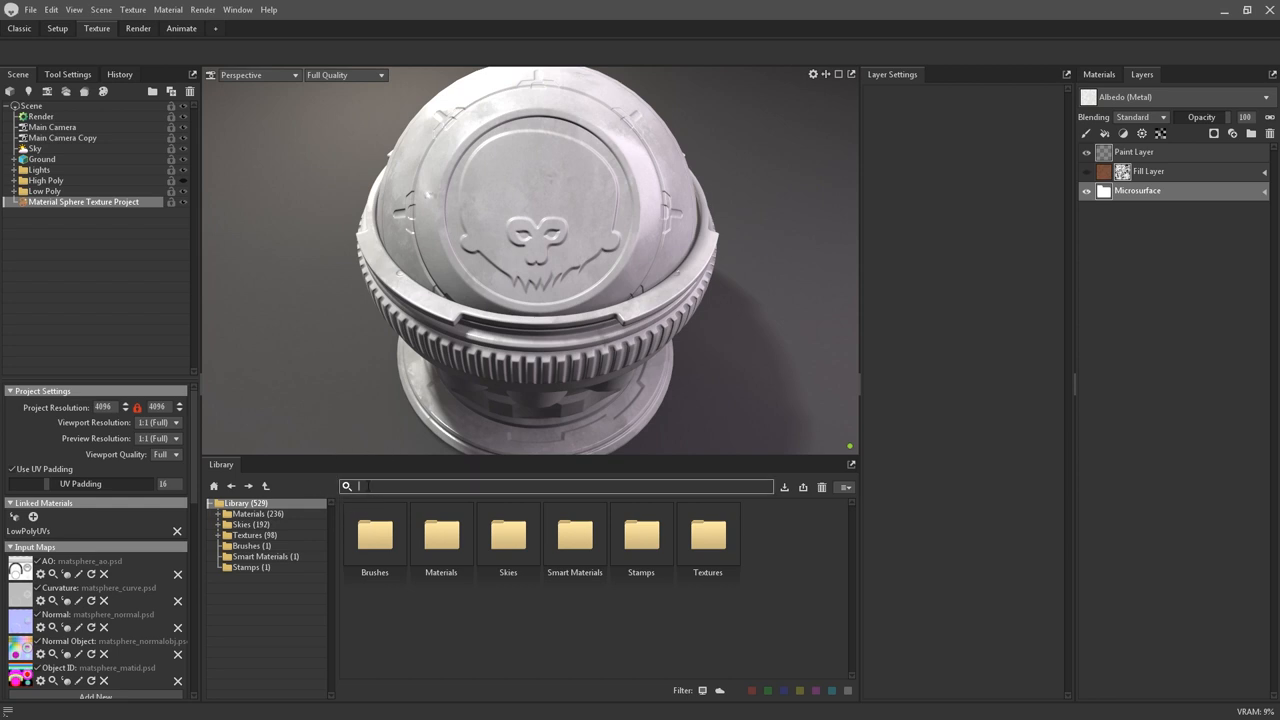
{"action": "type", "text": "metal"}
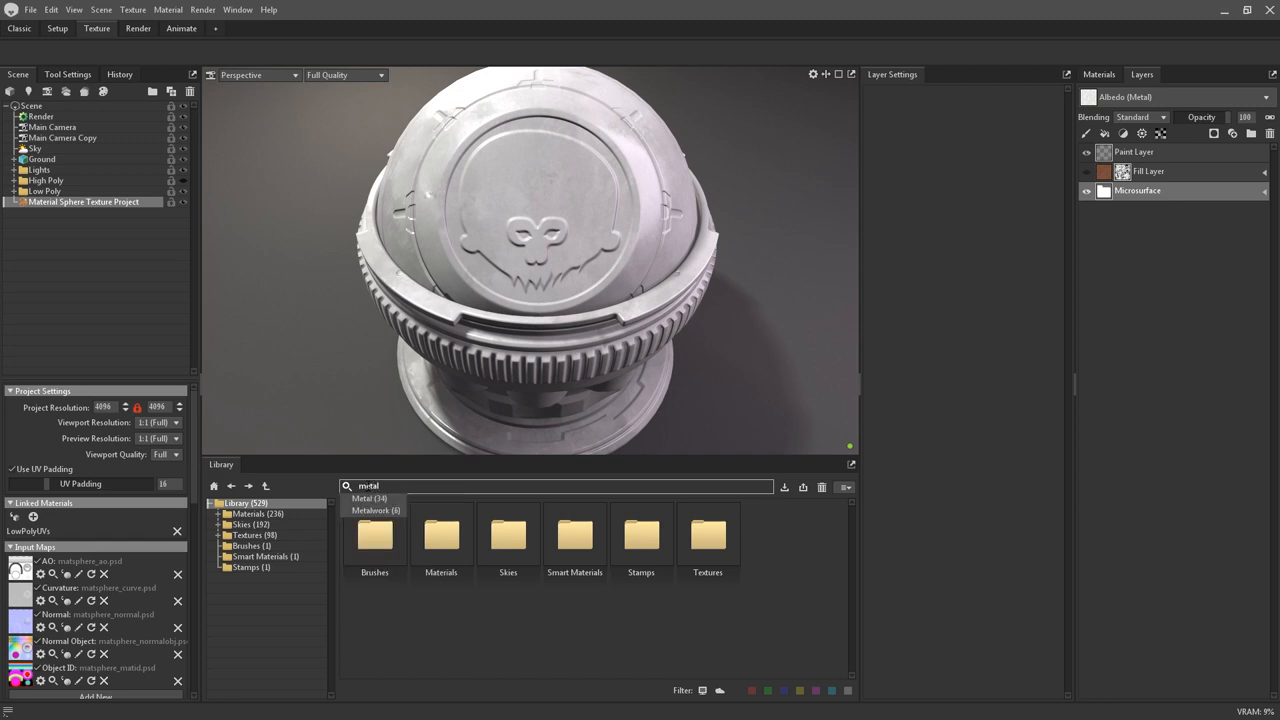
{"action": "left_click", "coordinate": [370, 498]}
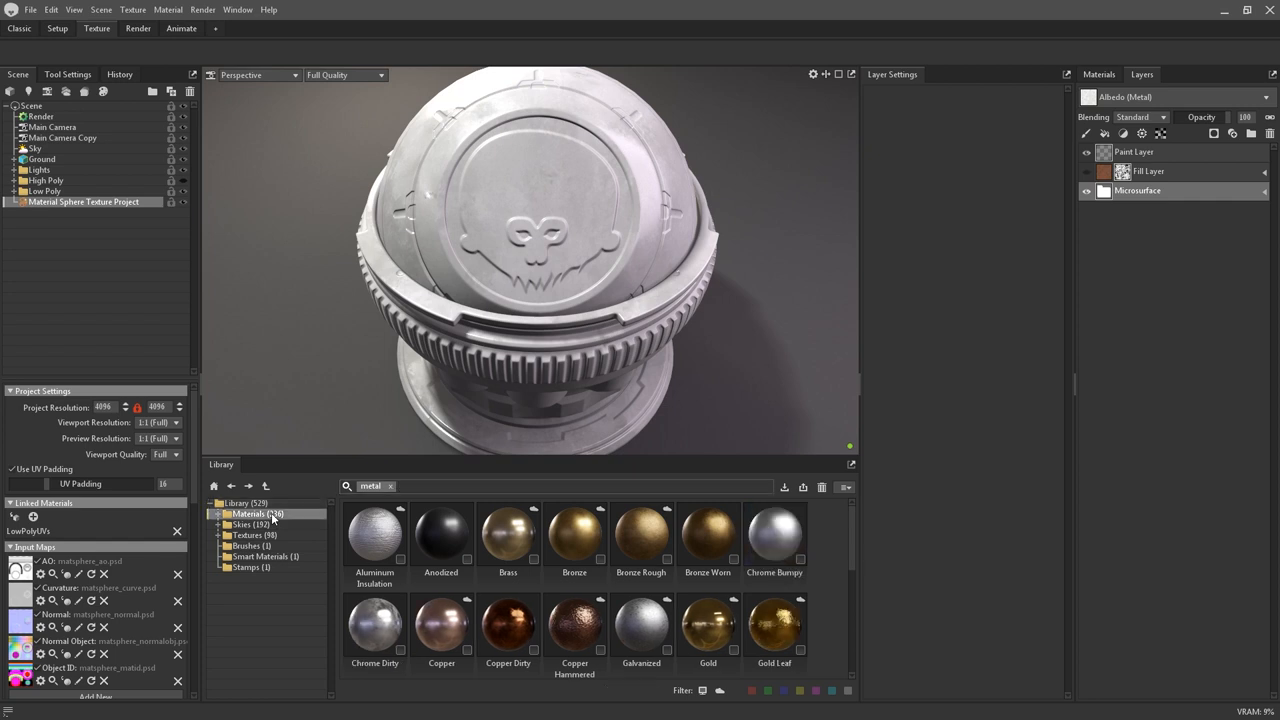
{"action": "left_click", "coordinate": [248, 544]}
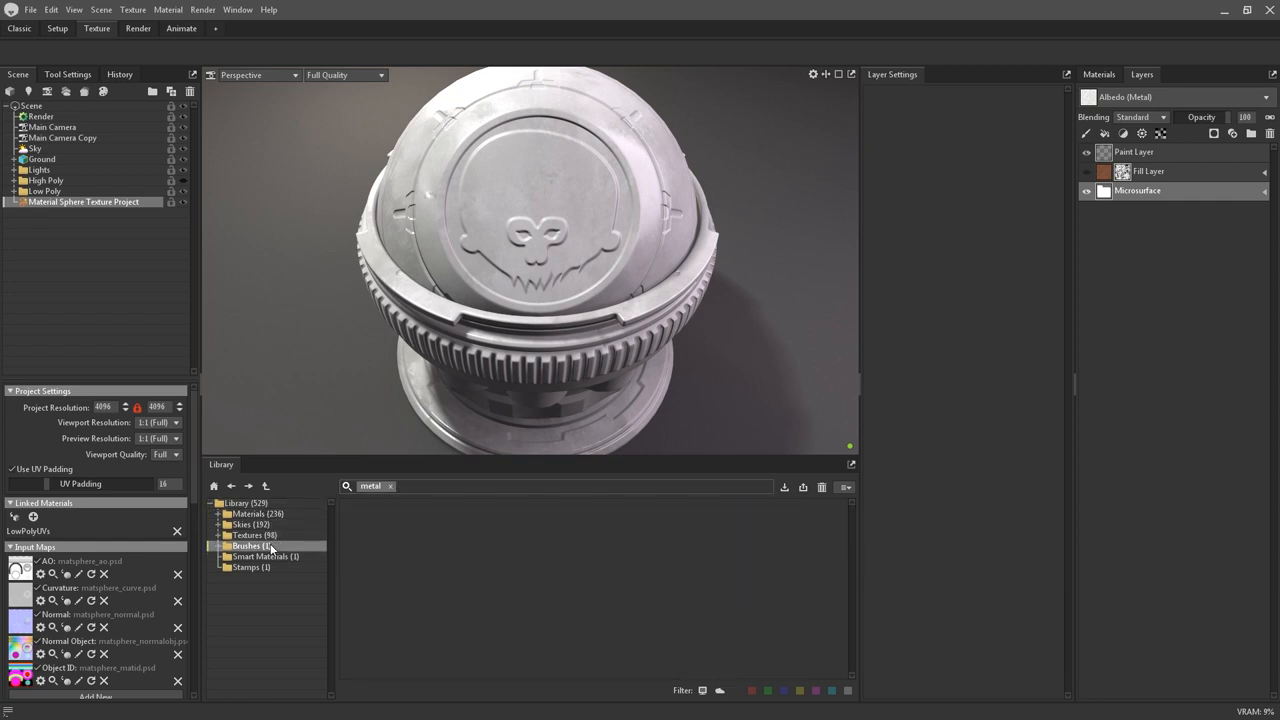
{"action": "left_click", "coordinate": [390, 486]}
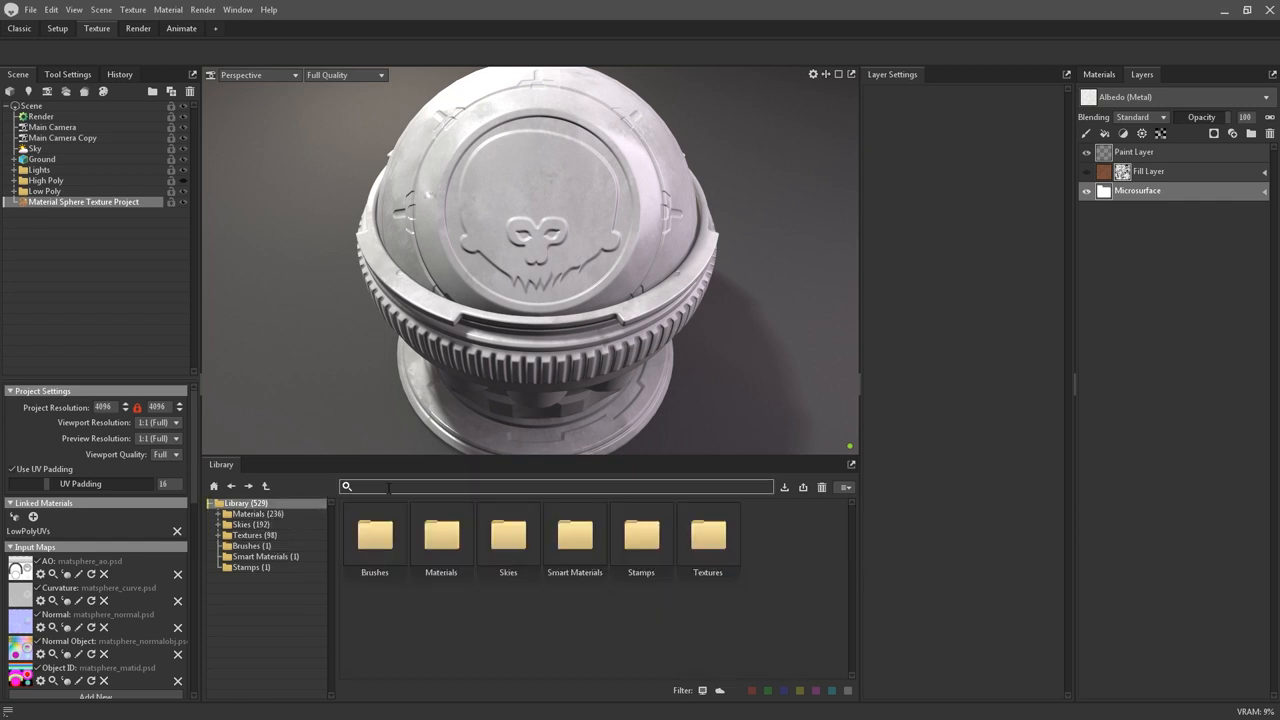
{"action": "type", "text": "rust"}
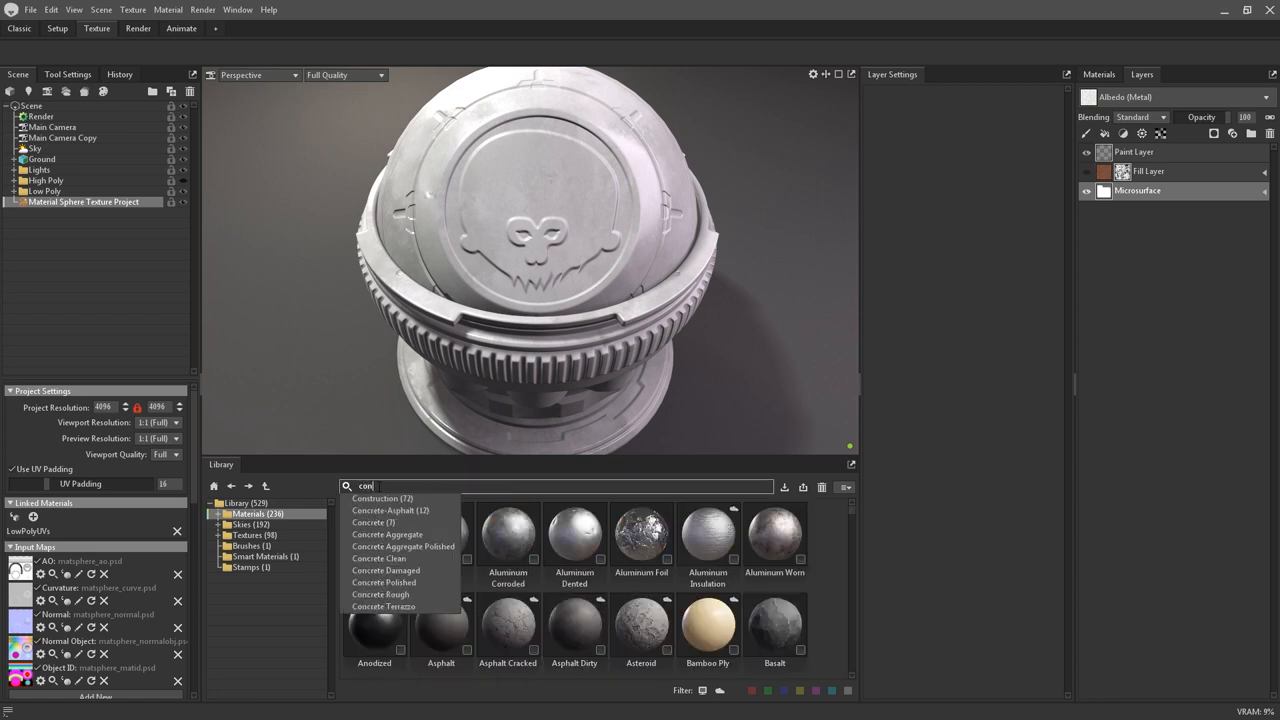
{"action": "type", "text": "c"}
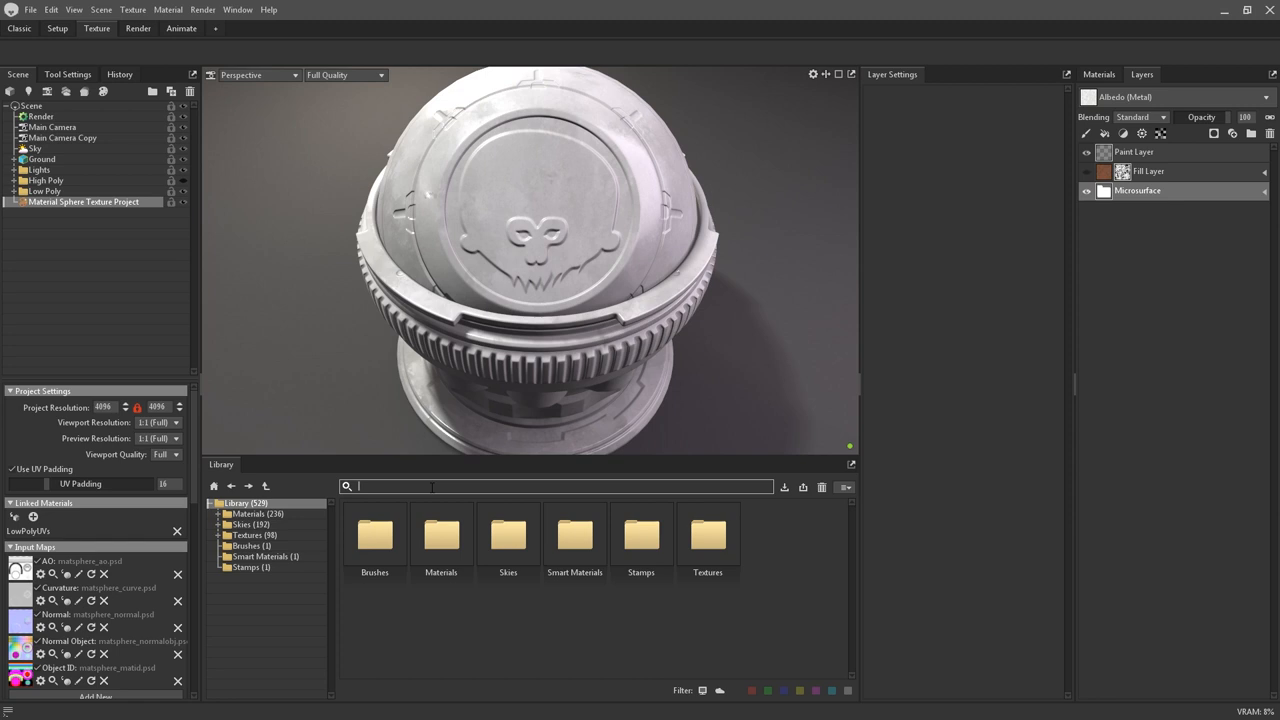
Step: Search 'rust', then filter to red-tagged items across the whole library
{"action": "type", "text": "rust"}
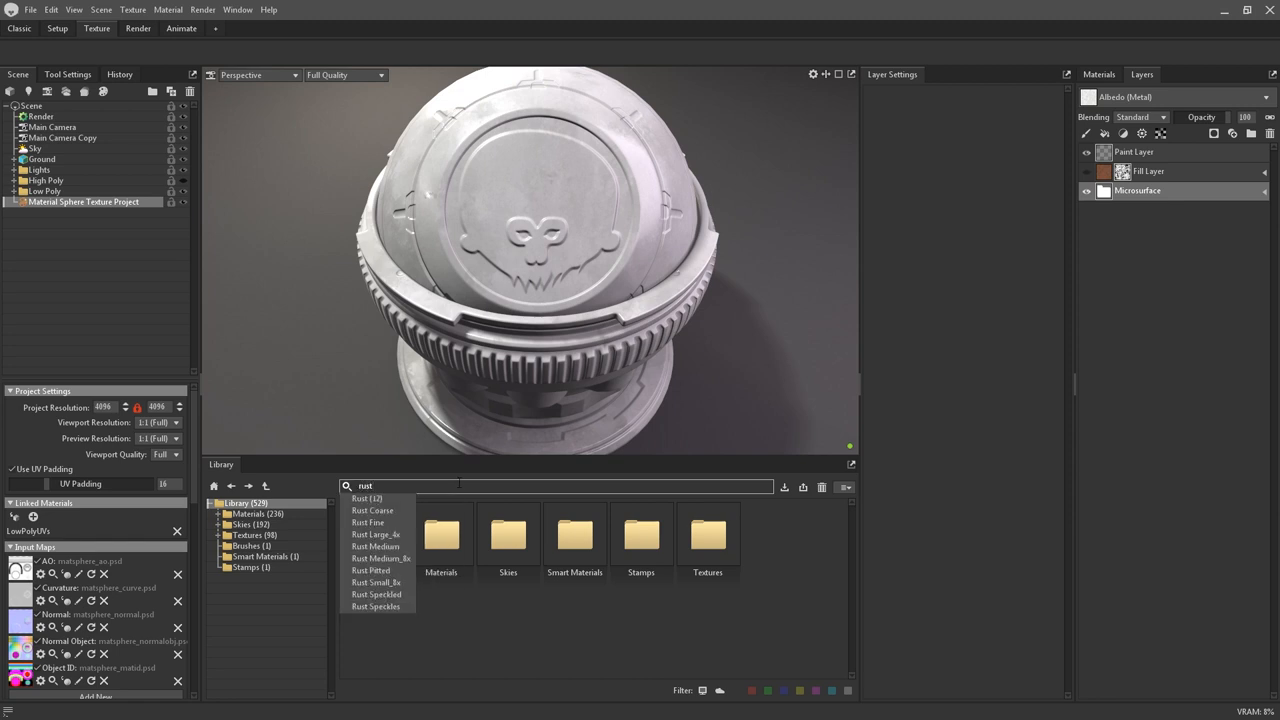
{"action": "left_click", "coordinate": [366, 498]}
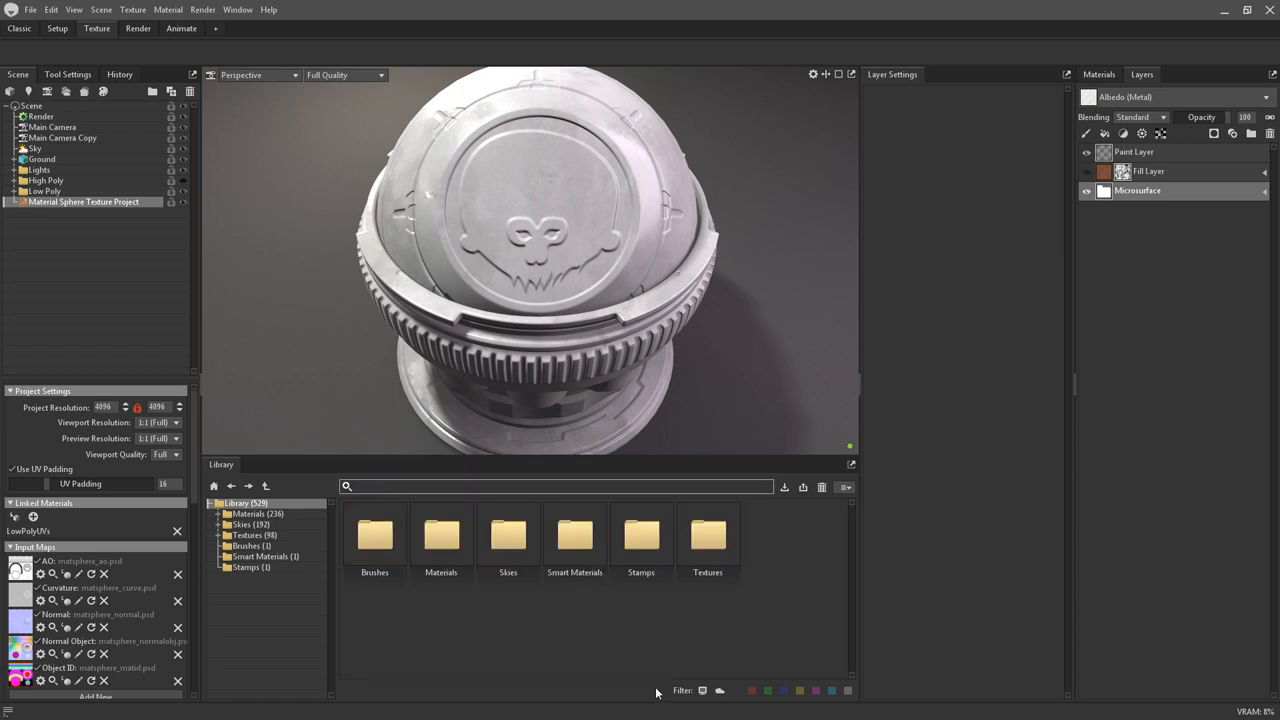
{"action": "double_click", "coordinate": [440, 536]}
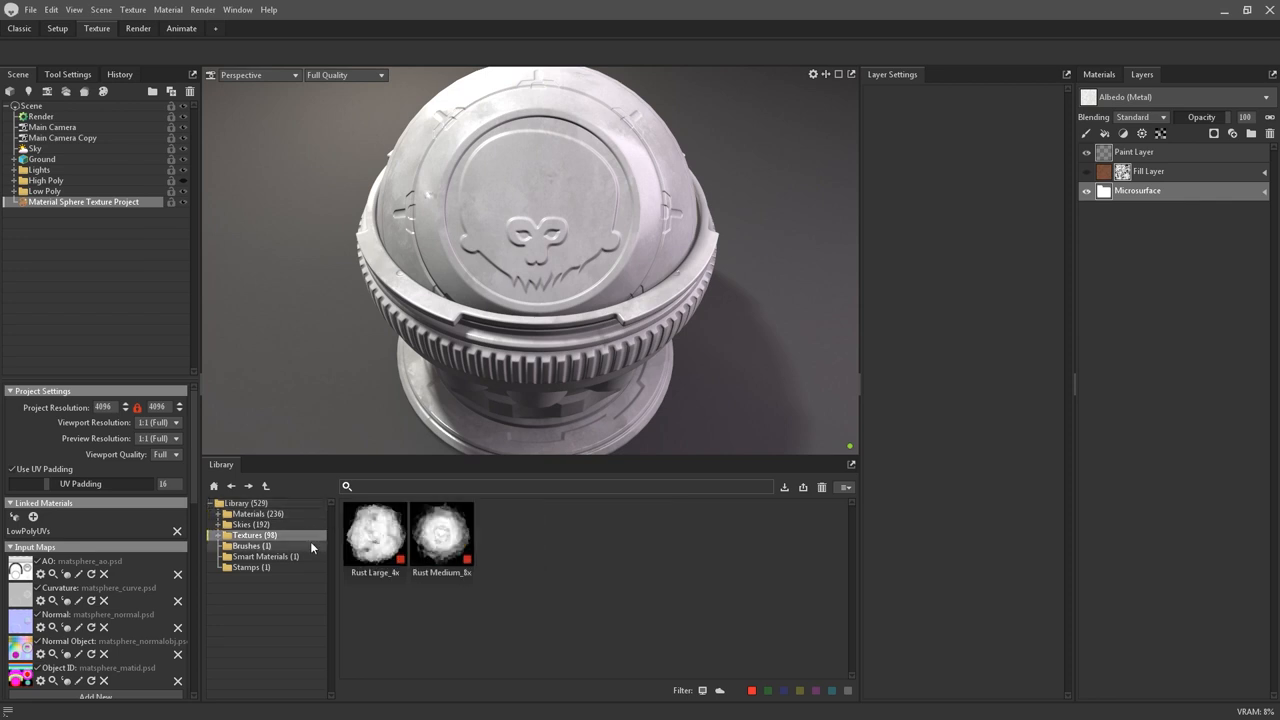
{"action": "left_click", "coordinate": [752, 690]}
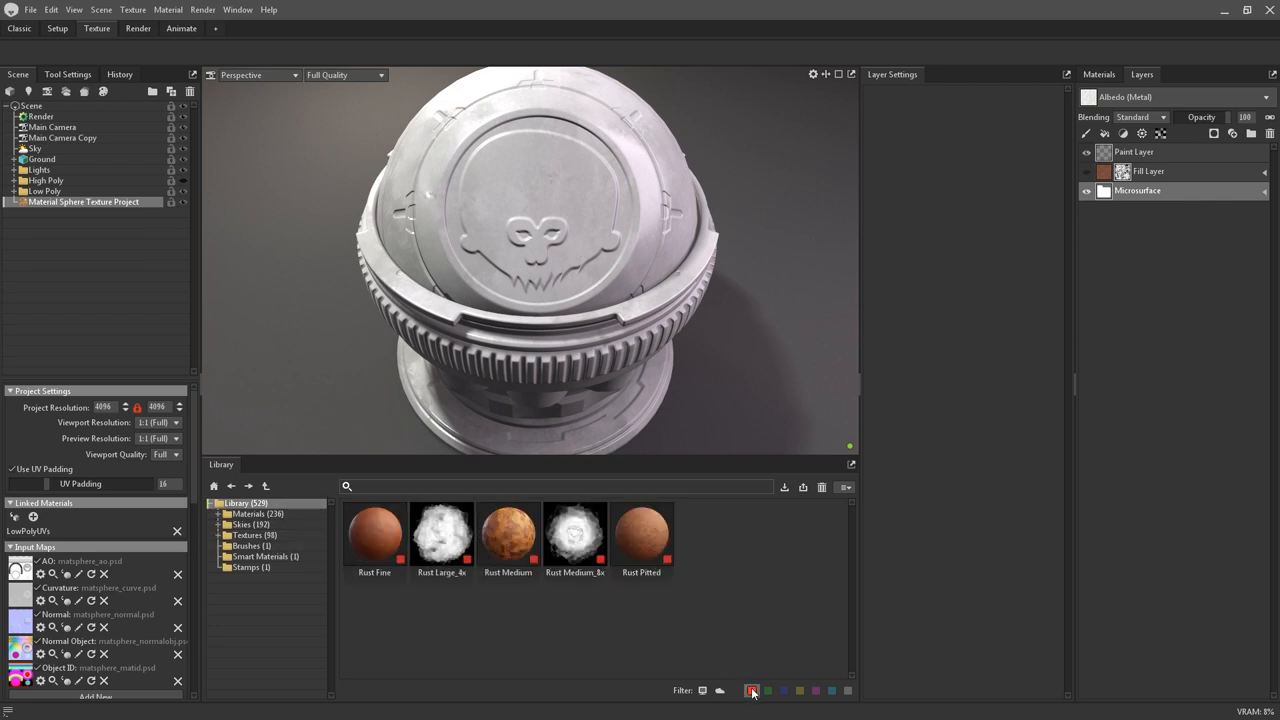